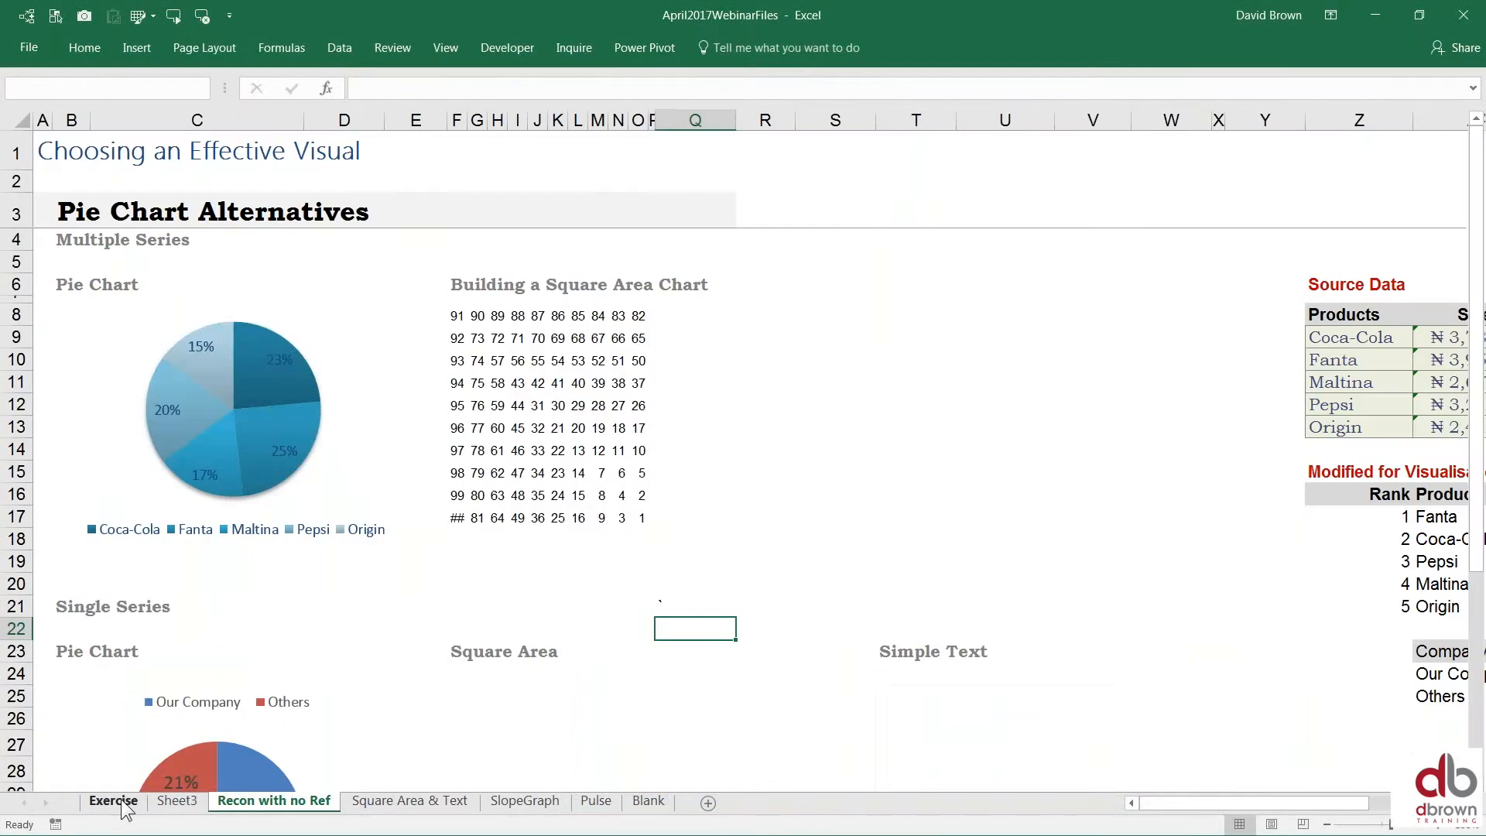
# Step: Show the Exercise sheet with the pie chart and numbered grid in view
pyautogui.click(695, 628)
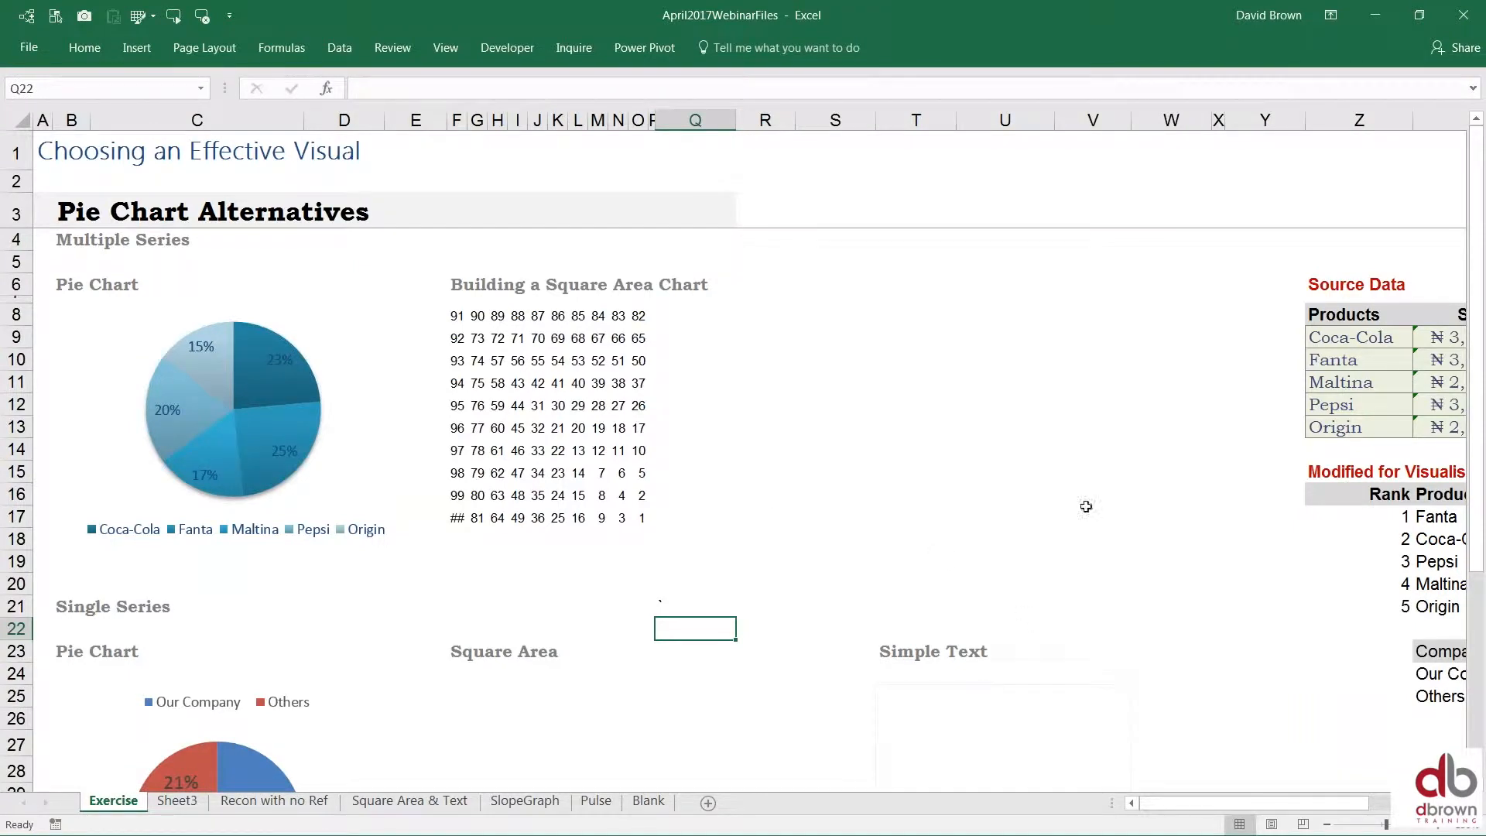
pyautogui.click(1107, 427)
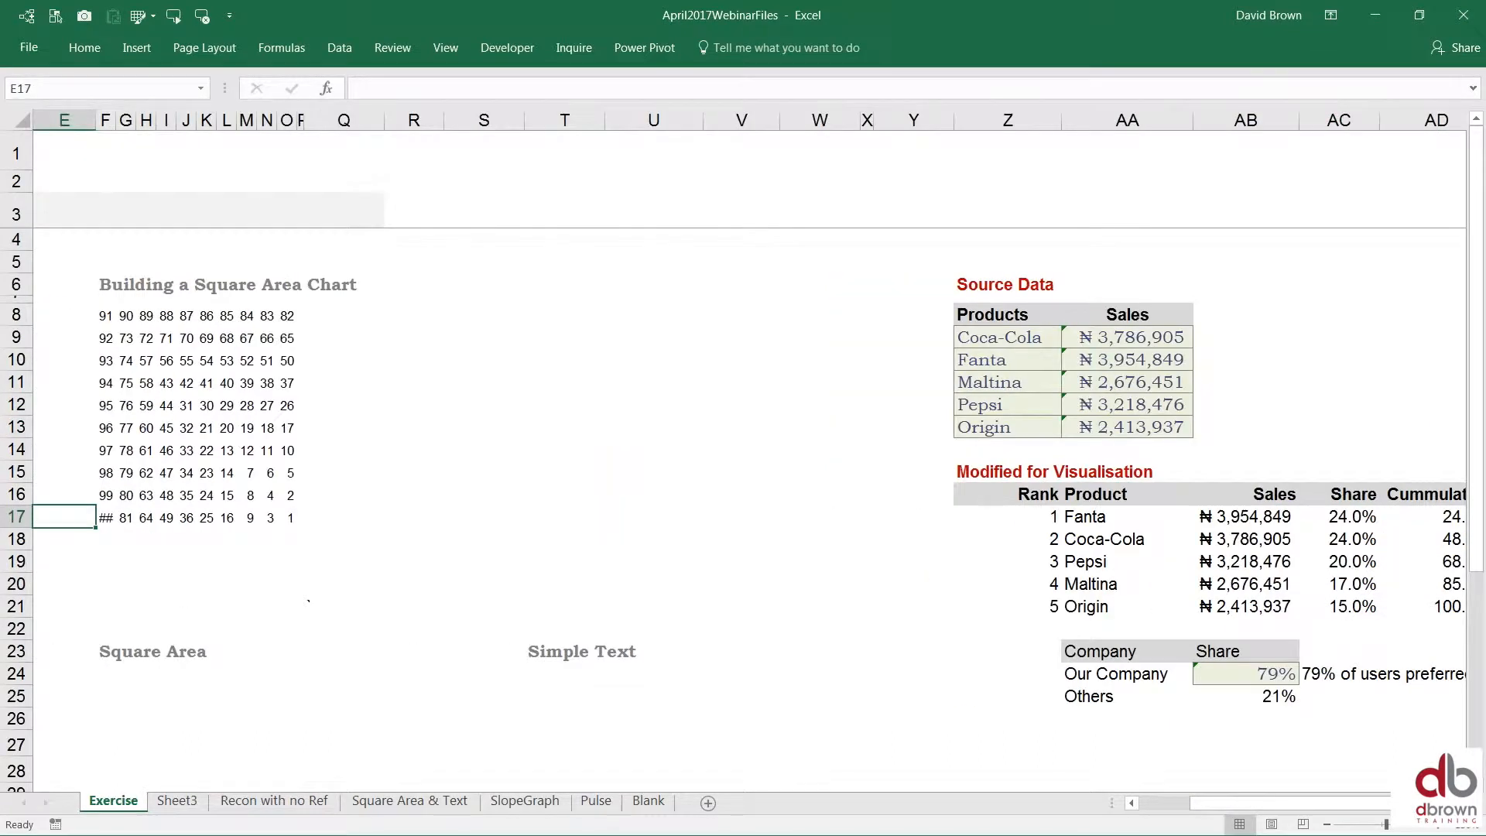
pyautogui.hscroll(-3)
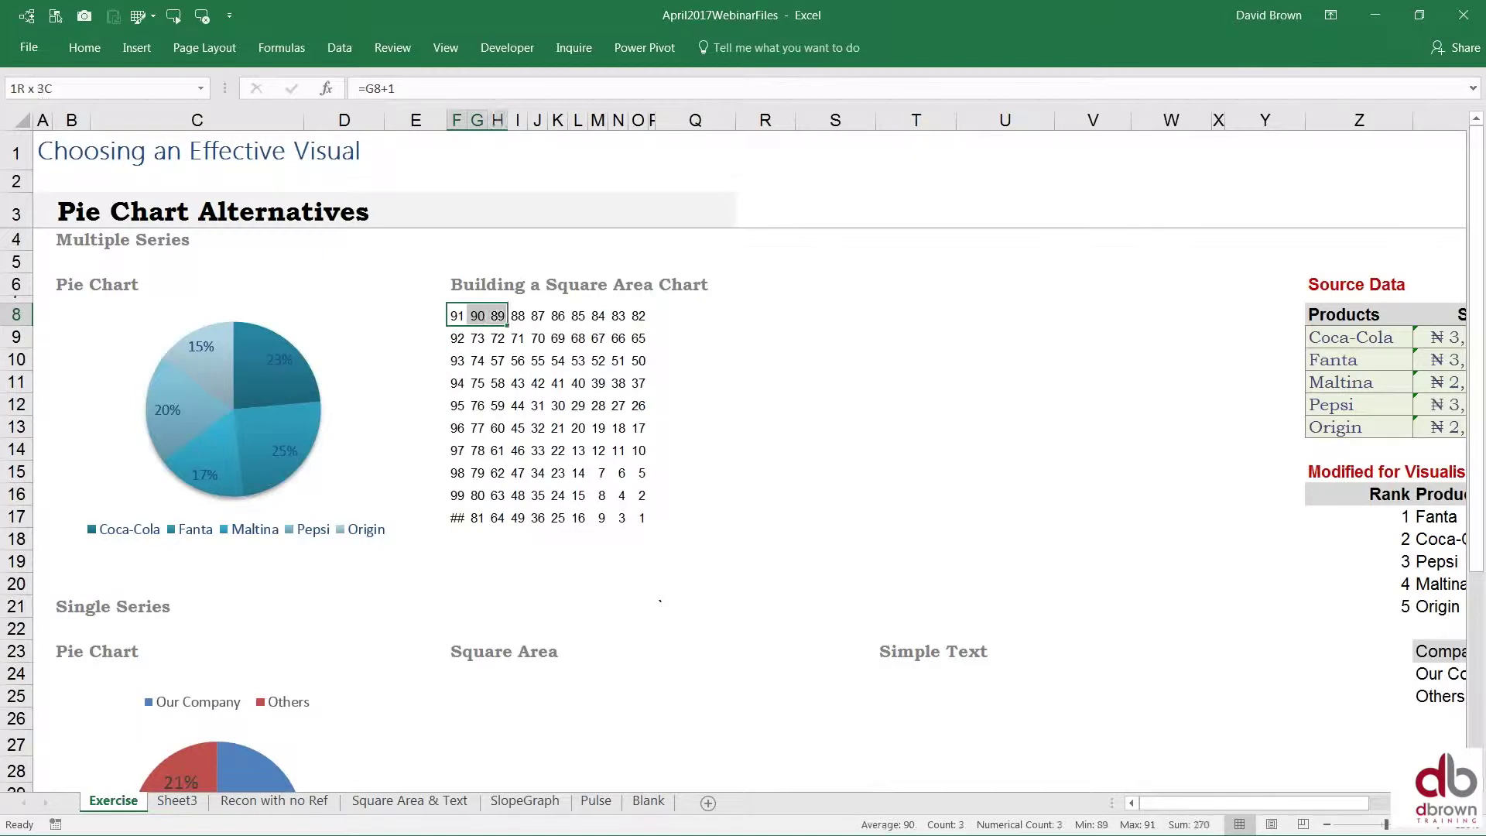
pyautogui.moveTo(478, 314); pyautogui.dragTo(641, 314)
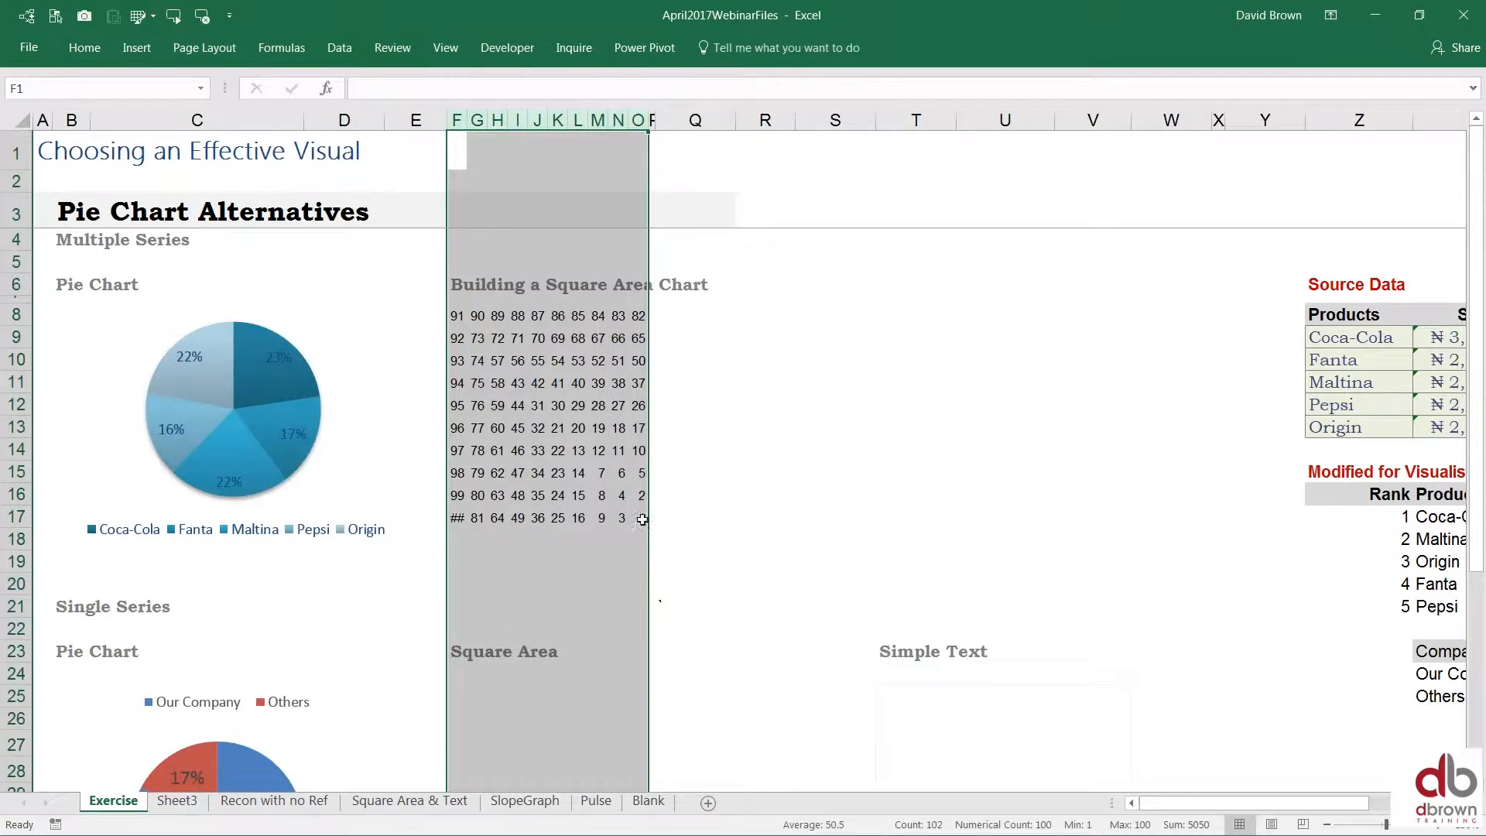
pyautogui.click(602, 495)
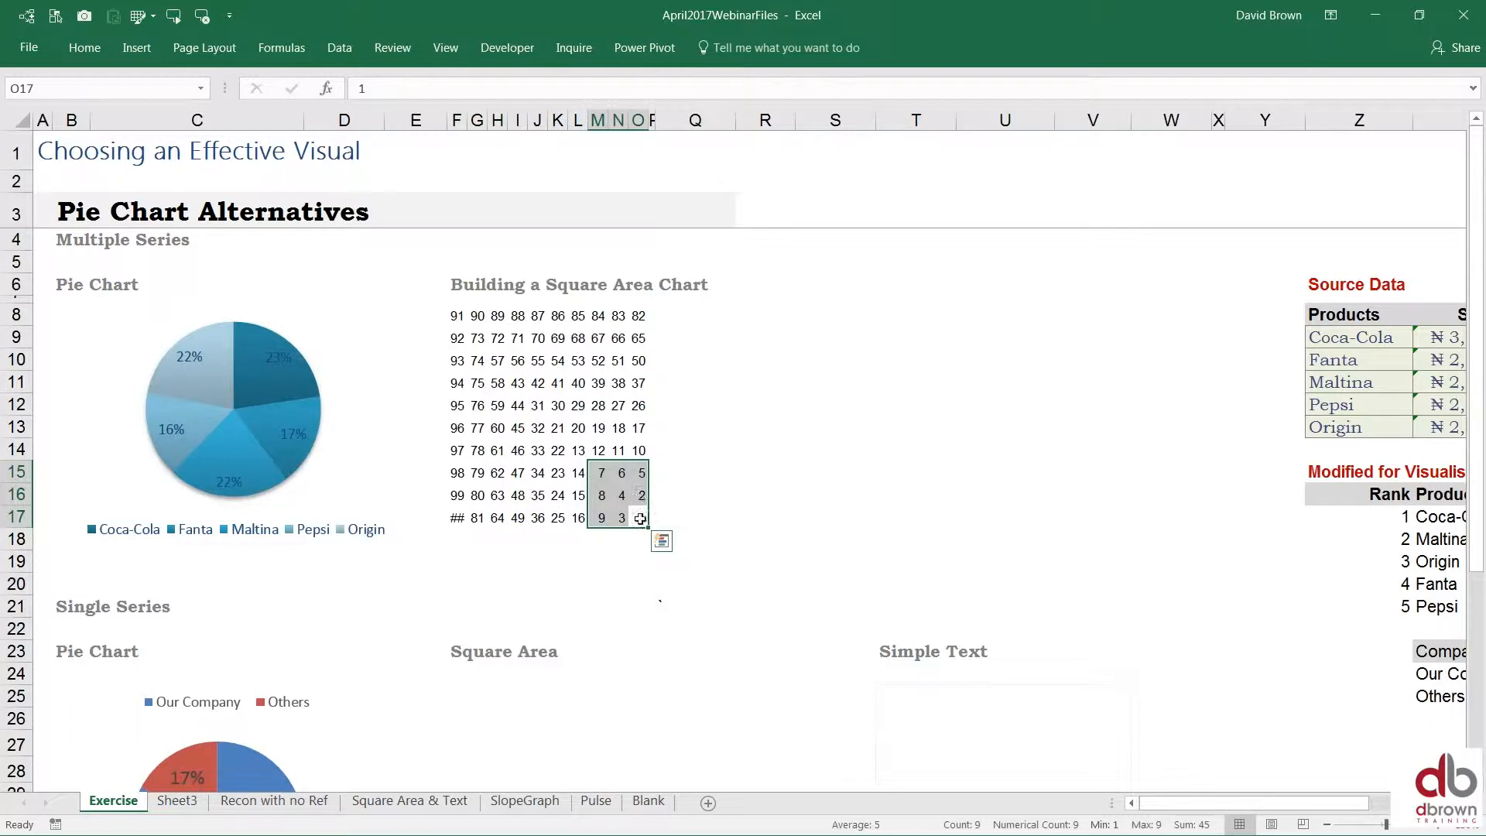
pyautogui.click(640, 495)
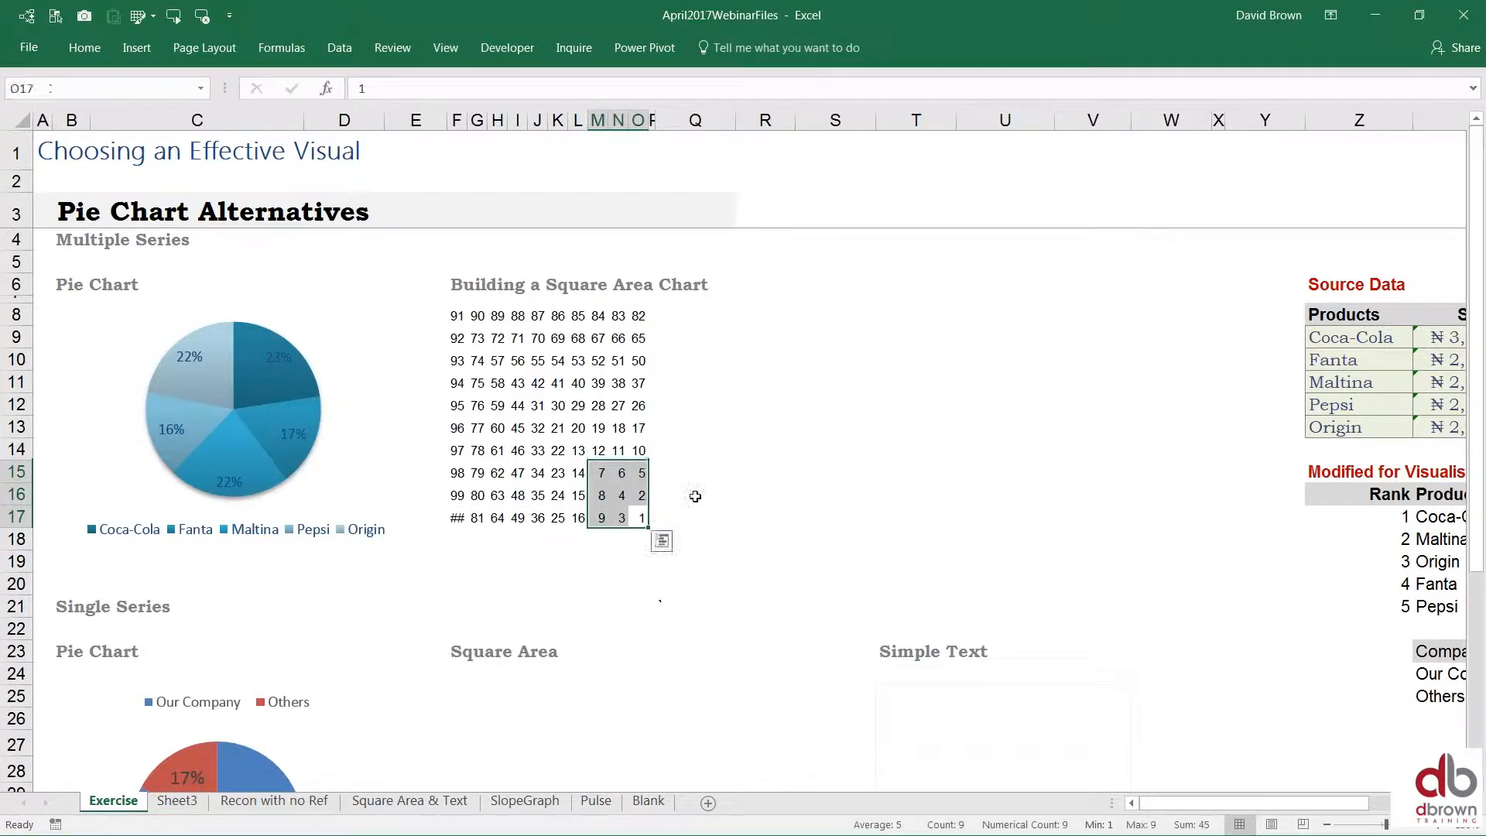
pyautogui.click(640, 451)
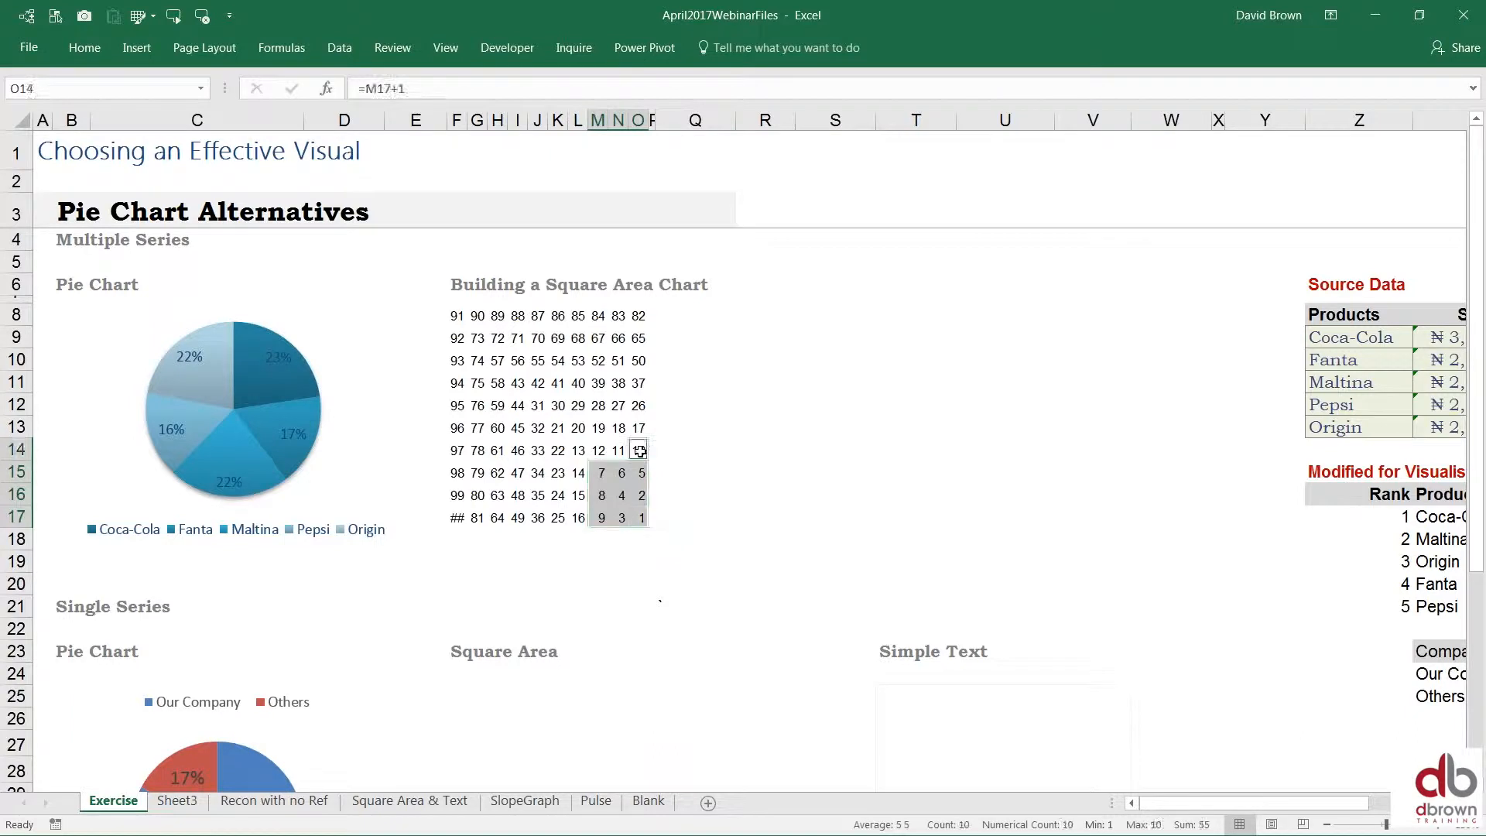
pyautogui.click(619, 448)
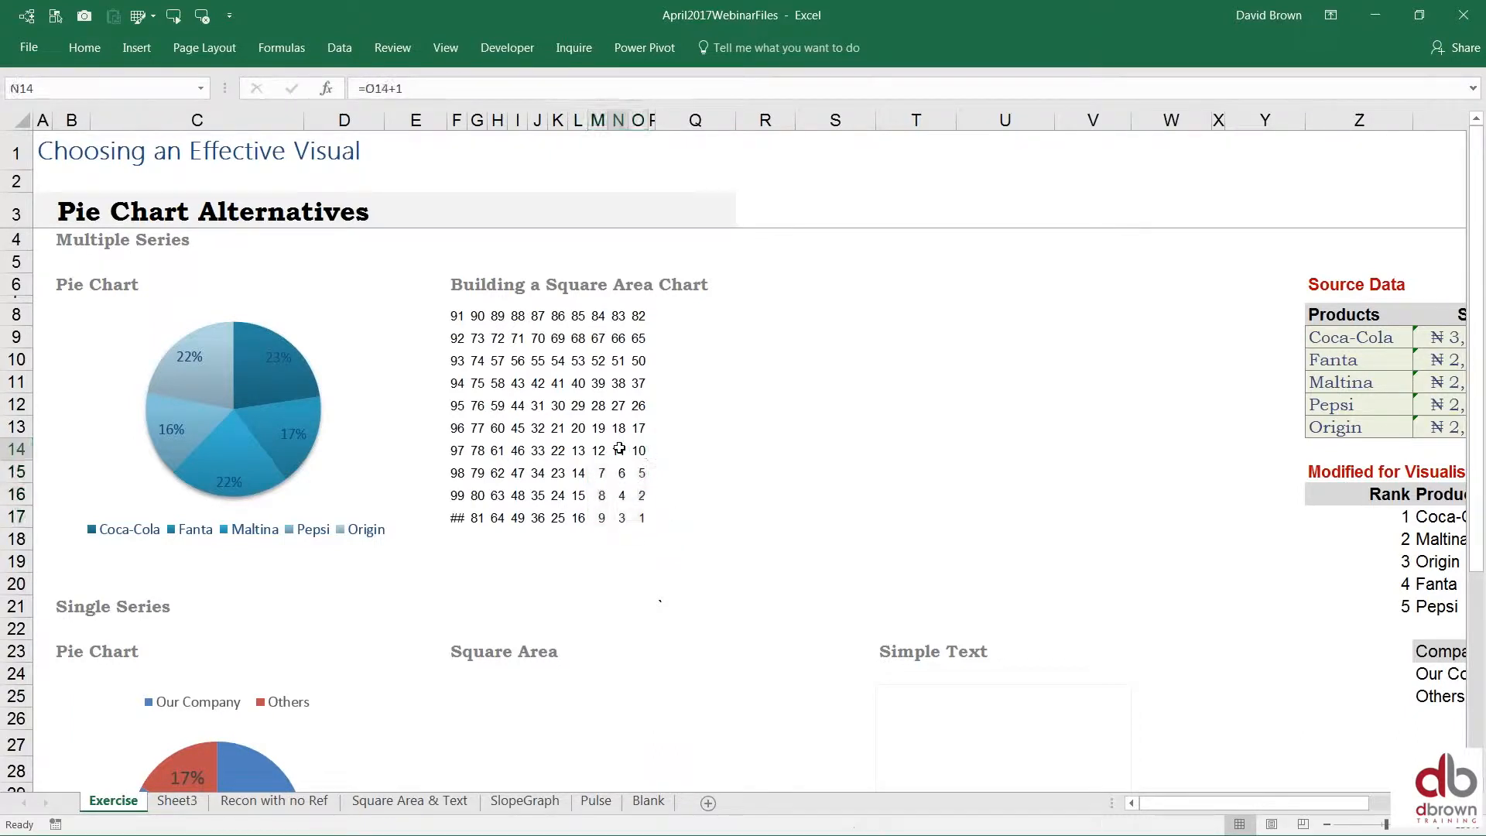
pyautogui.click(597, 449)
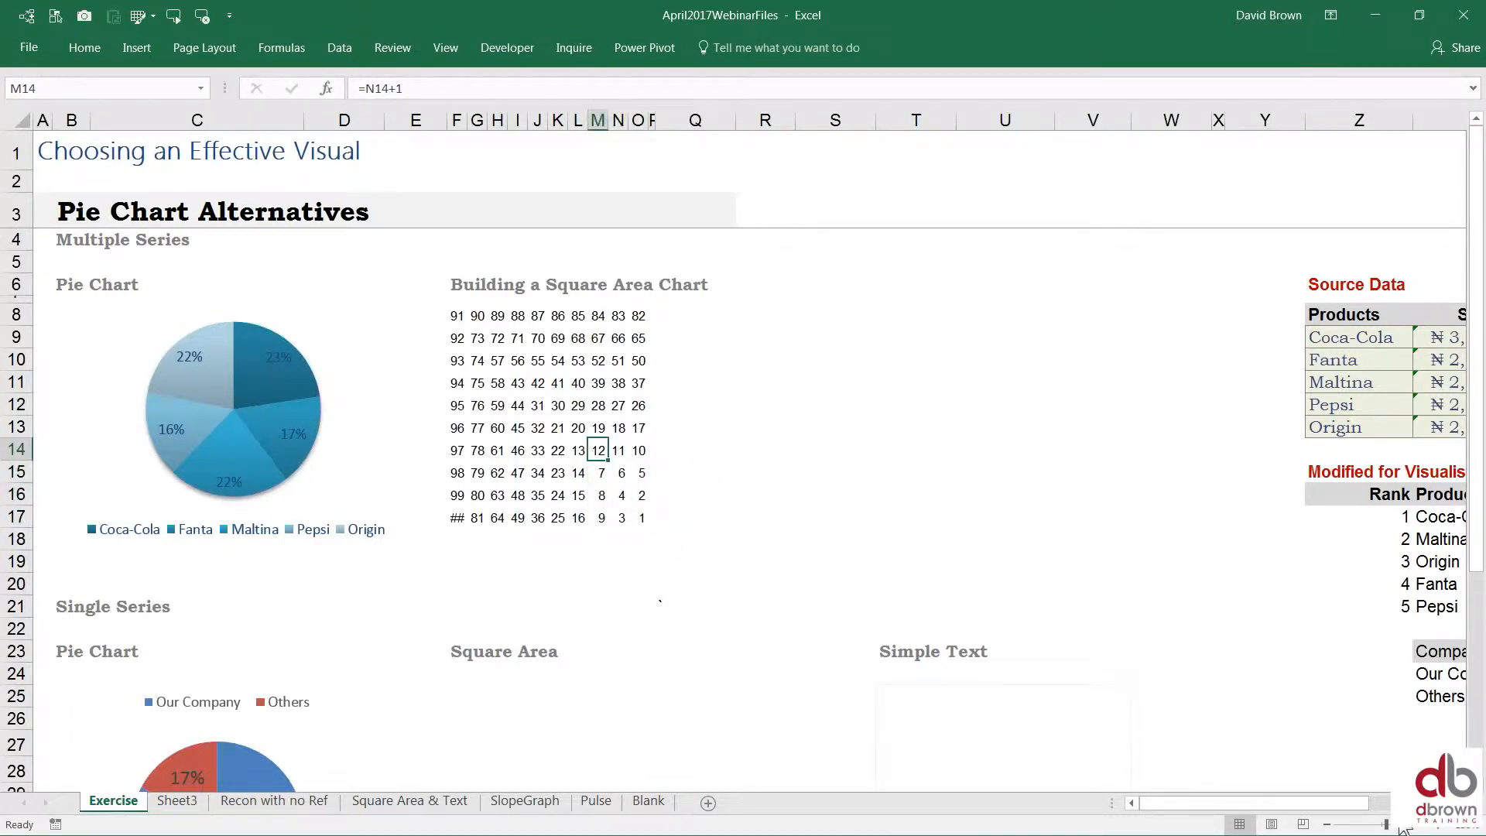
pyautogui.moveTo(1411, 695)
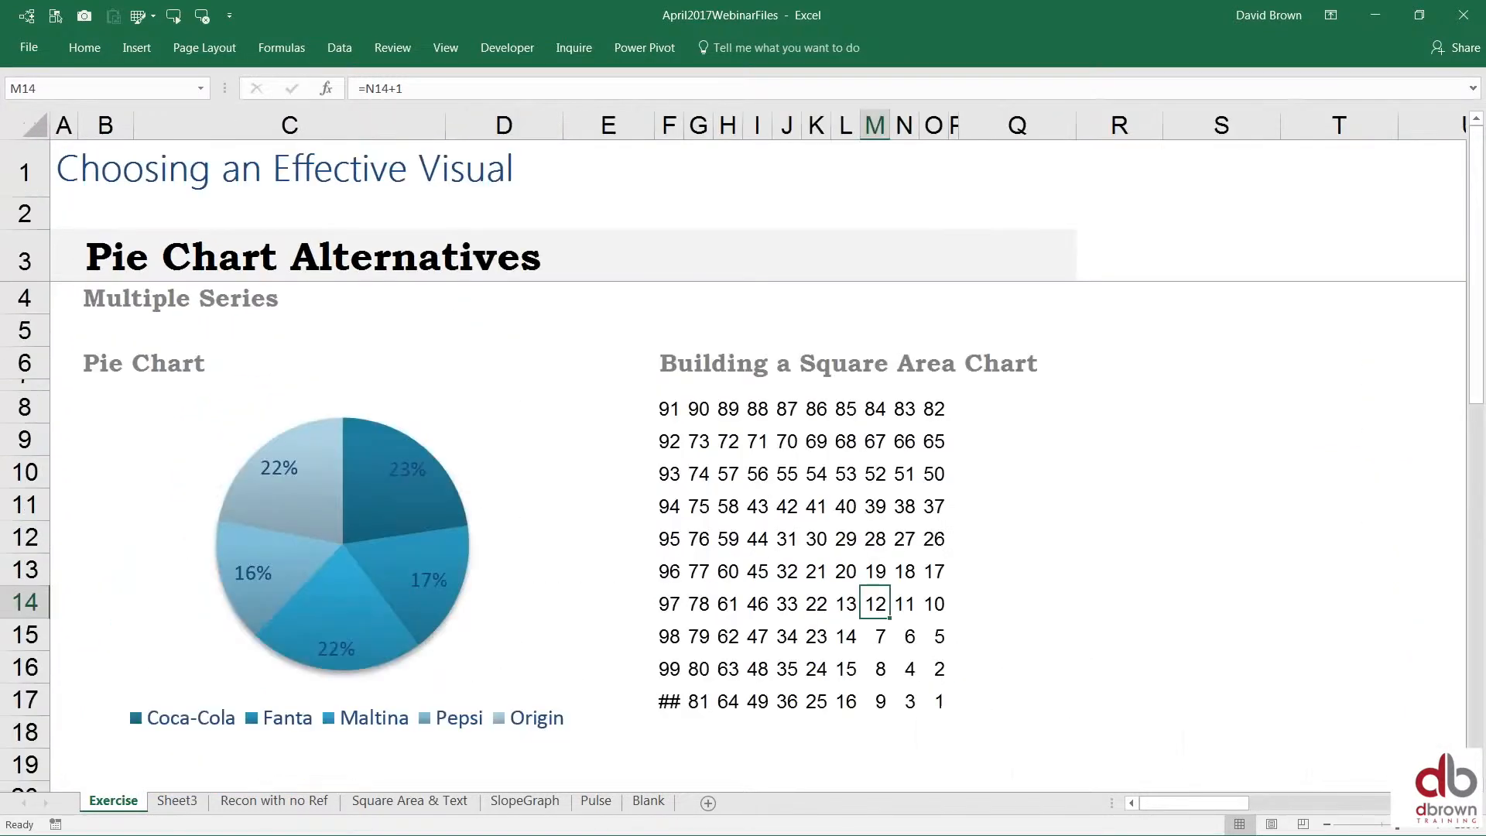
# Step: Check the grid formula in N8, then select the whole 1-100 block F8:O17
pyautogui.click(963, 741)
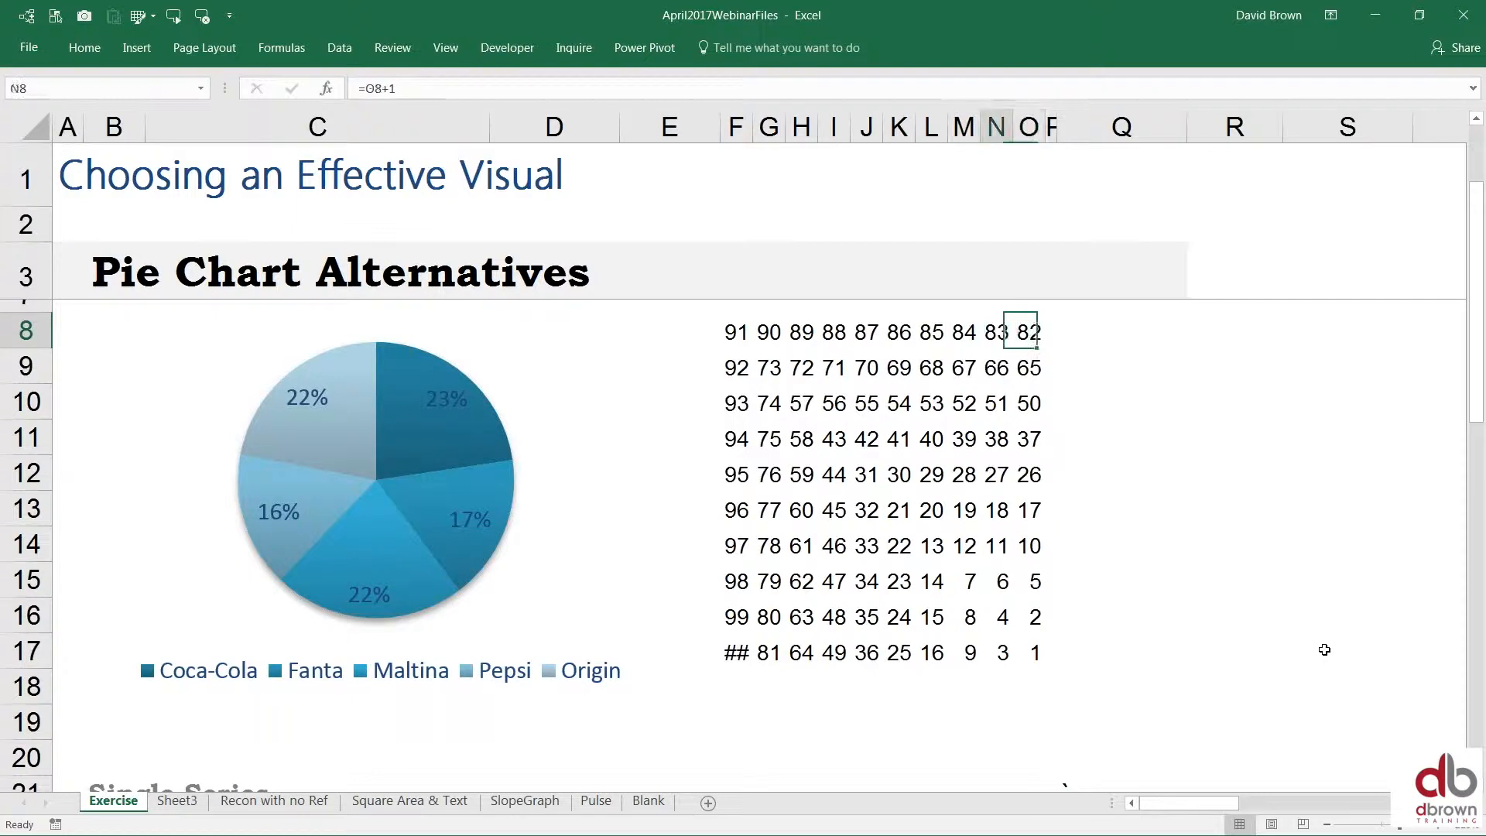
pyautogui.click(1234, 330)
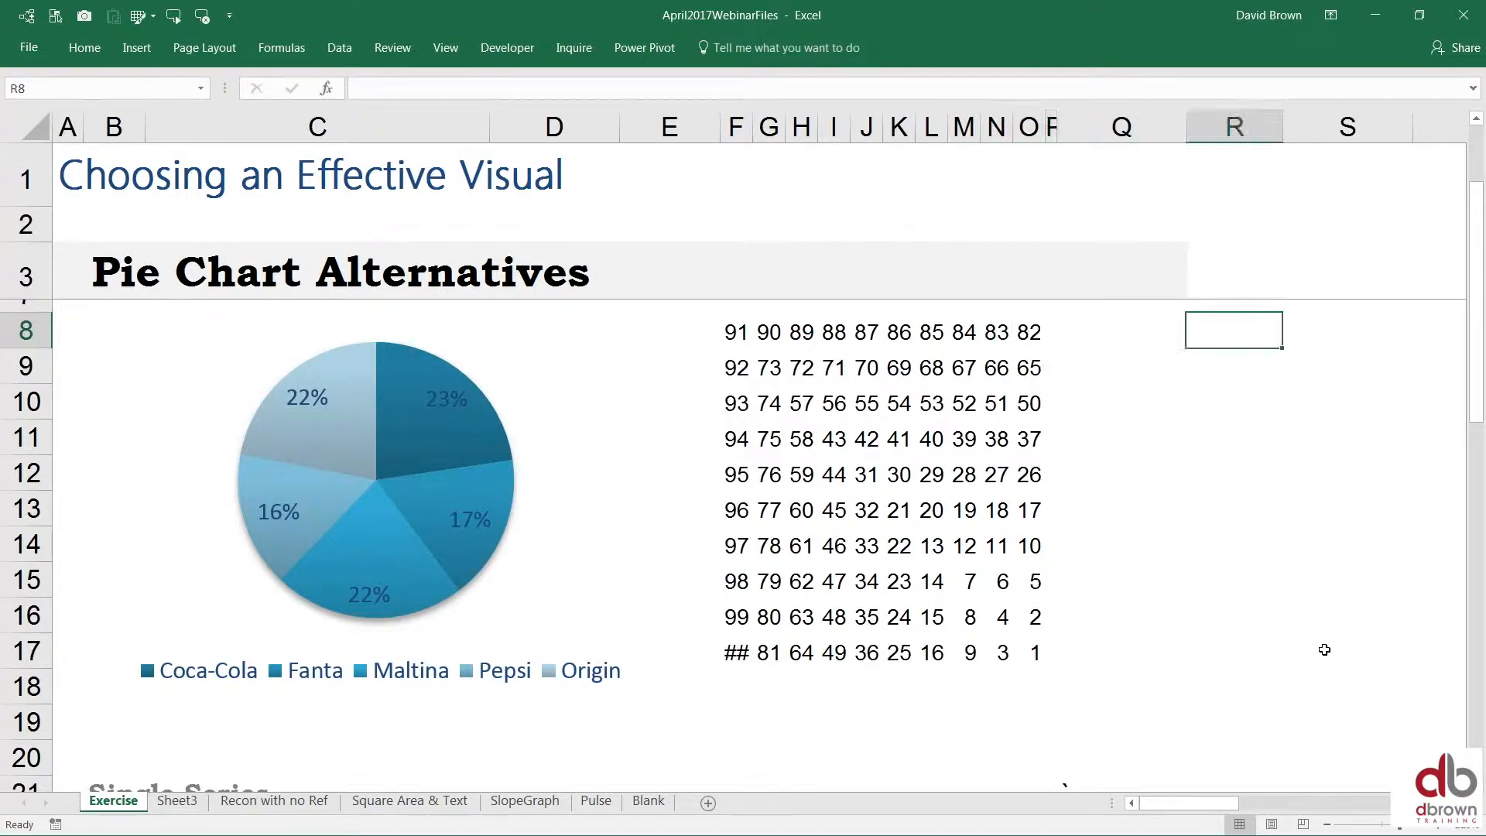
pyautogui.click(865, 331)
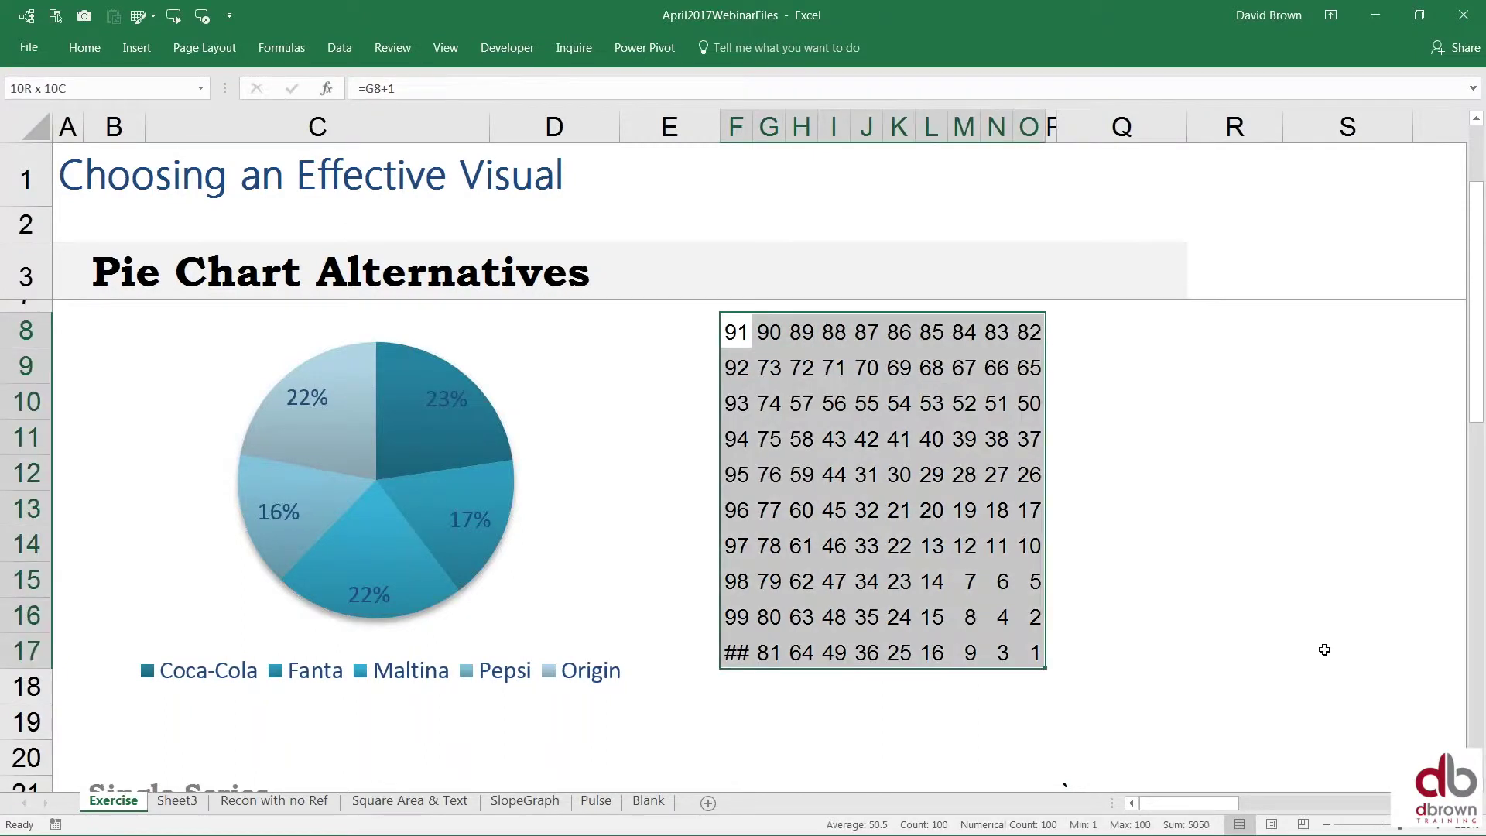
pyautogui.click(735, 331)
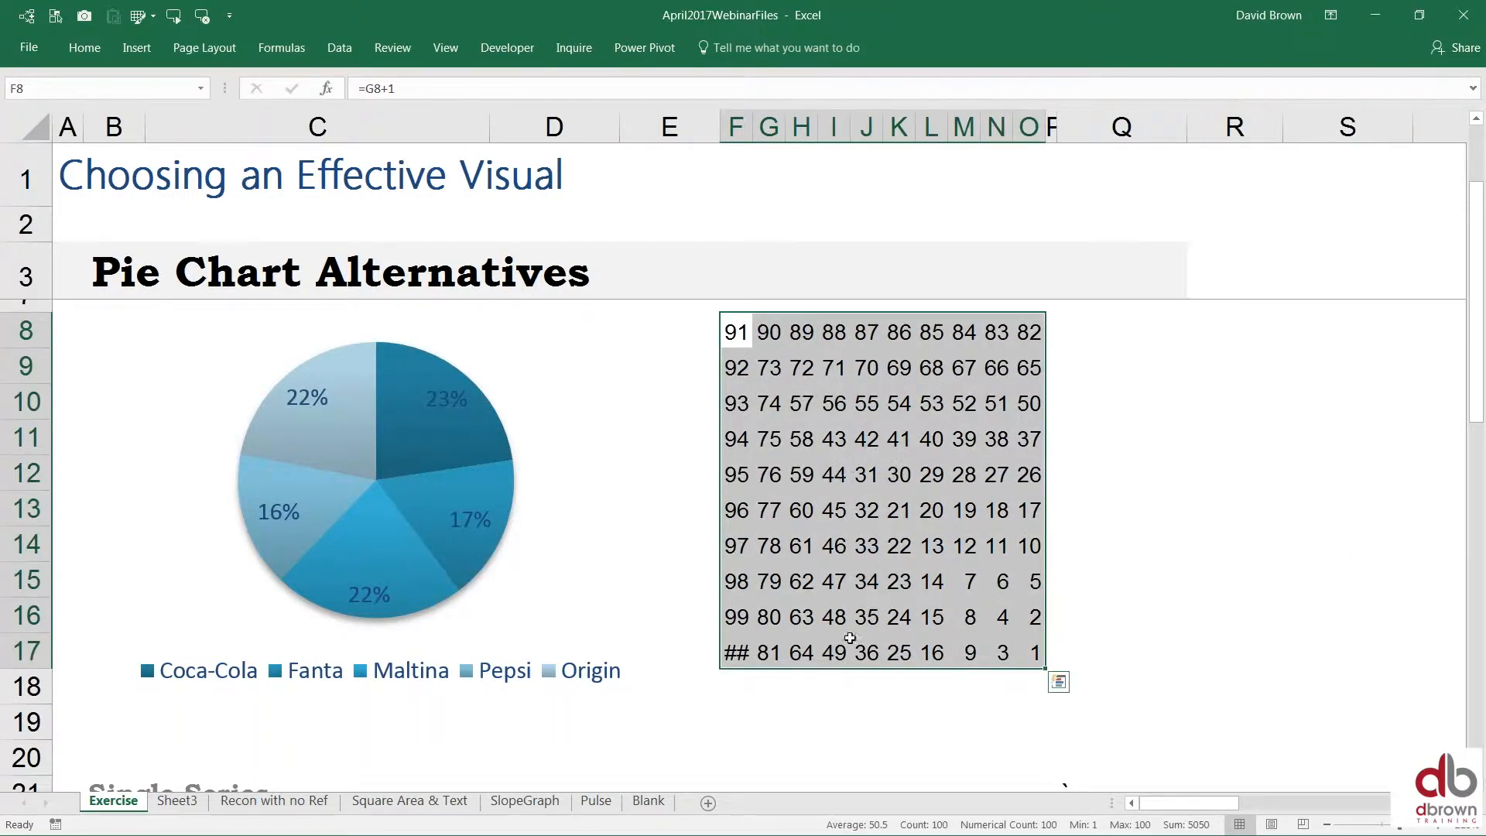
pyautogui.moveTo(973, 420)
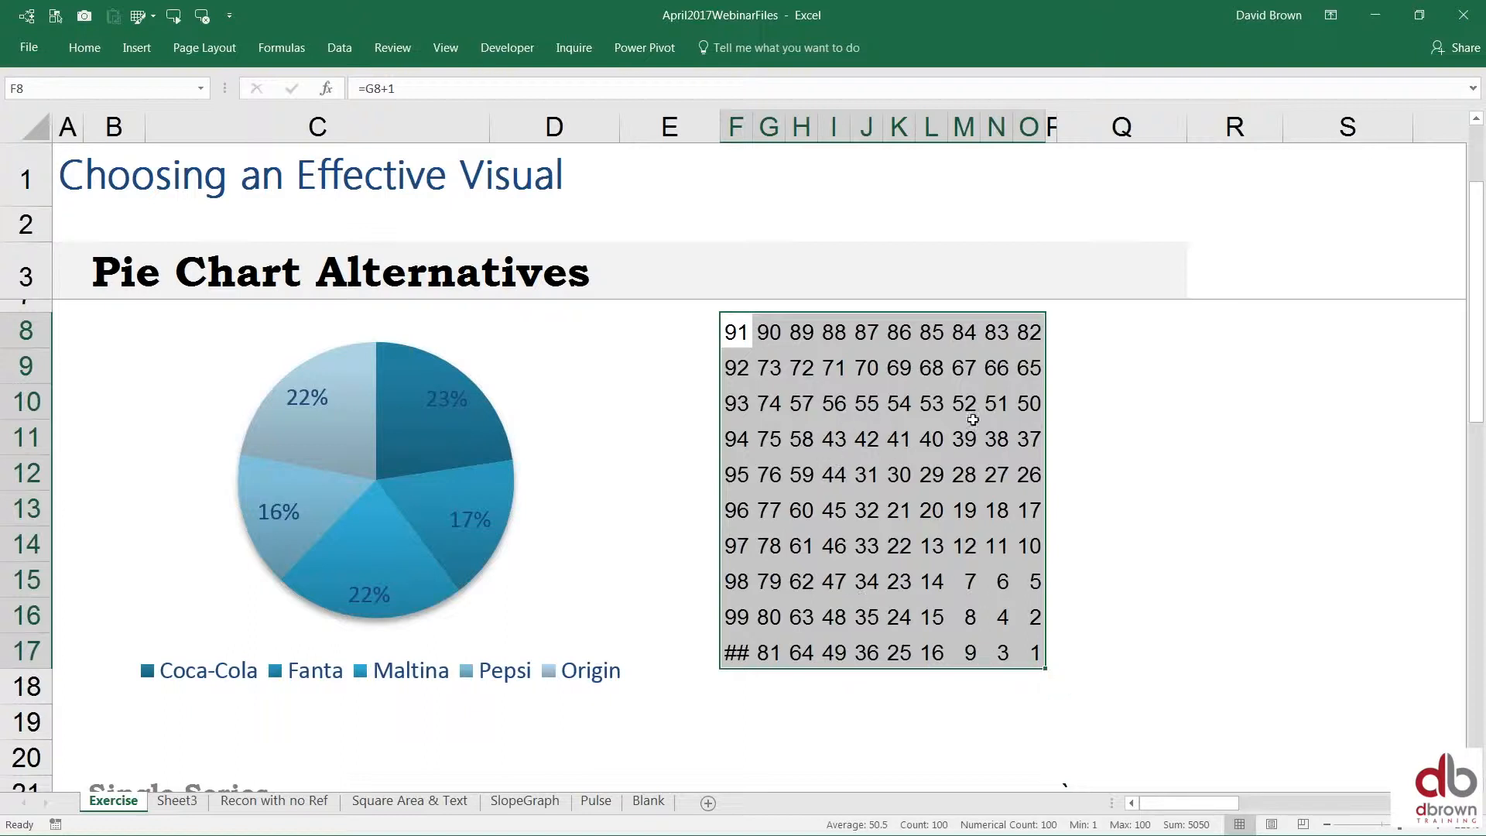
pyautogui.moveTo(878, 454)
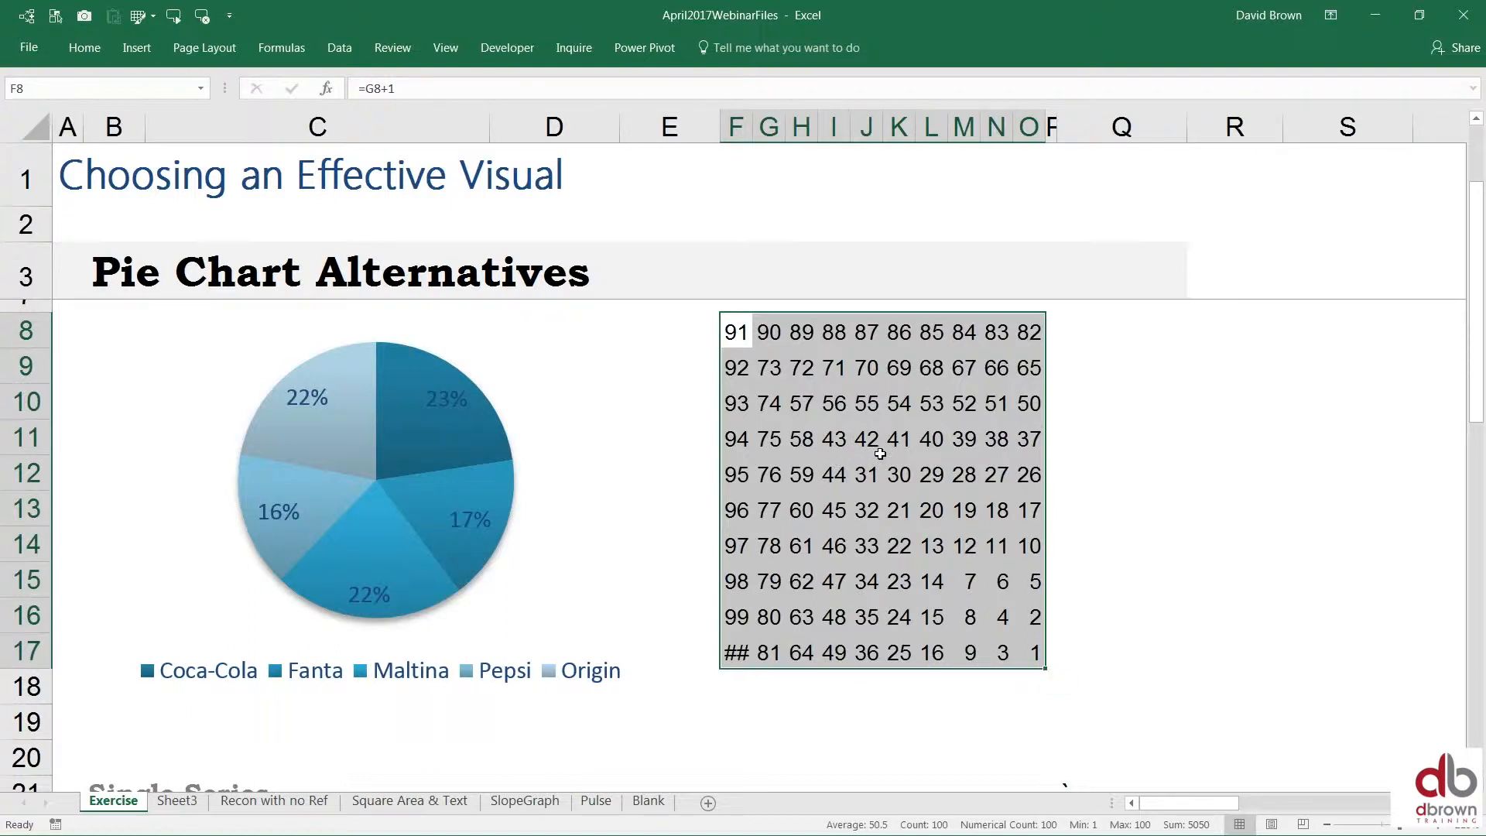
# Step: Apply the custom number format ;;; so the grid's numbers are hidden
pyautogui.press('ctrl+1')
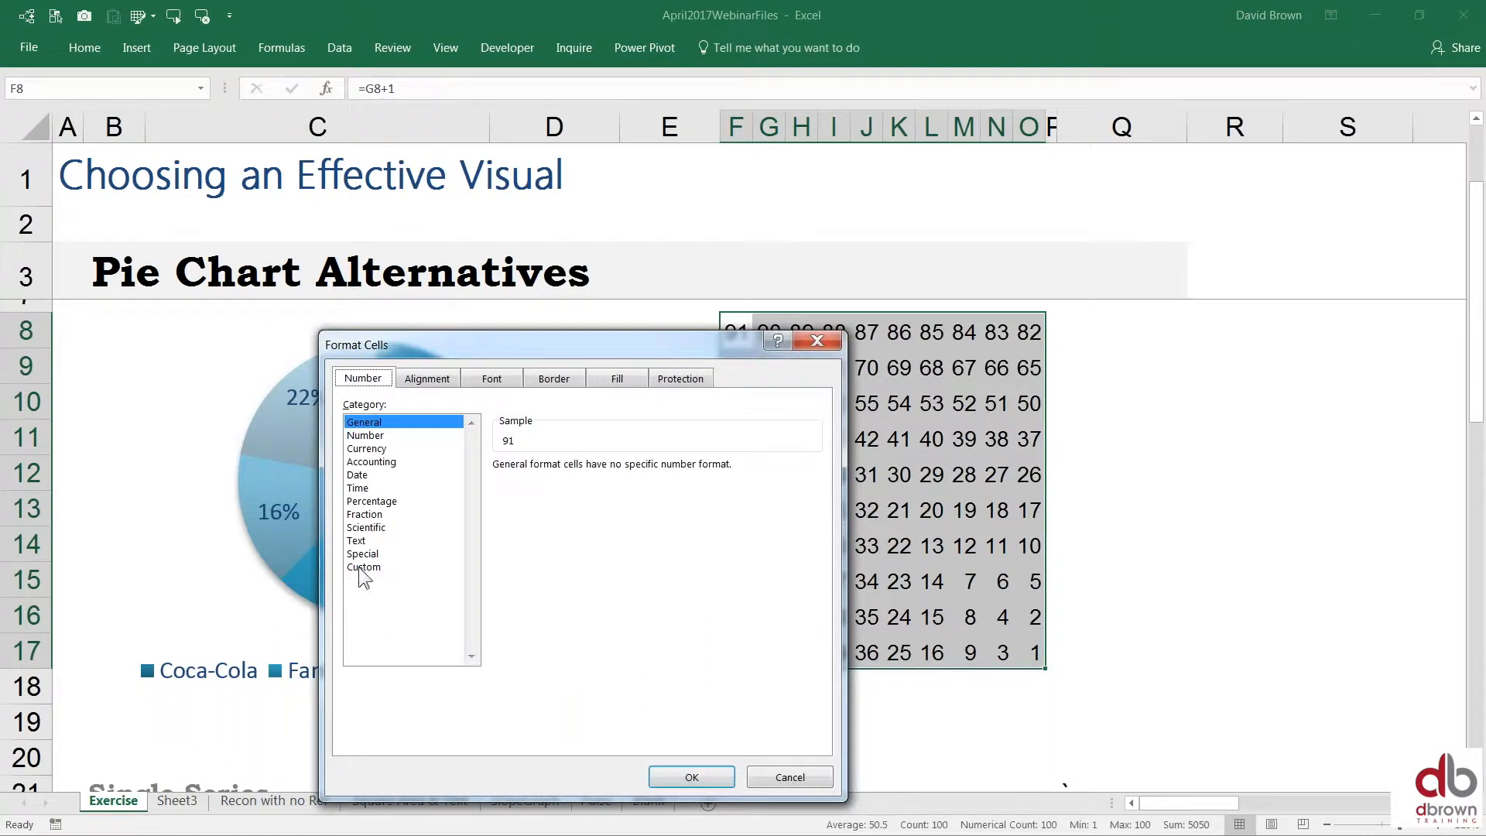
pyautogui.click(364, 567)
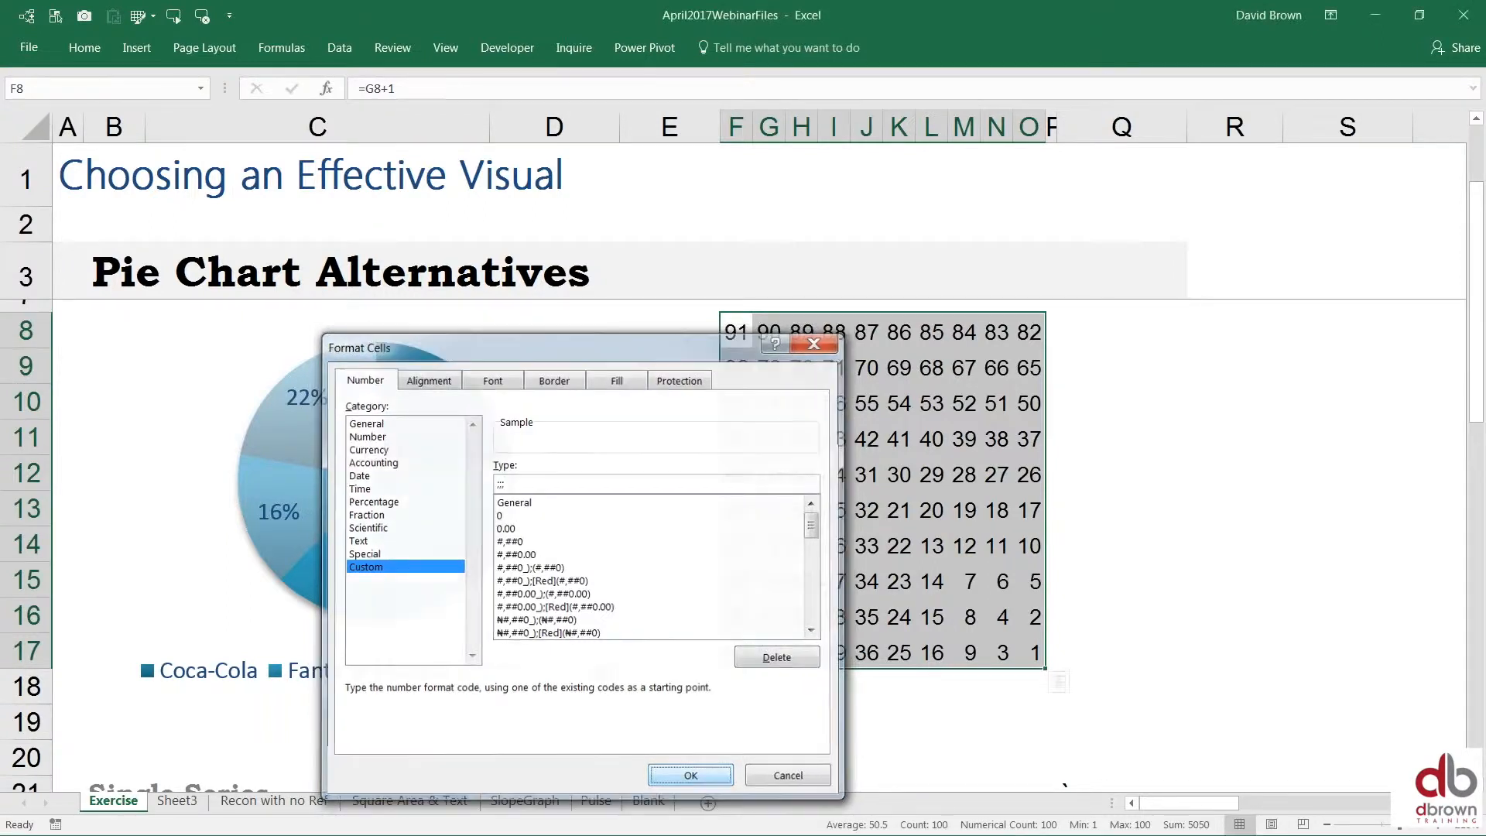
pyautogui.click(787, 774)
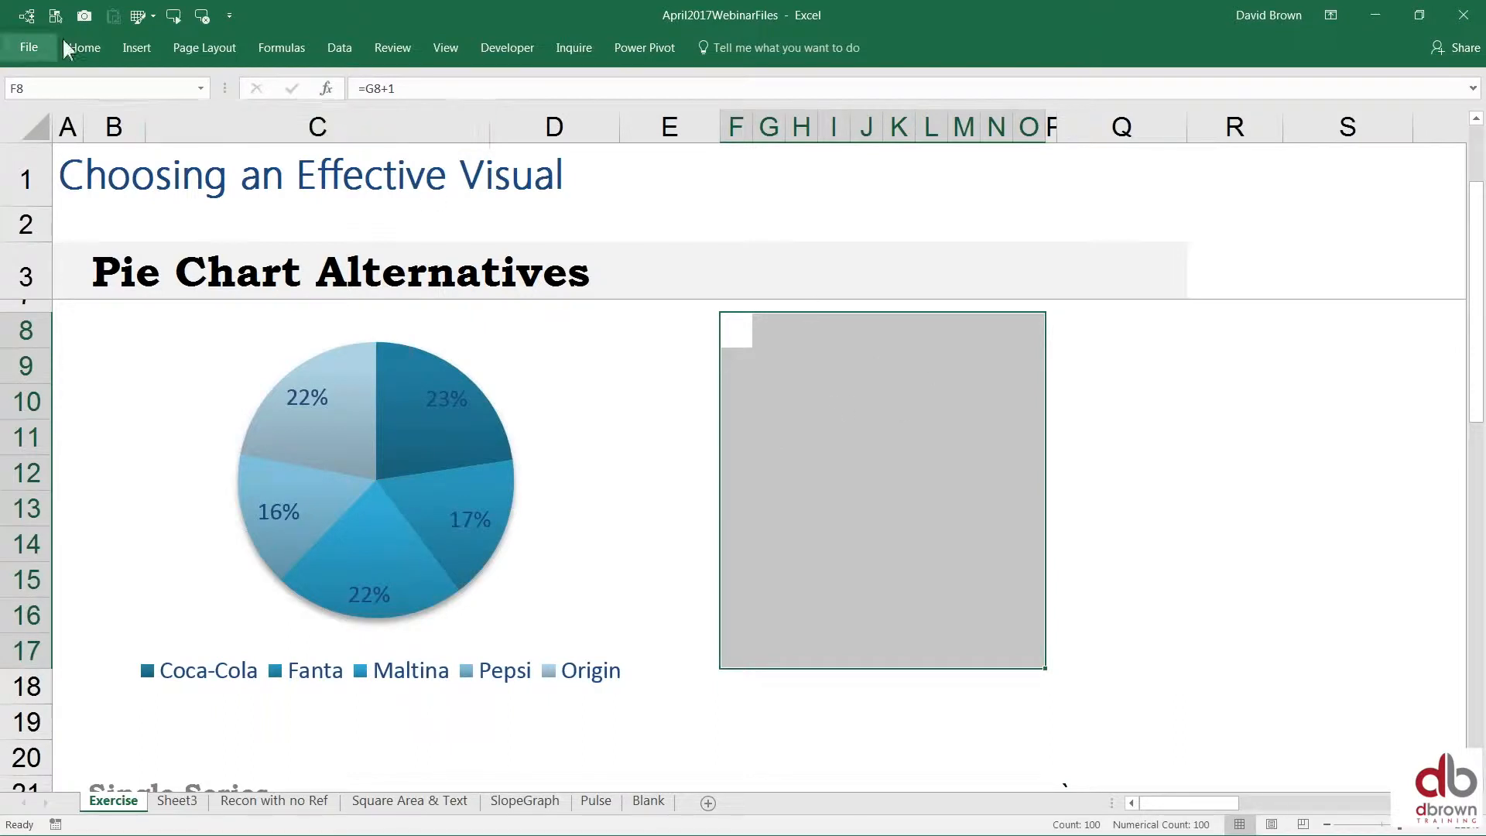
# Step: Show the Home formatting commands to fill the selected grid light grey
pyautogui.click(84, 48)
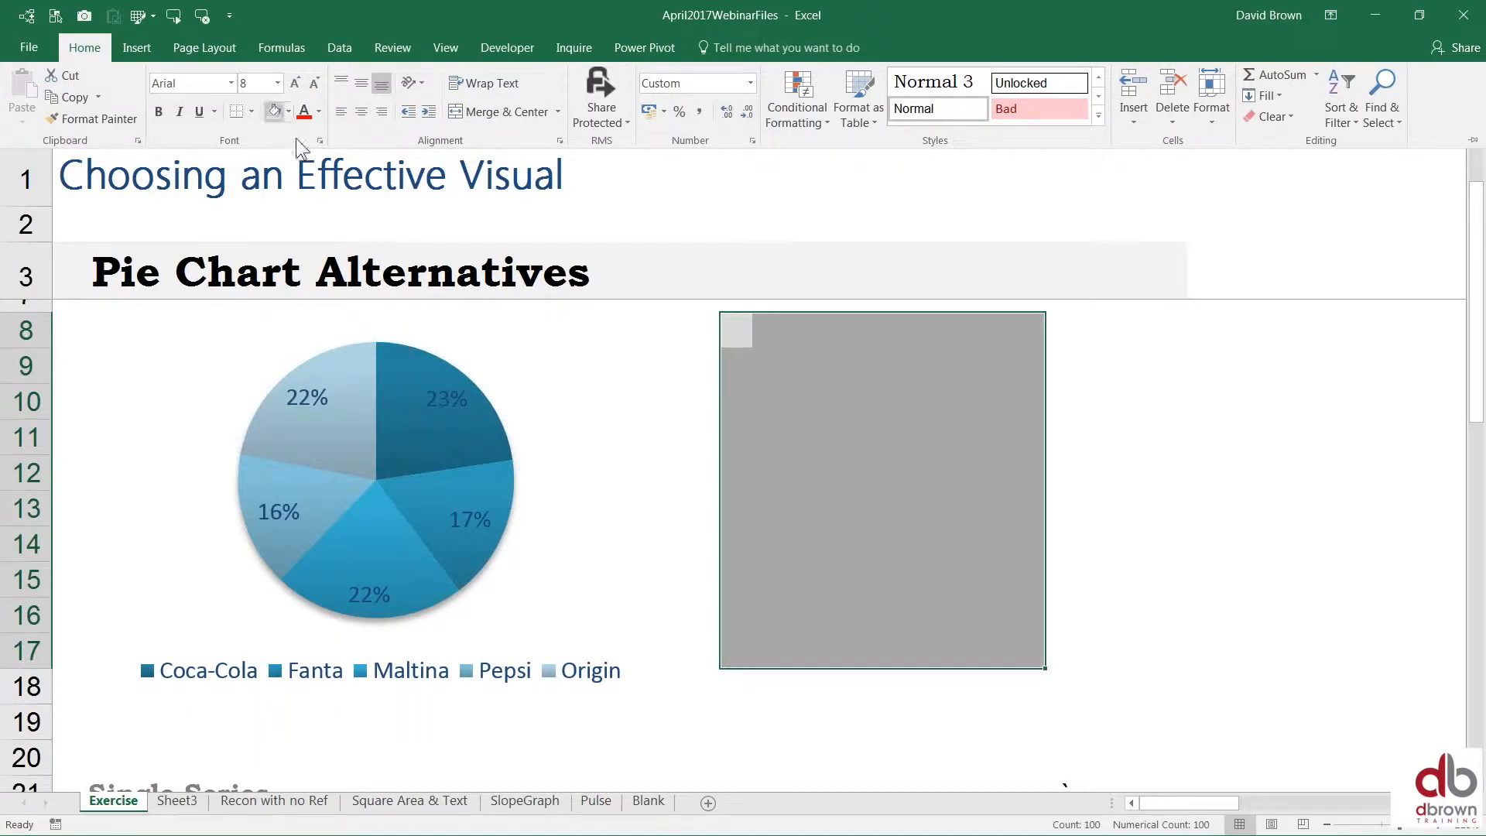
pyautogui.moveTo(1125, 590)
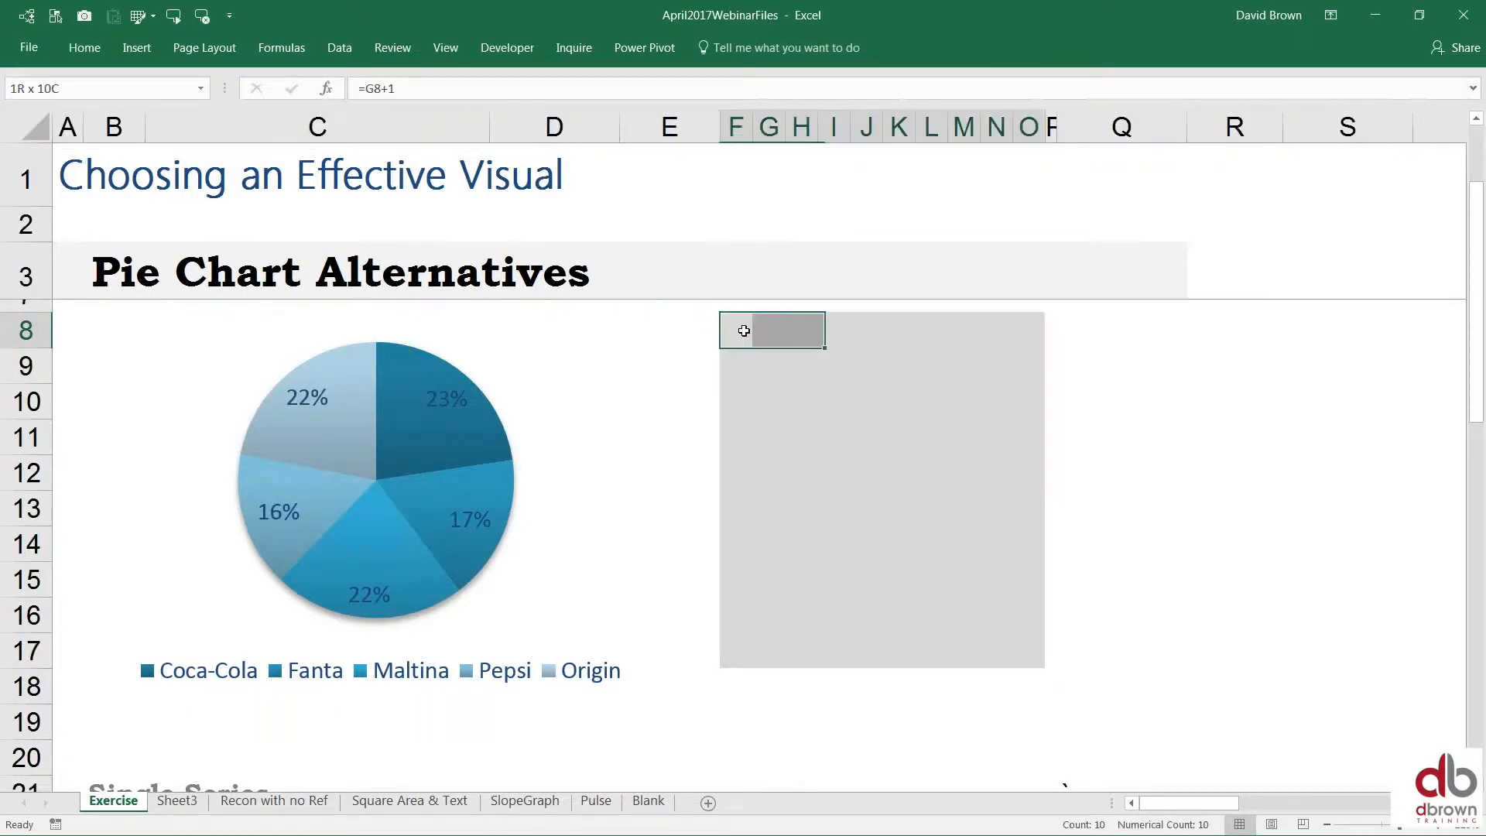
# Step: Add white Outline and Inside borders to every cell of the grey grid
pyautogui.press('ctrl+1')
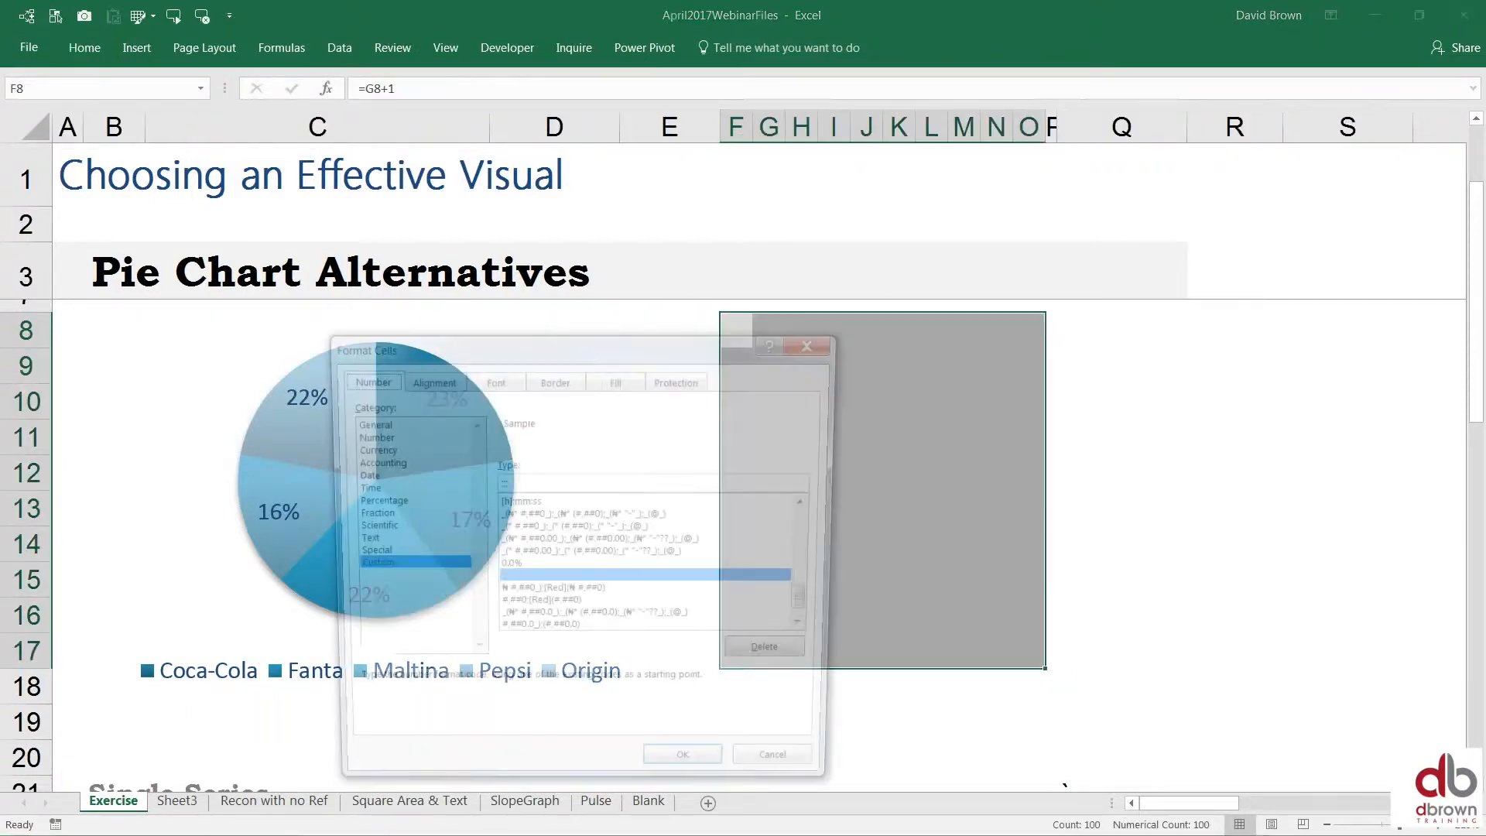
pyautogui.click(554, 377)
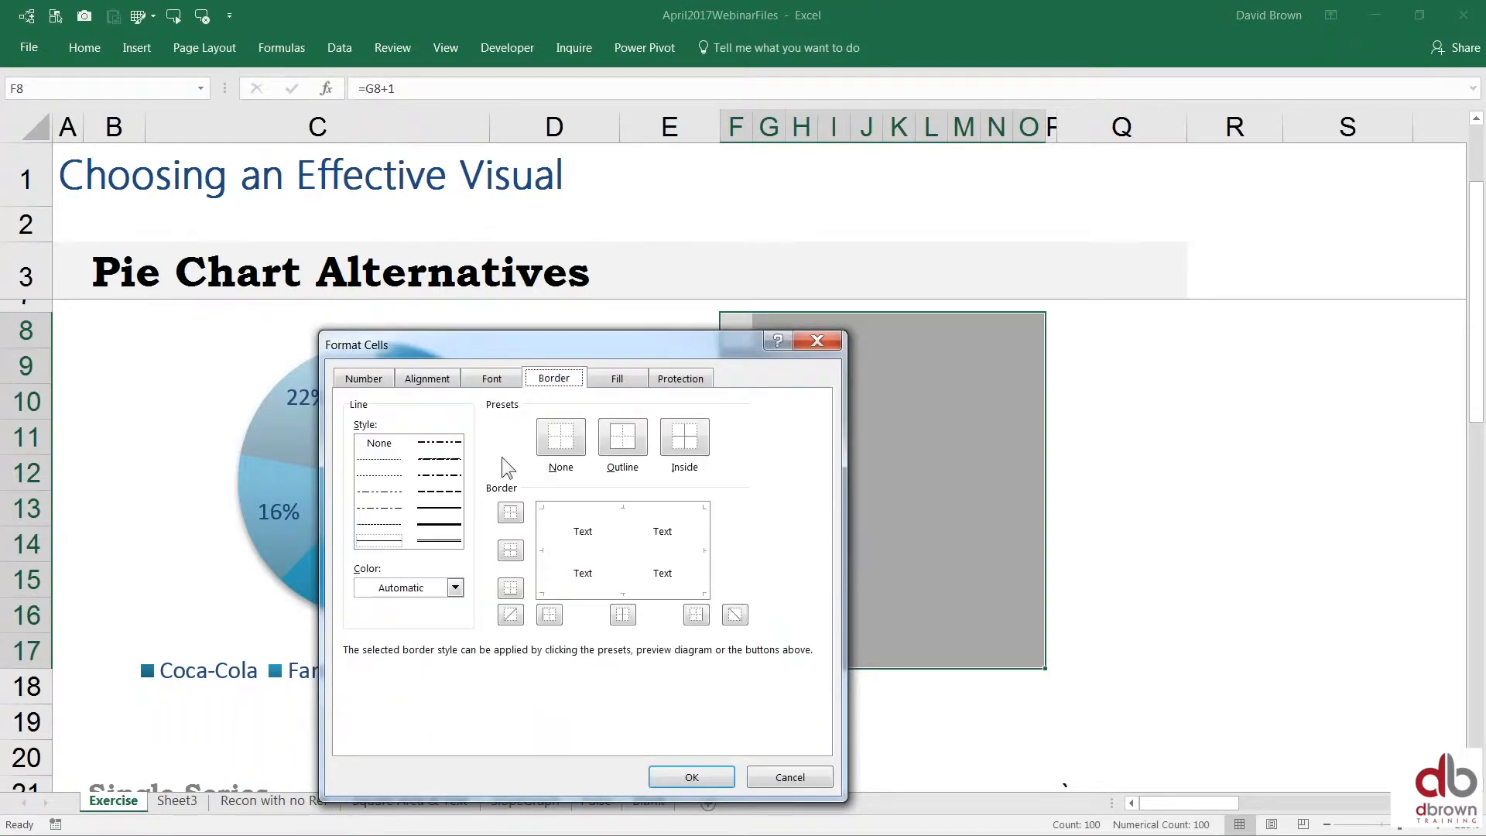
pyautogui.moveTo(400, 550)
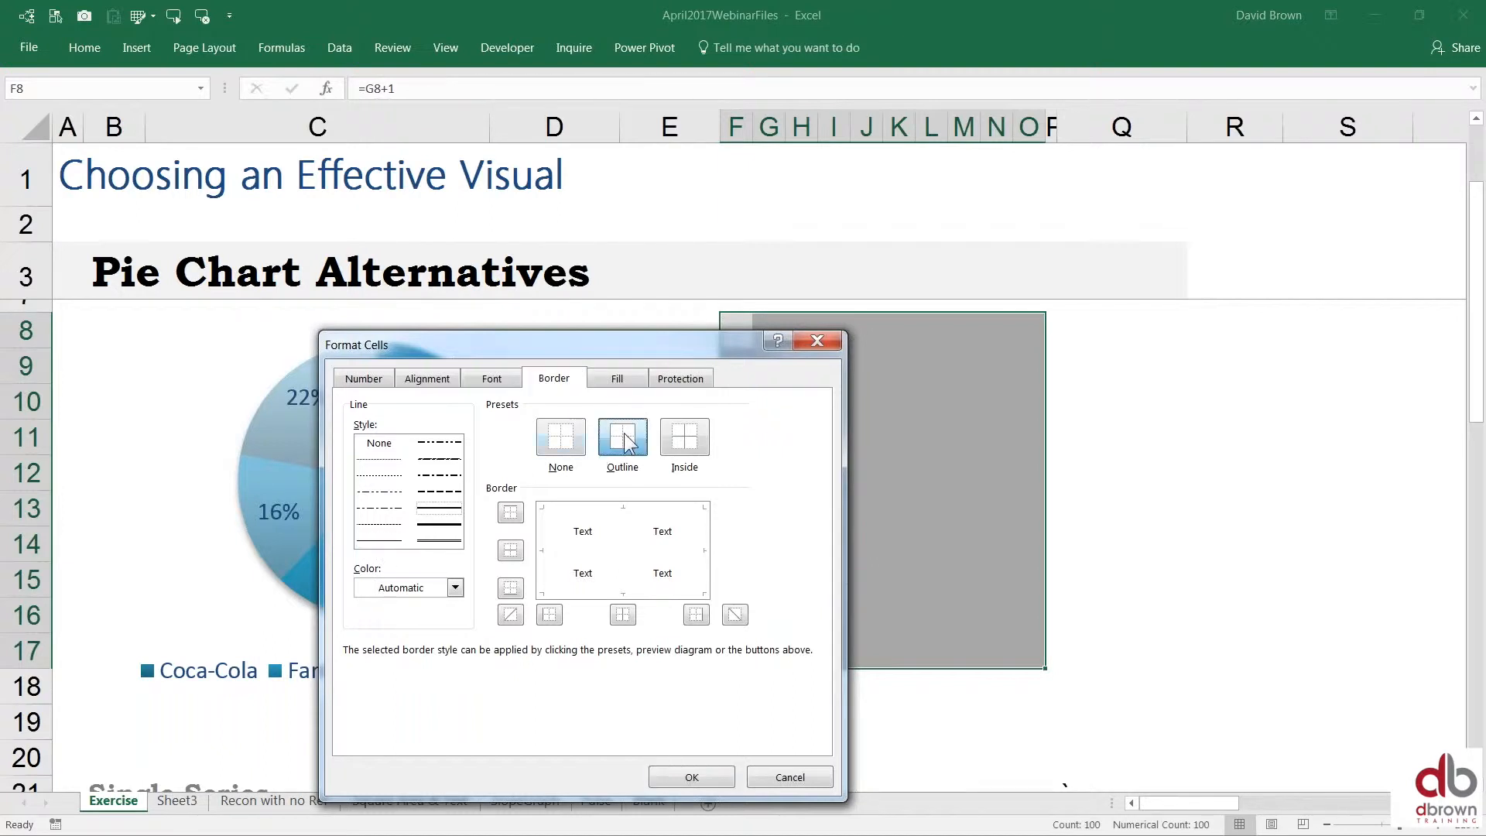
pyautogui.click(622, 436)
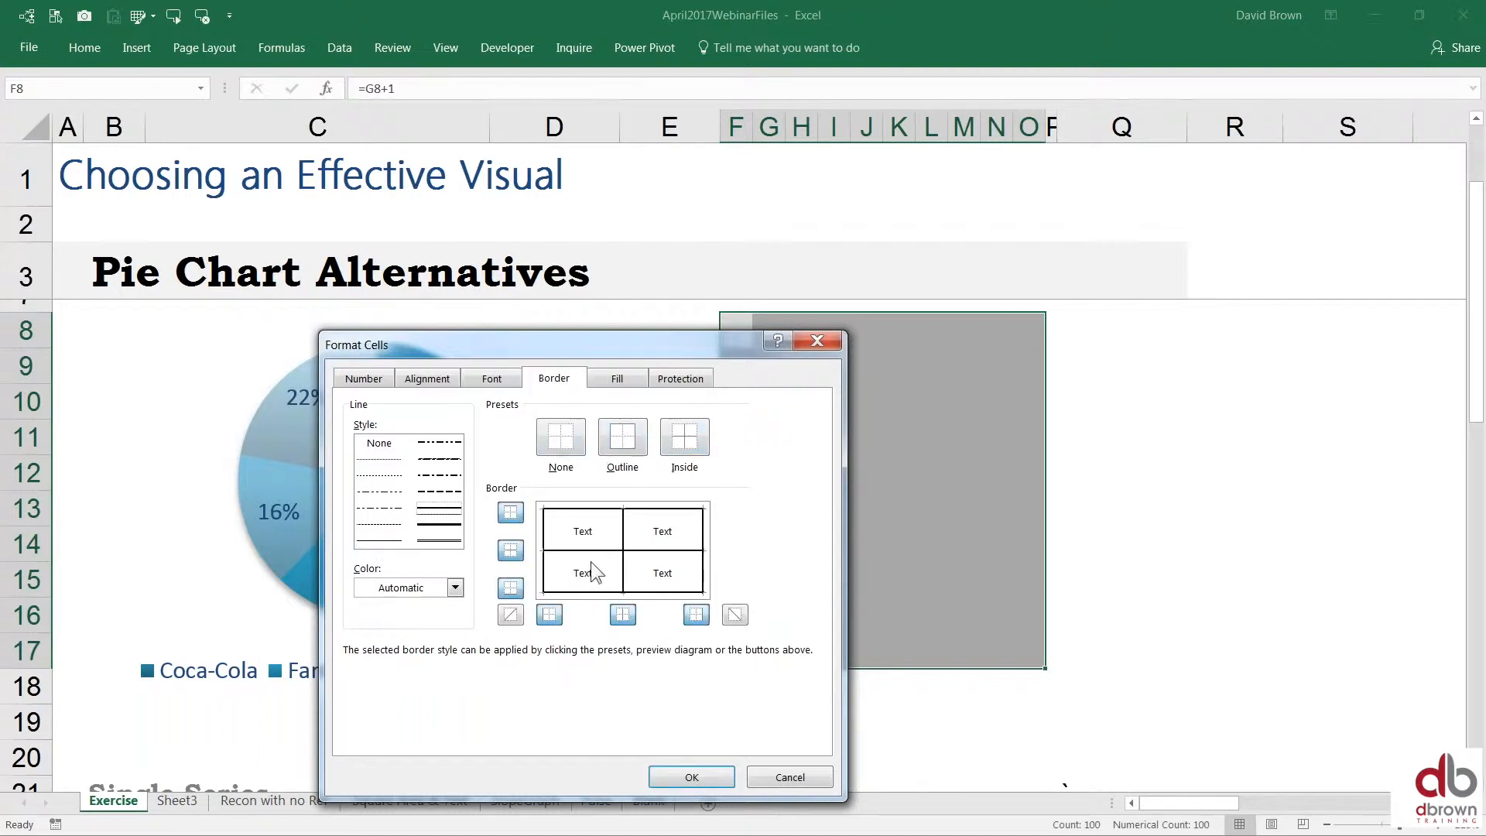
pyautogui.click(456, 587)
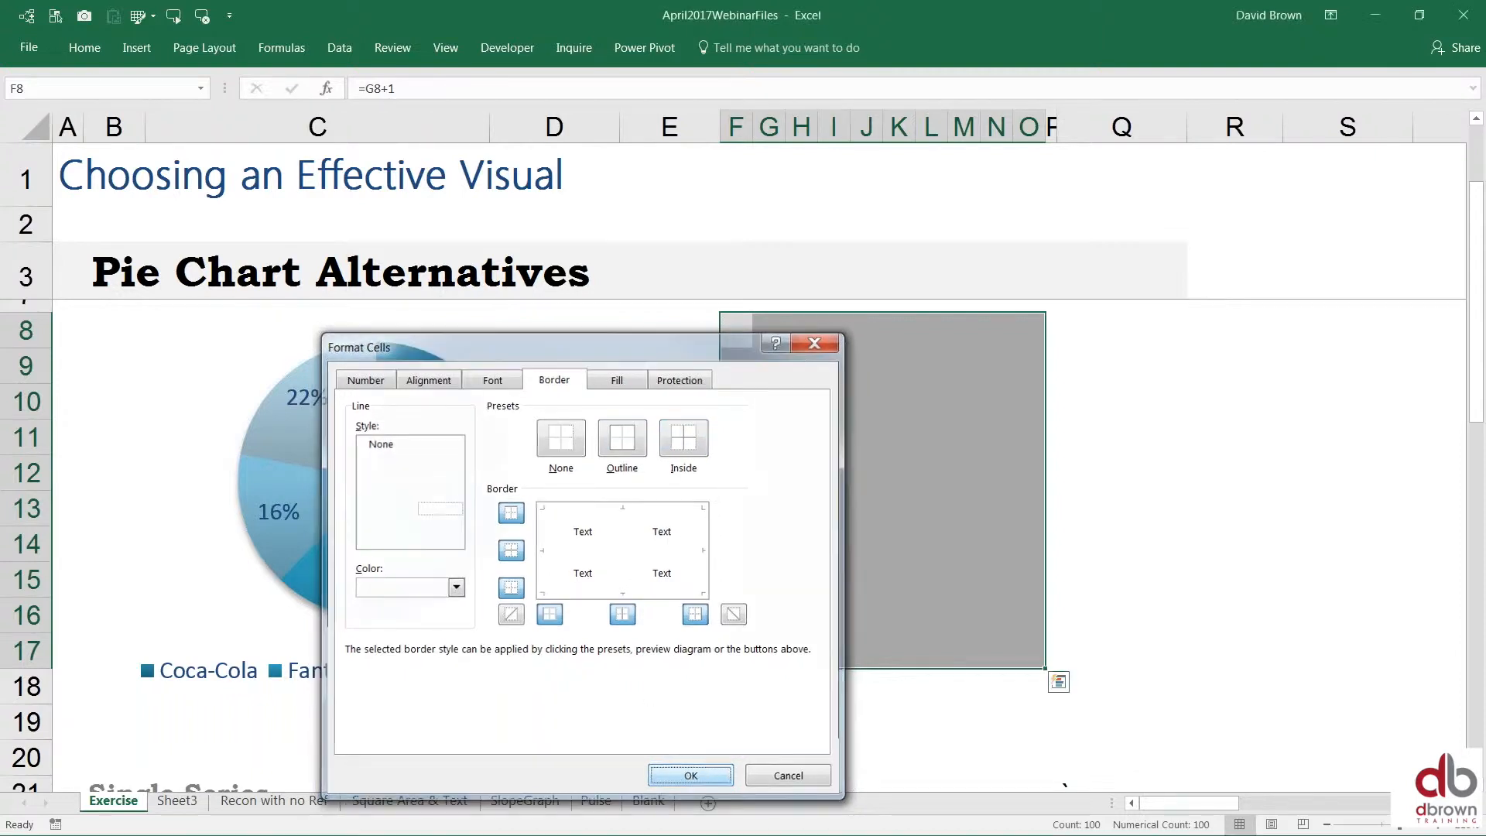
pyautogui.click(691, 774)
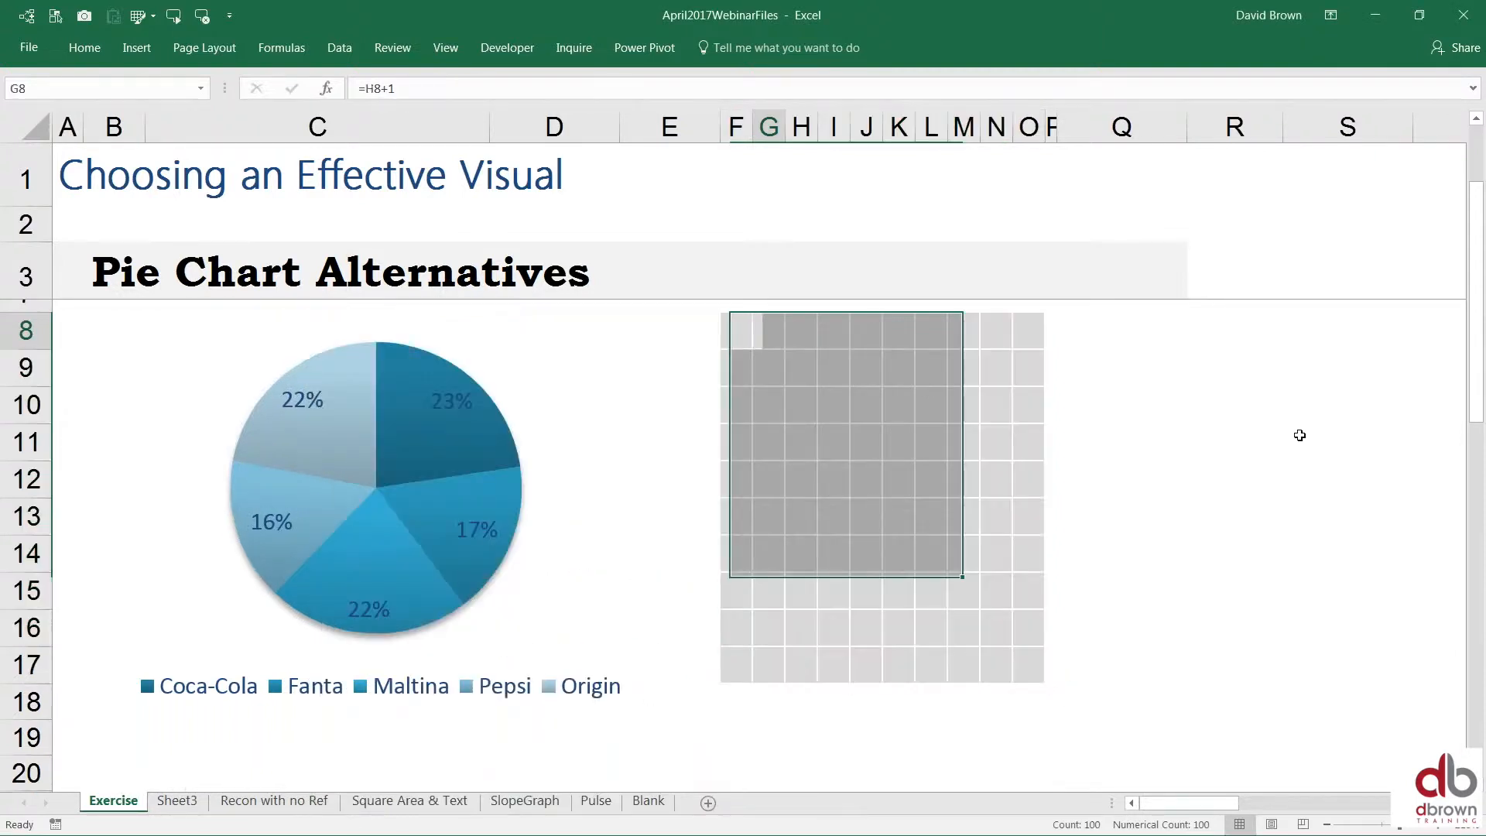
pyautogui.click(1027, 329)
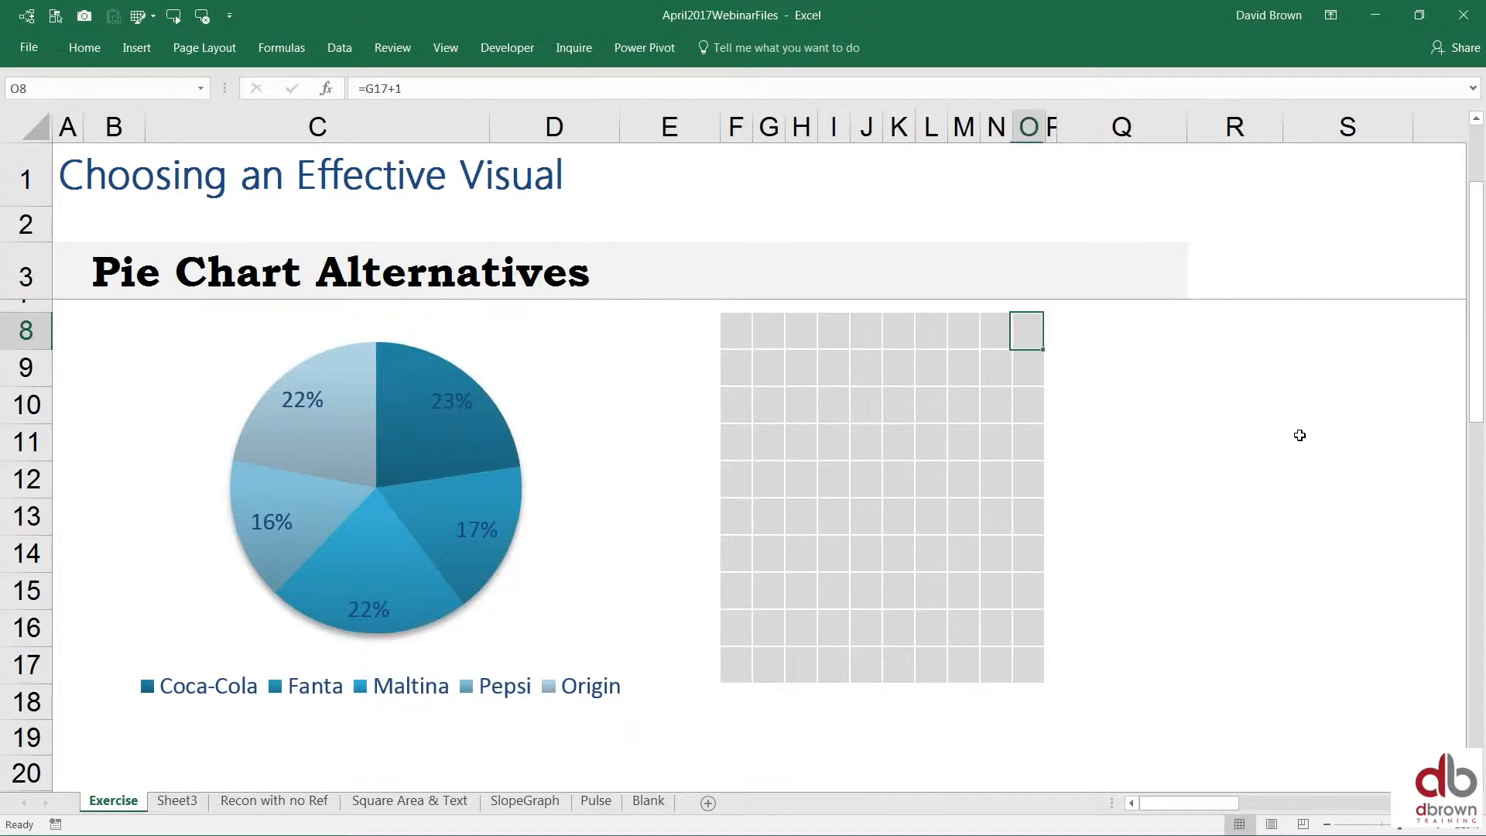
pyautogui.click(736, 330)
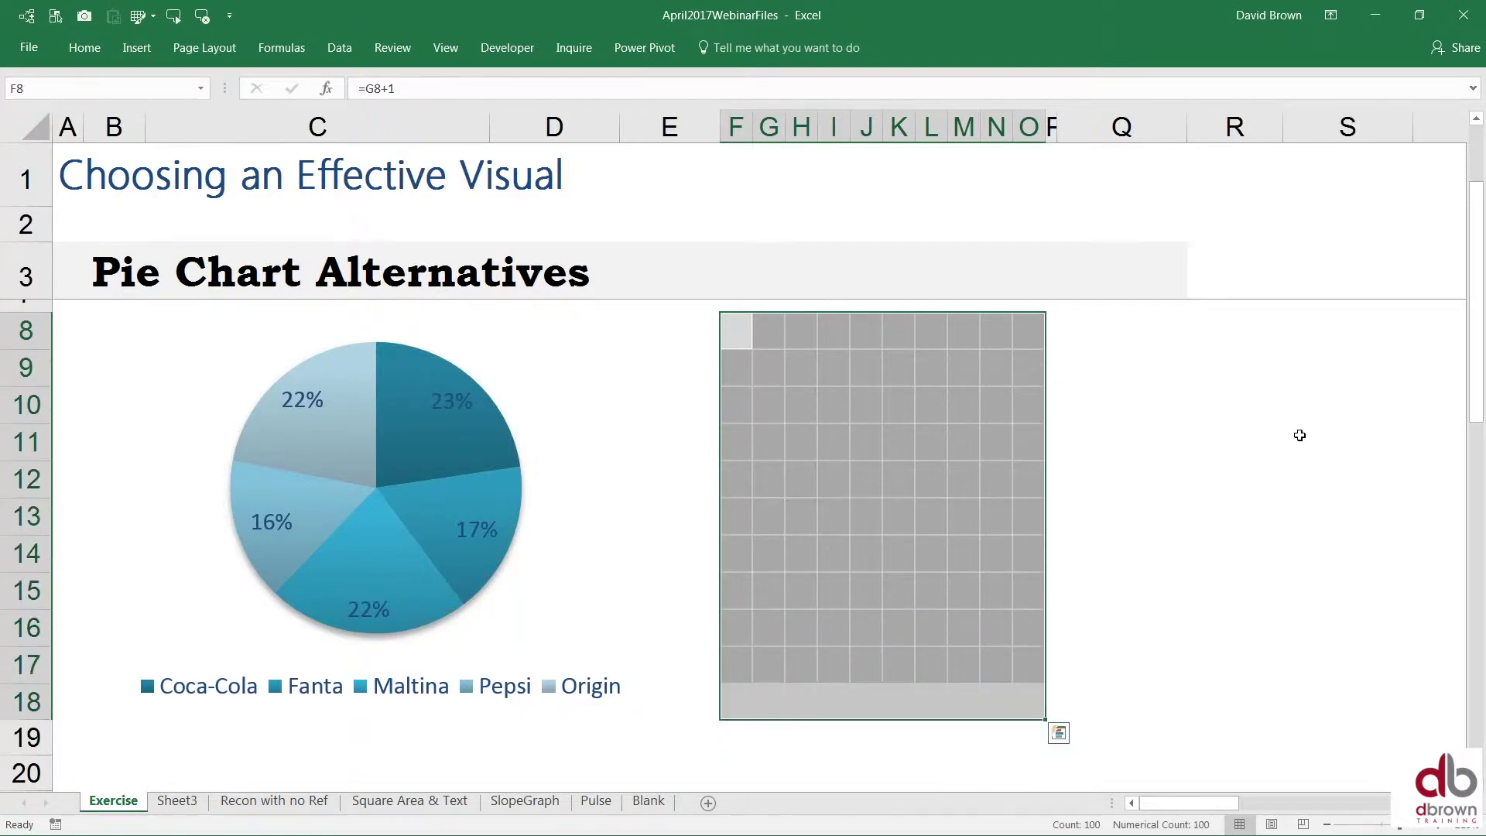
pyautogui.click(800, 330)
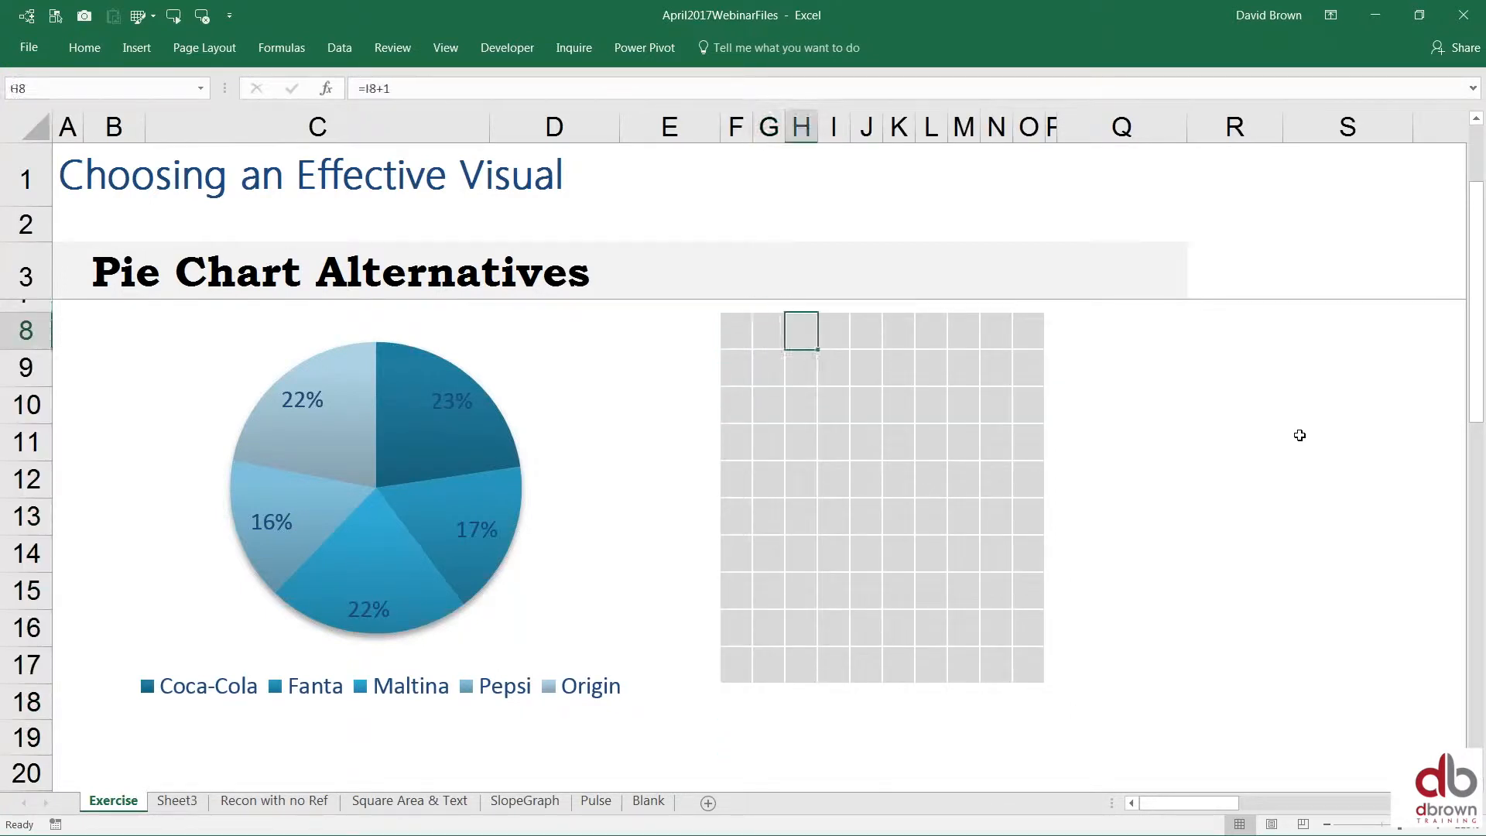
pyautogui.hscroll(3)
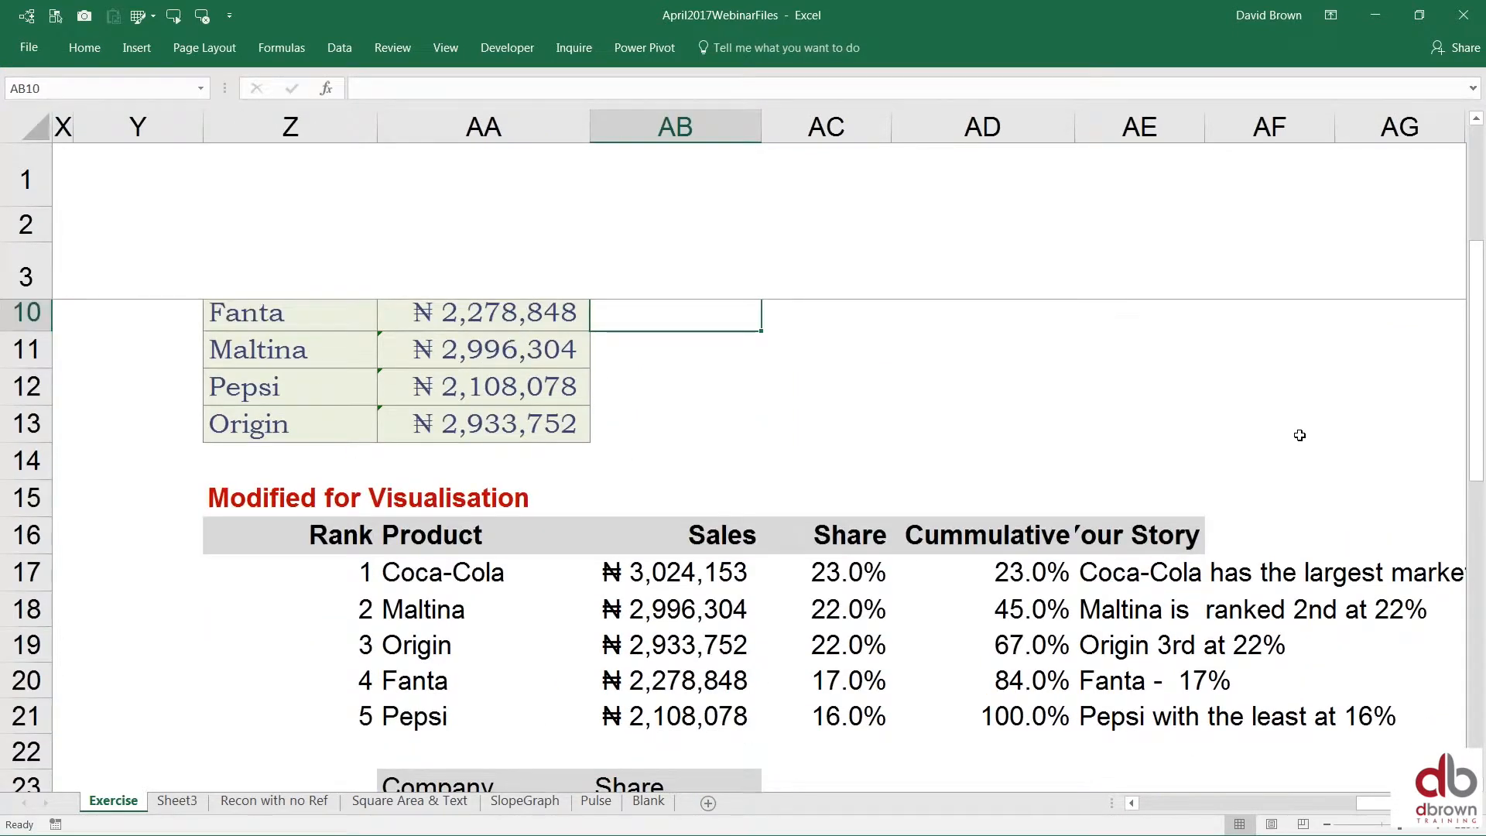
# Step: Inspect the RANDBETWEEN sales formula in AA9 and select all five figures AA9:AA13
pyautogui.scroll(3)
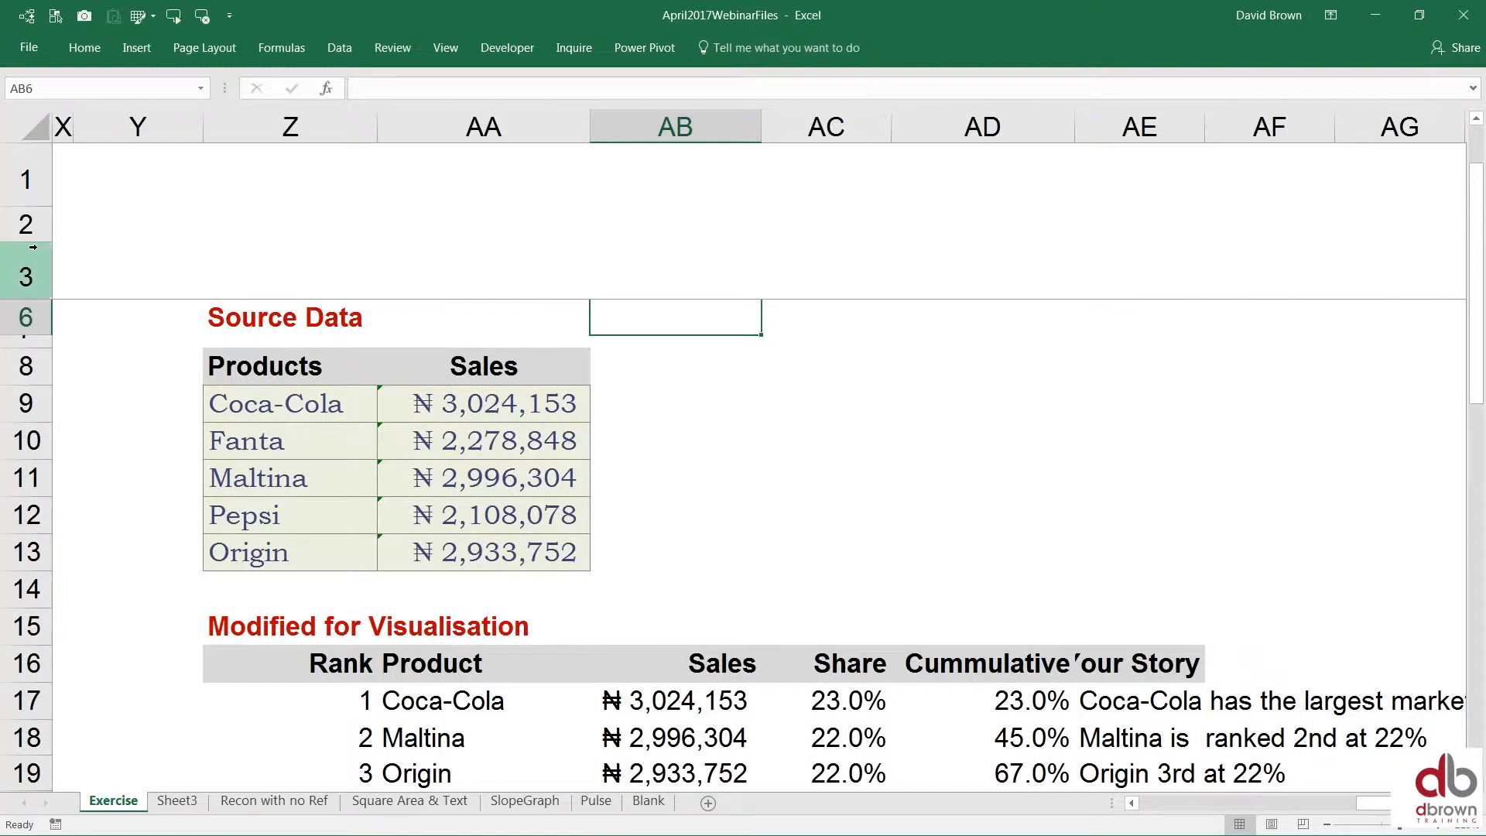
pyautogui.scroll(-3)
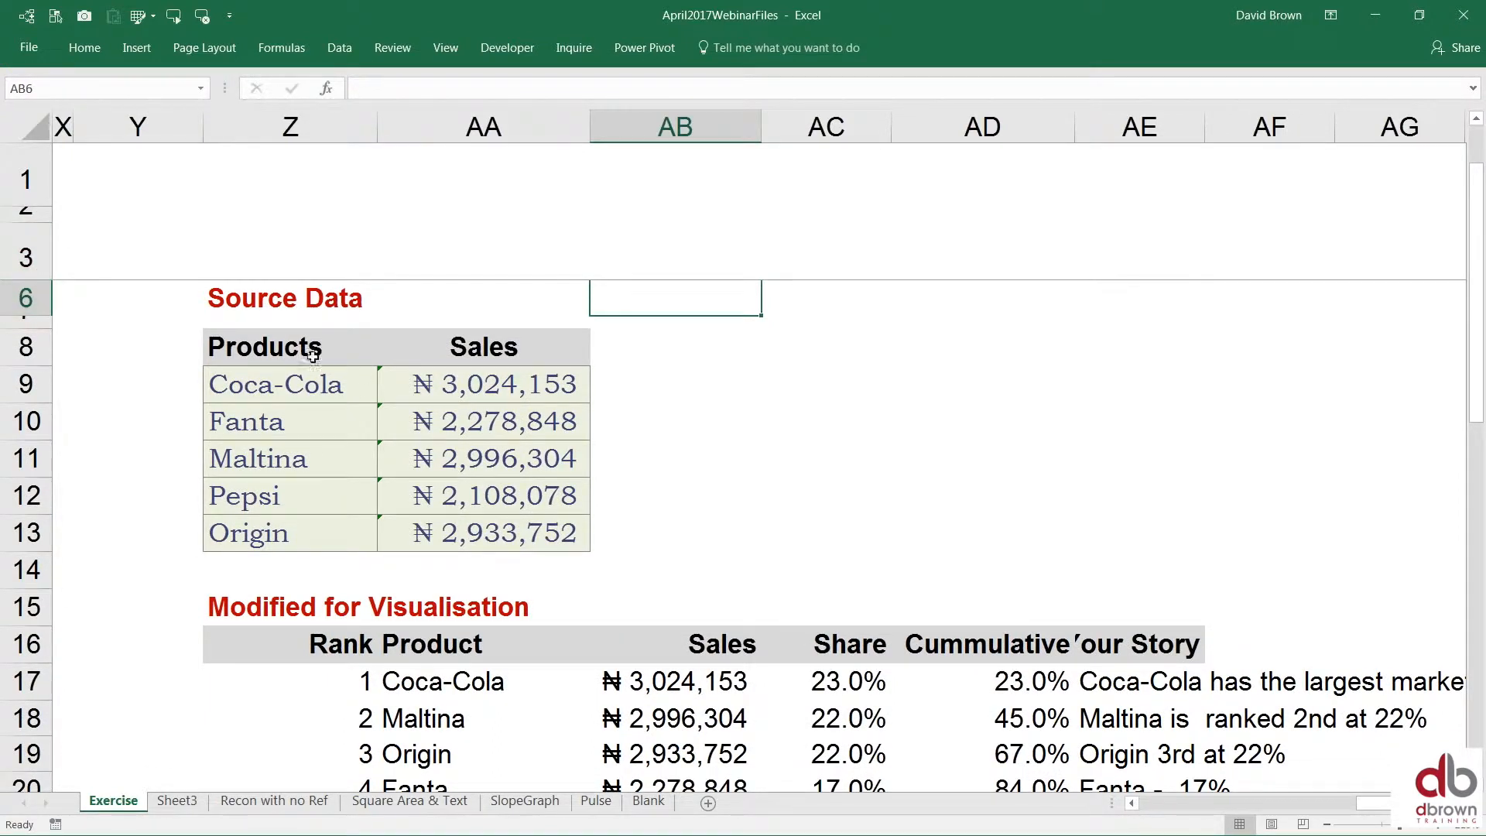
pyautogui.click(483, 384)
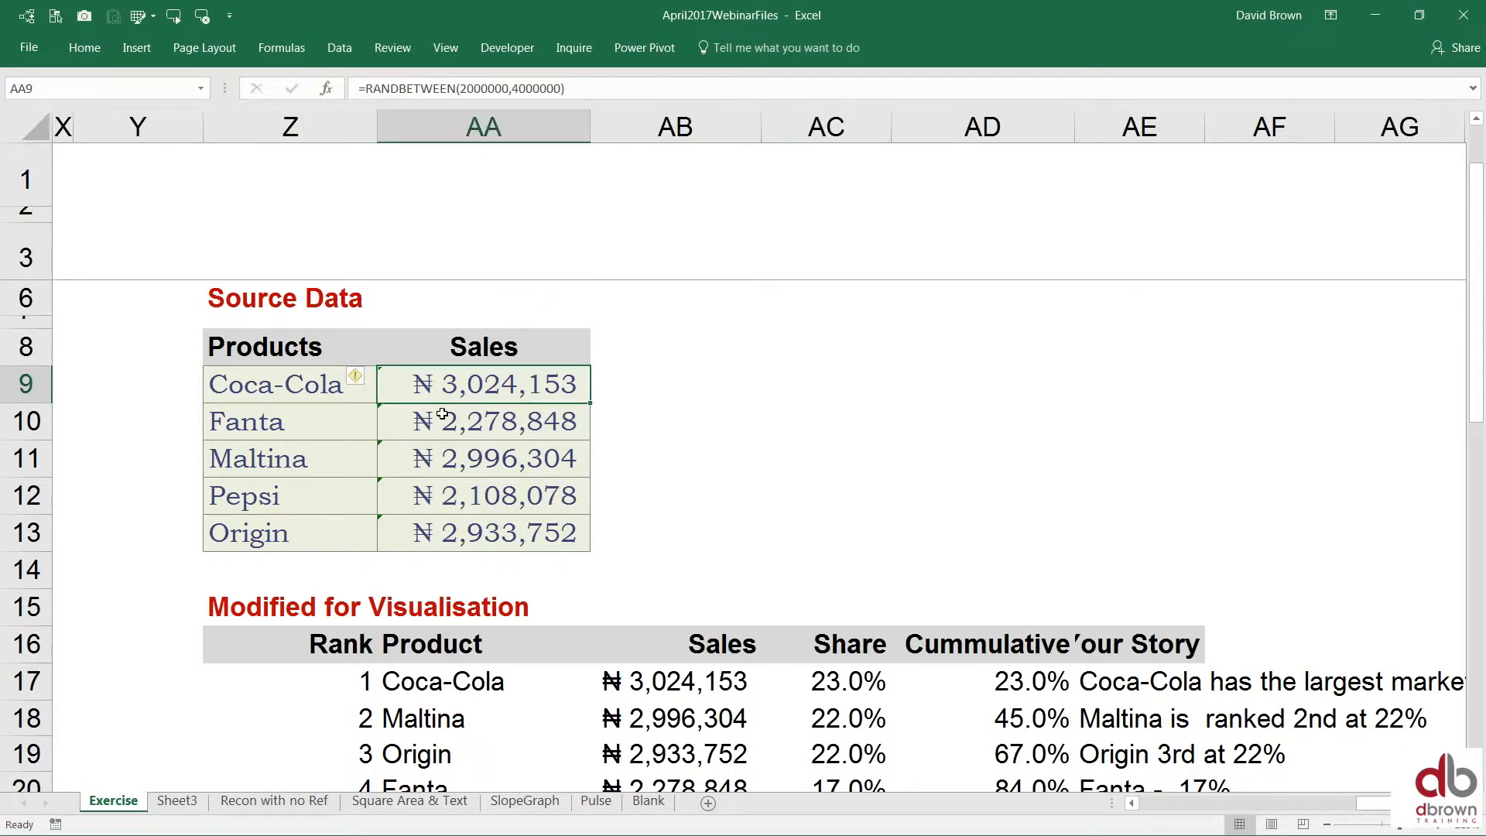
pyautogui.click(483, 495)
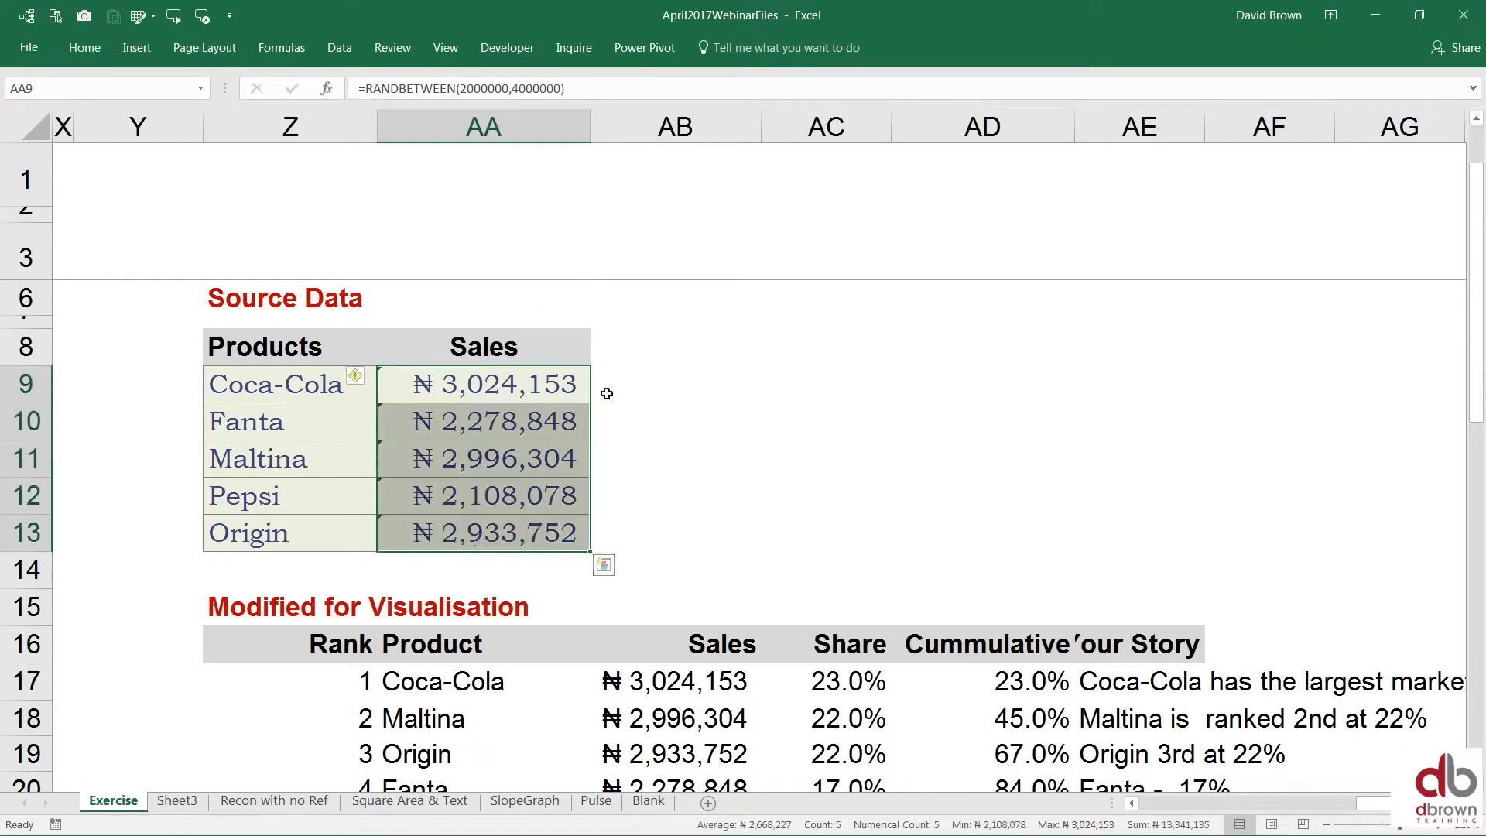
pyautogui.moveTo(652, 586)
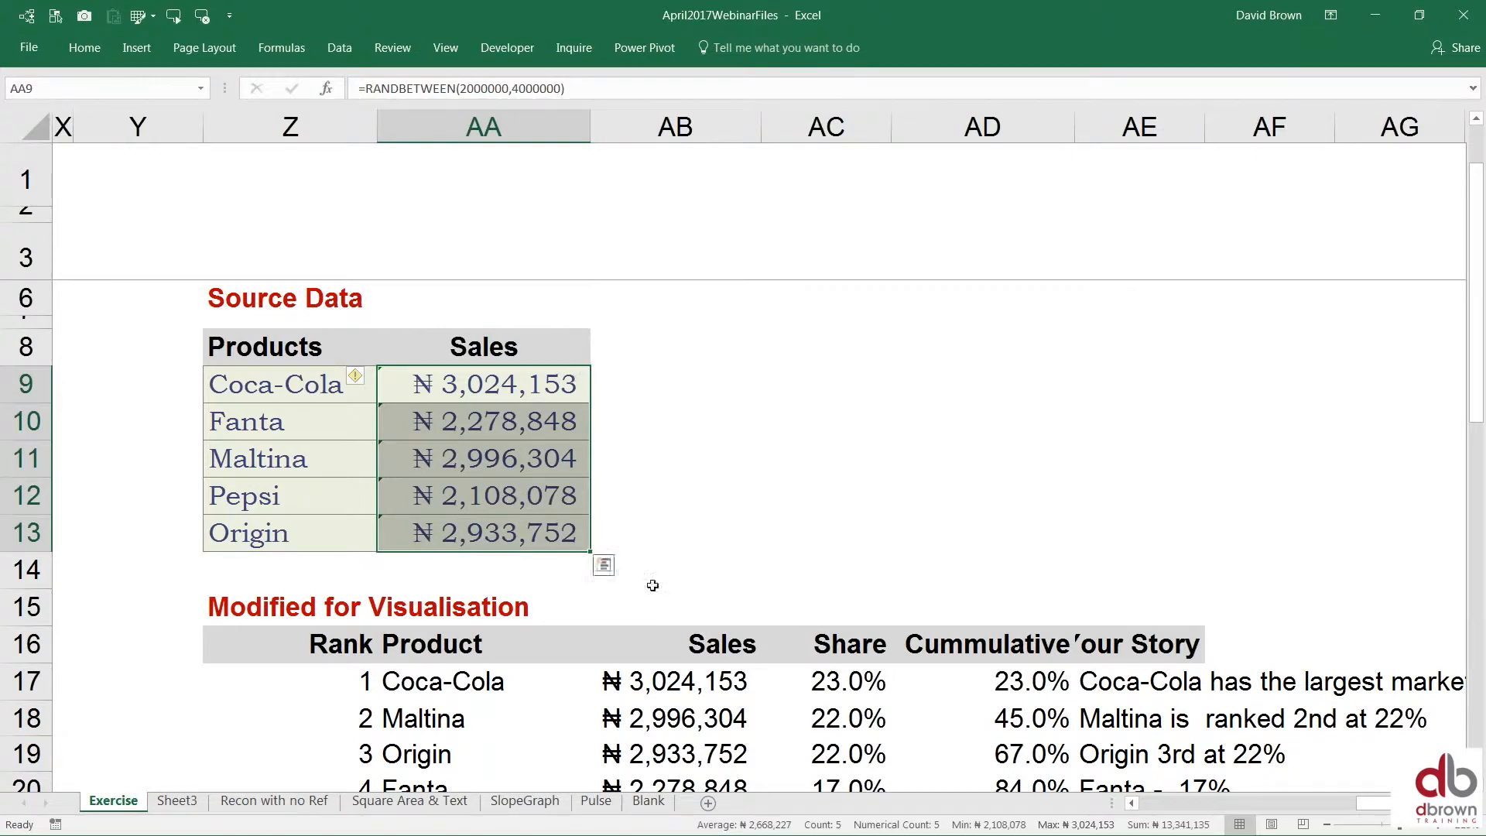
# Step: Review the LARGE, share and cumulative formulas for ranks 1 and 4 in the ranked table
pyautogui.click(652, 681)
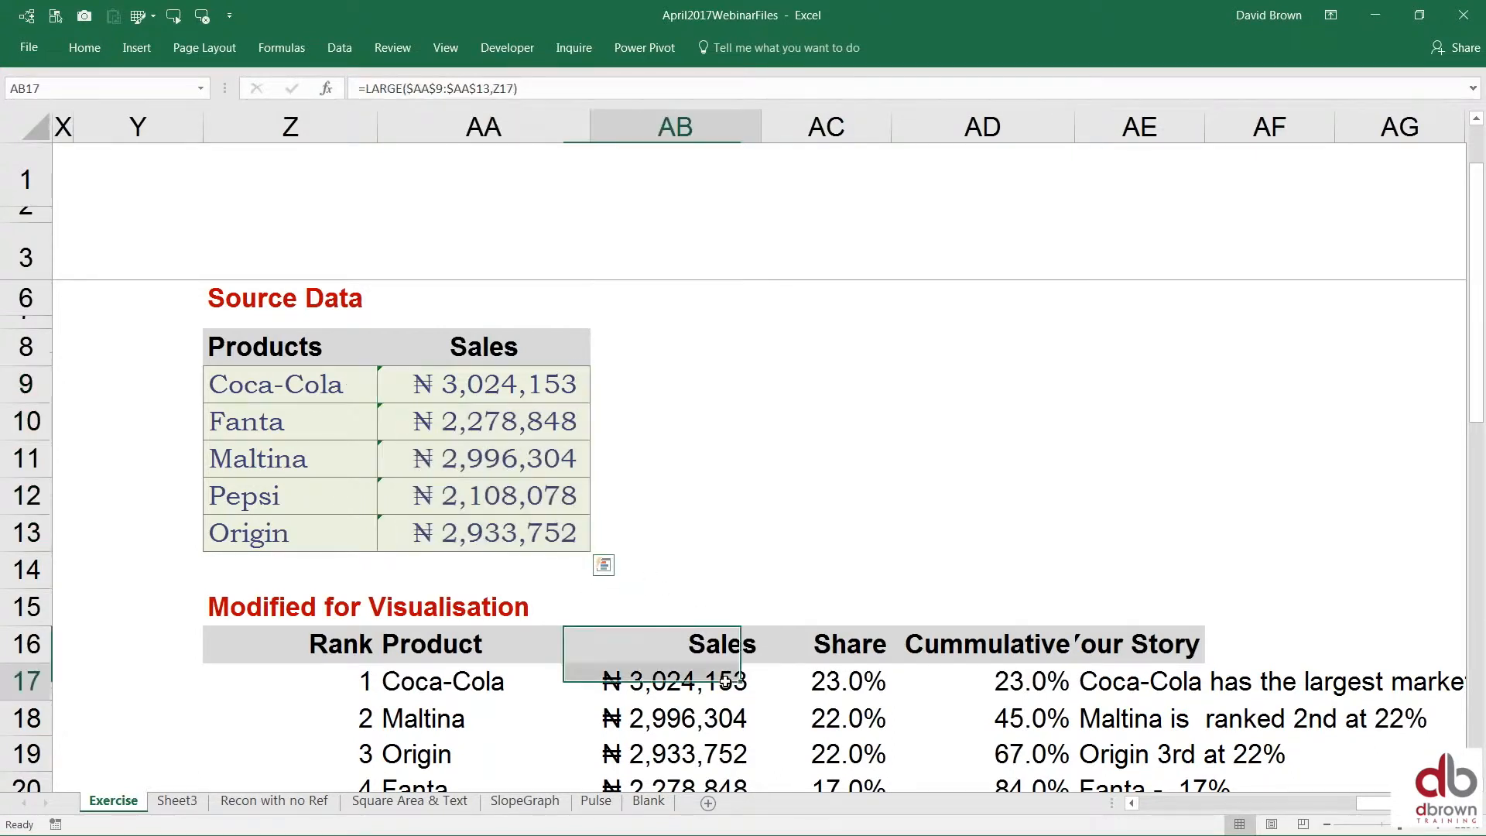
pyautogui.click(675, 762)
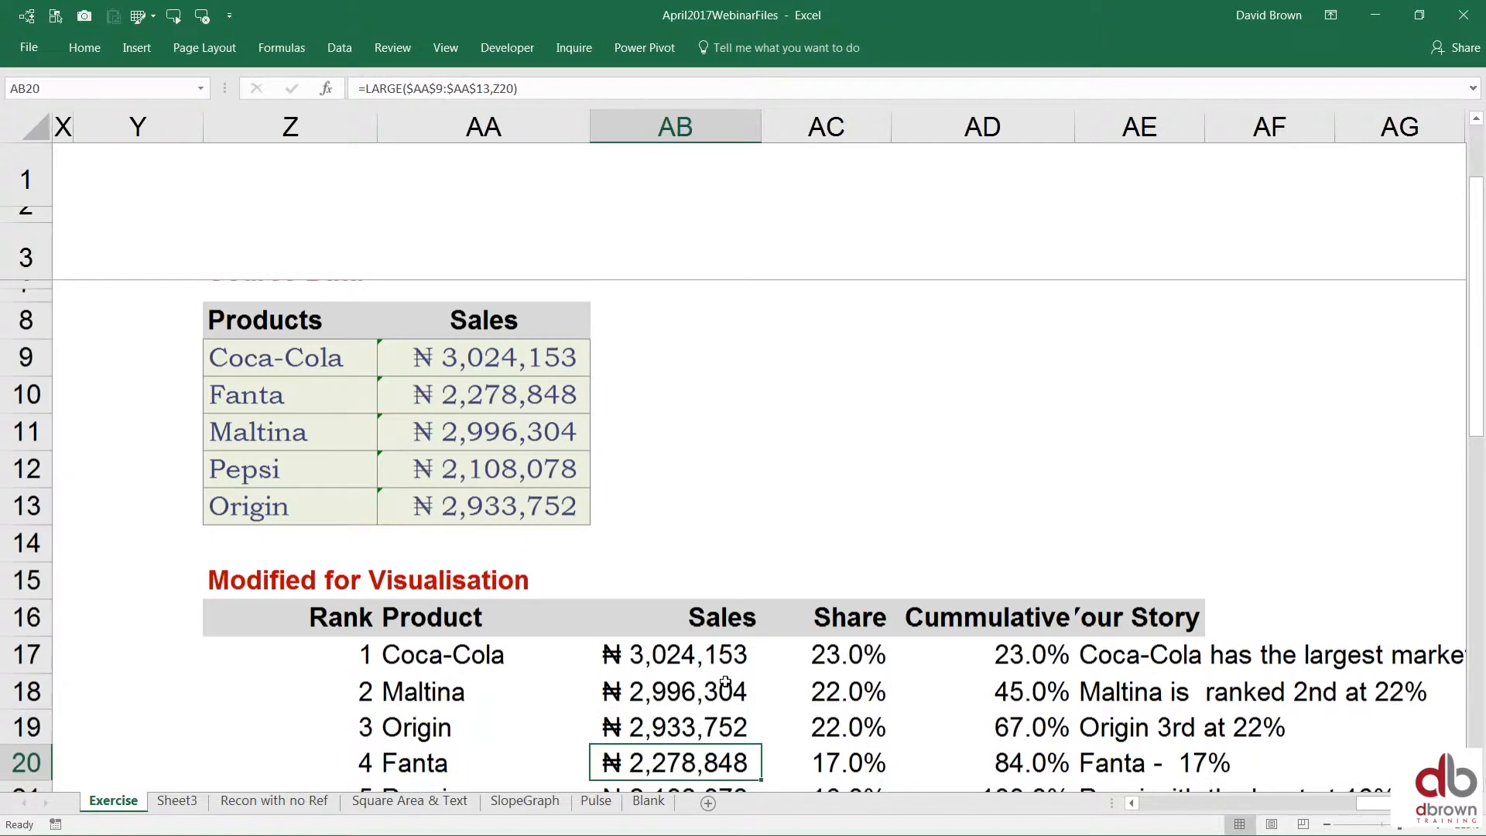
pyautogui.click(825, 594)
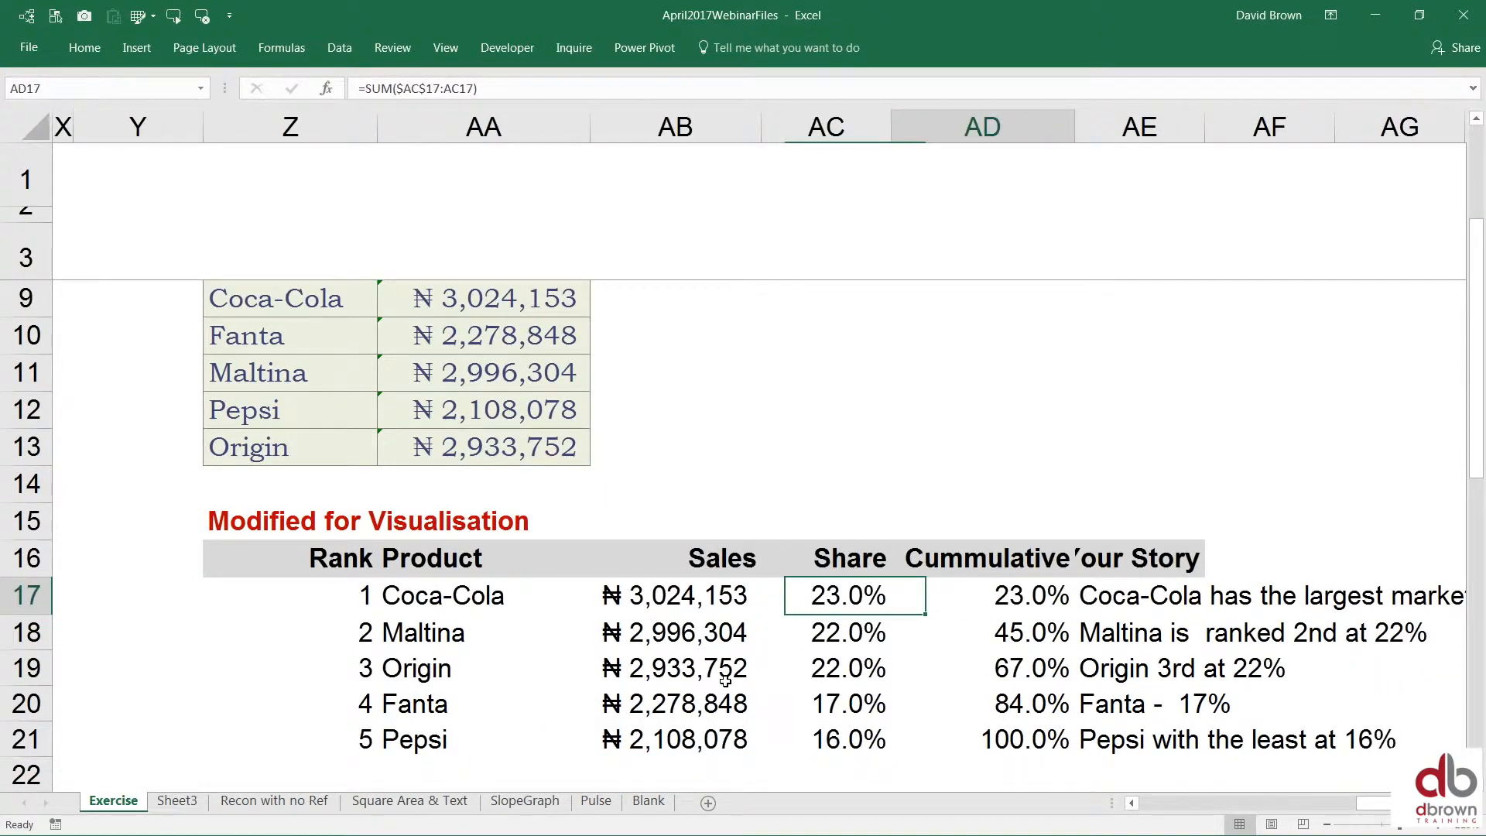
pyautogui.click(825, 594)
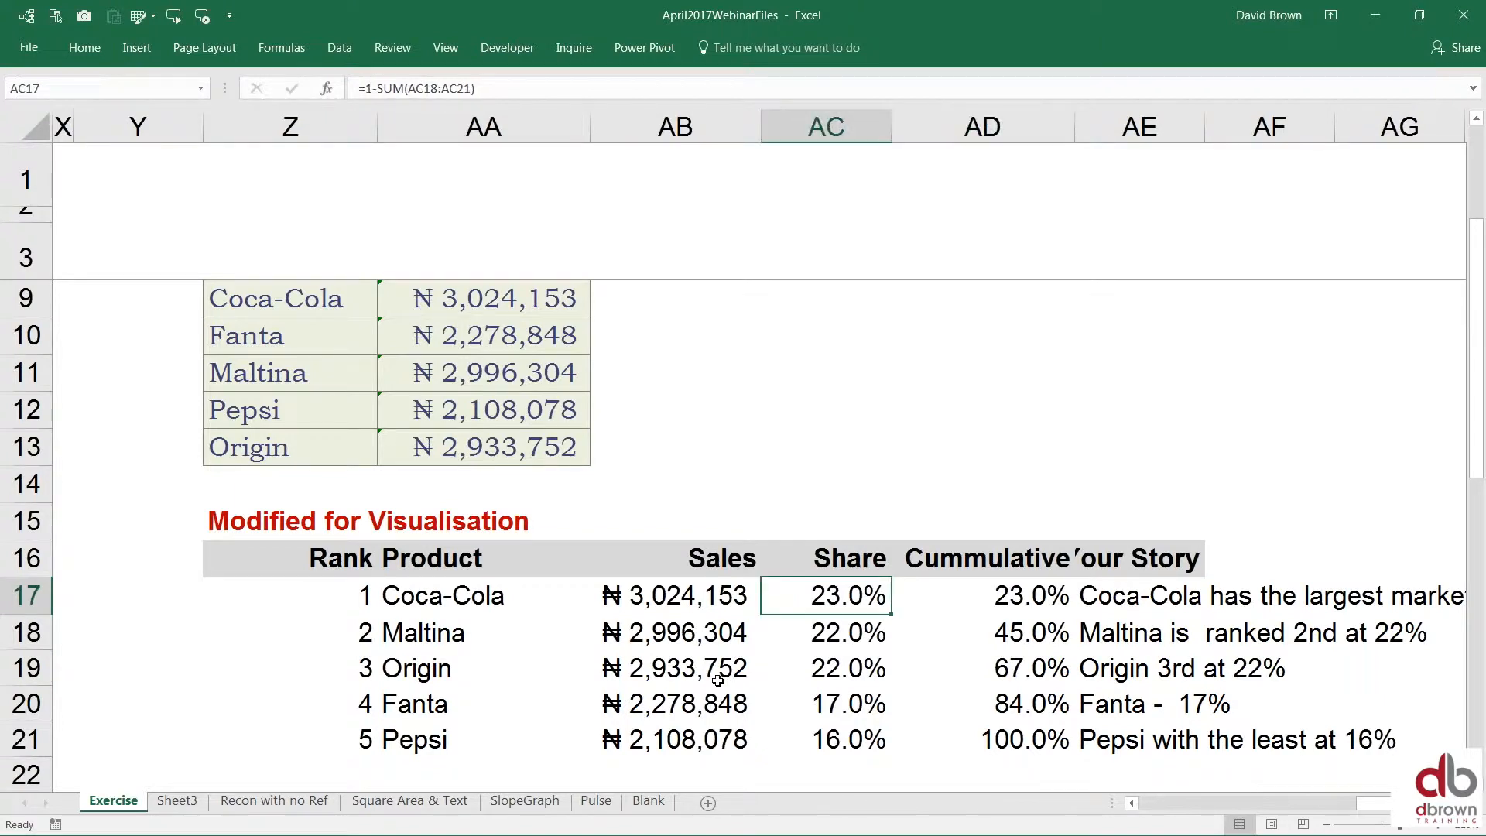
pyautogui.click(675, 594)
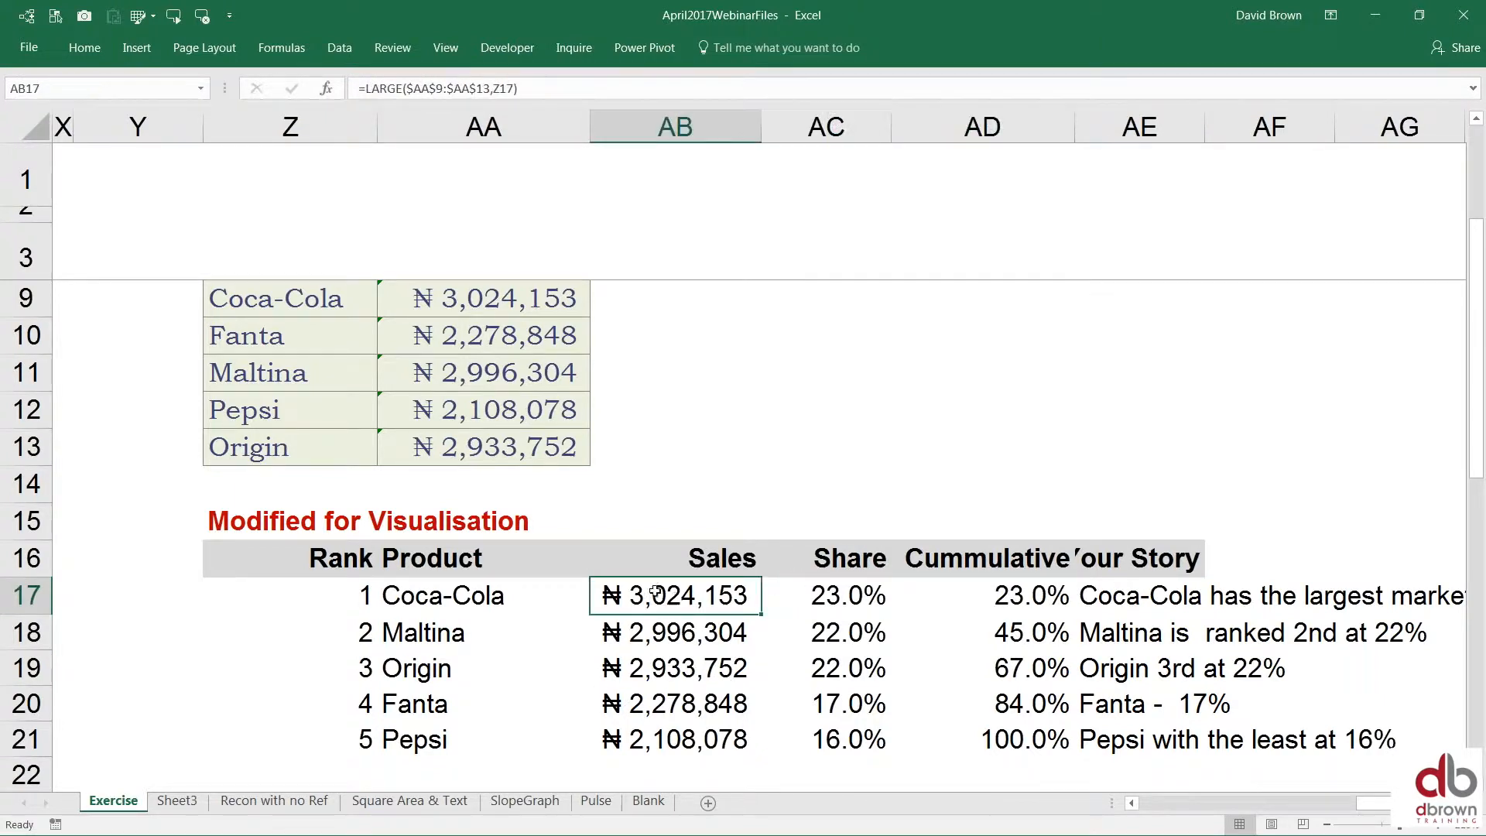
pyautogui.click(825, 632)
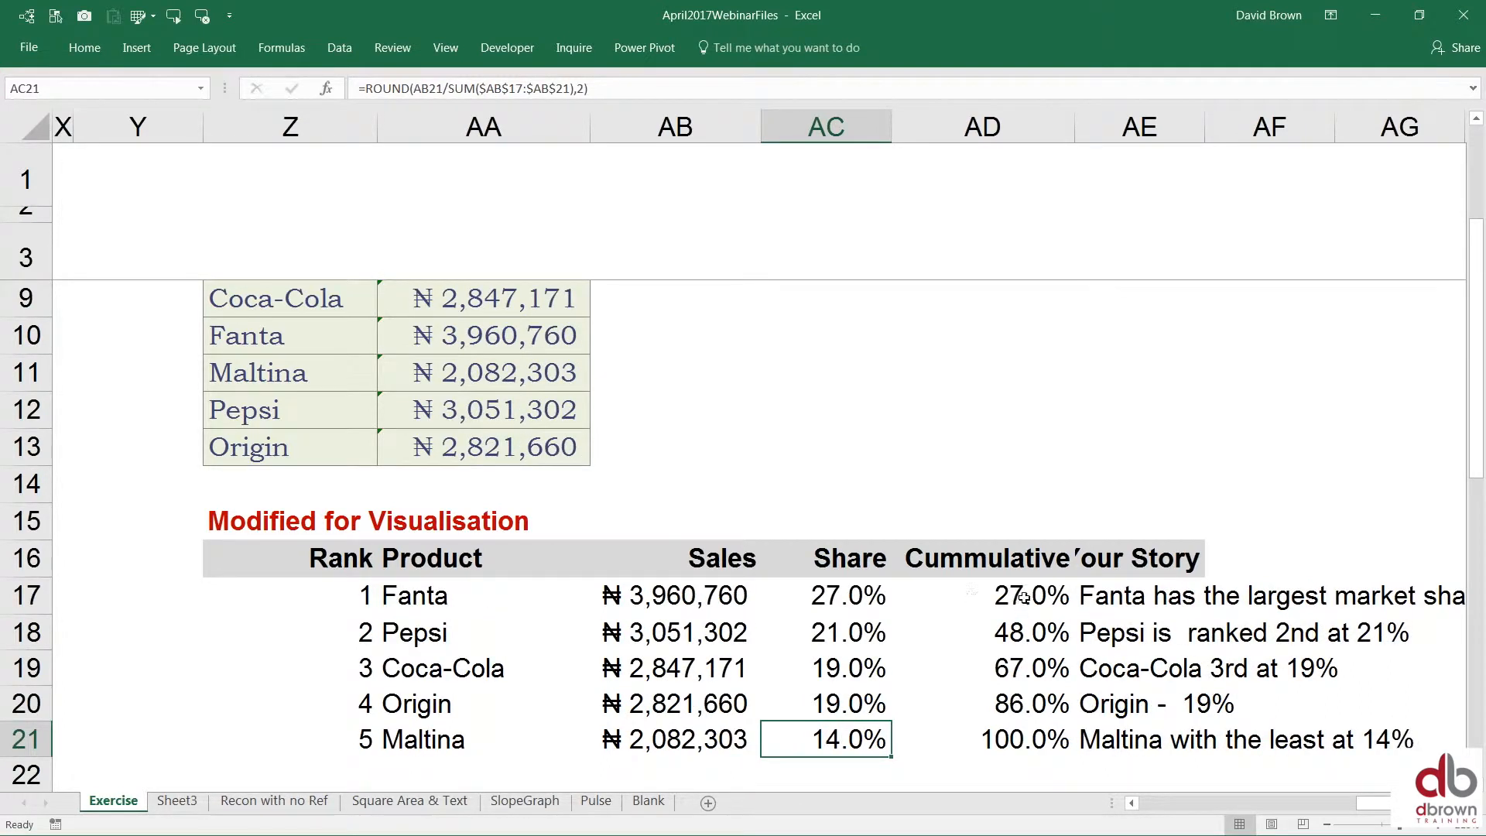
# Step: Rewrite AD17 as =SUM($AC$17:AC17) so Cumulative is a running total of Share
pyautogui.click(982, 594)
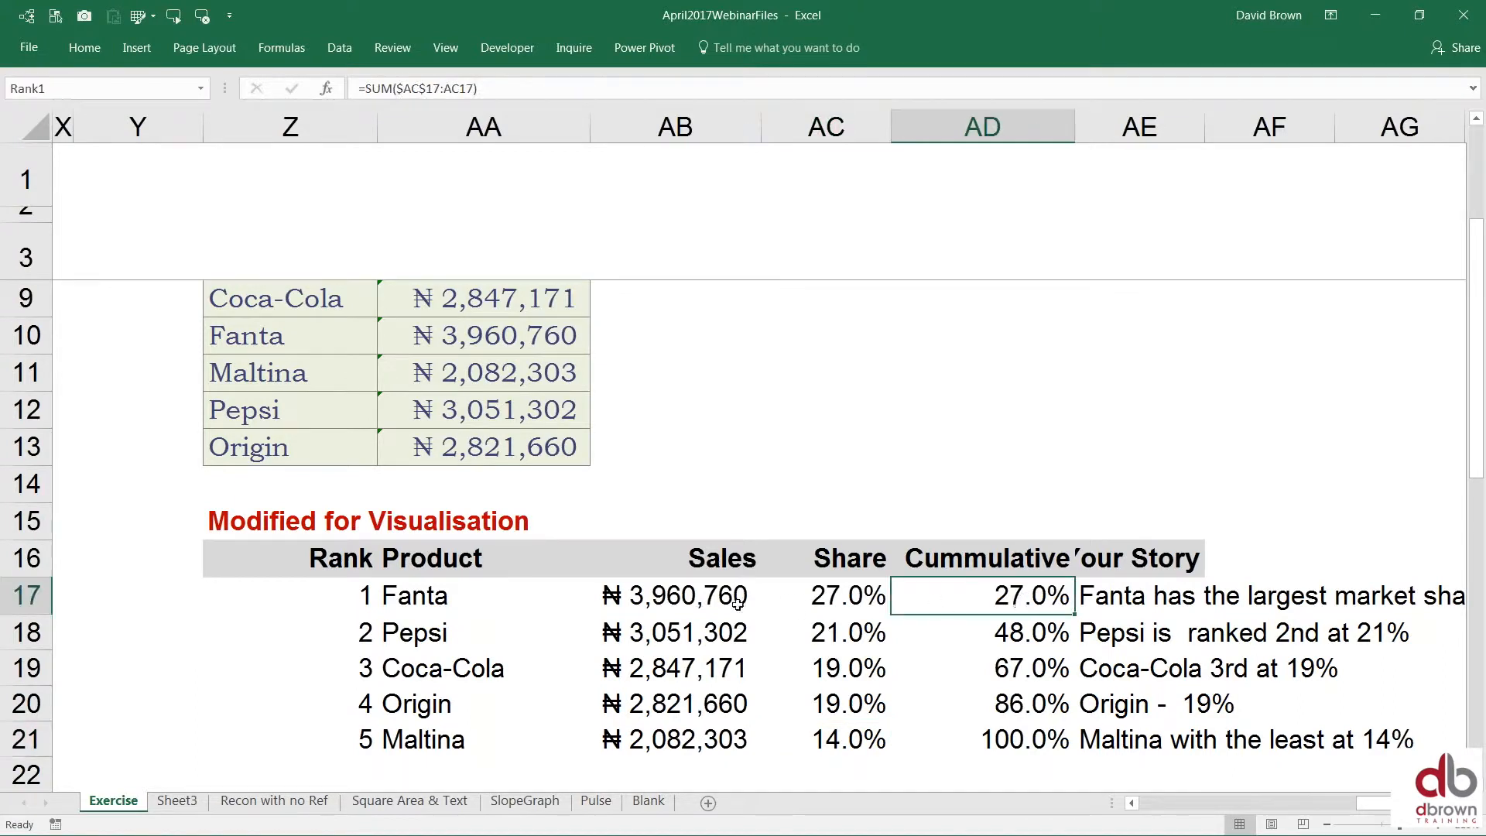
pyautogui.write('=SUM(AC17:AC17')
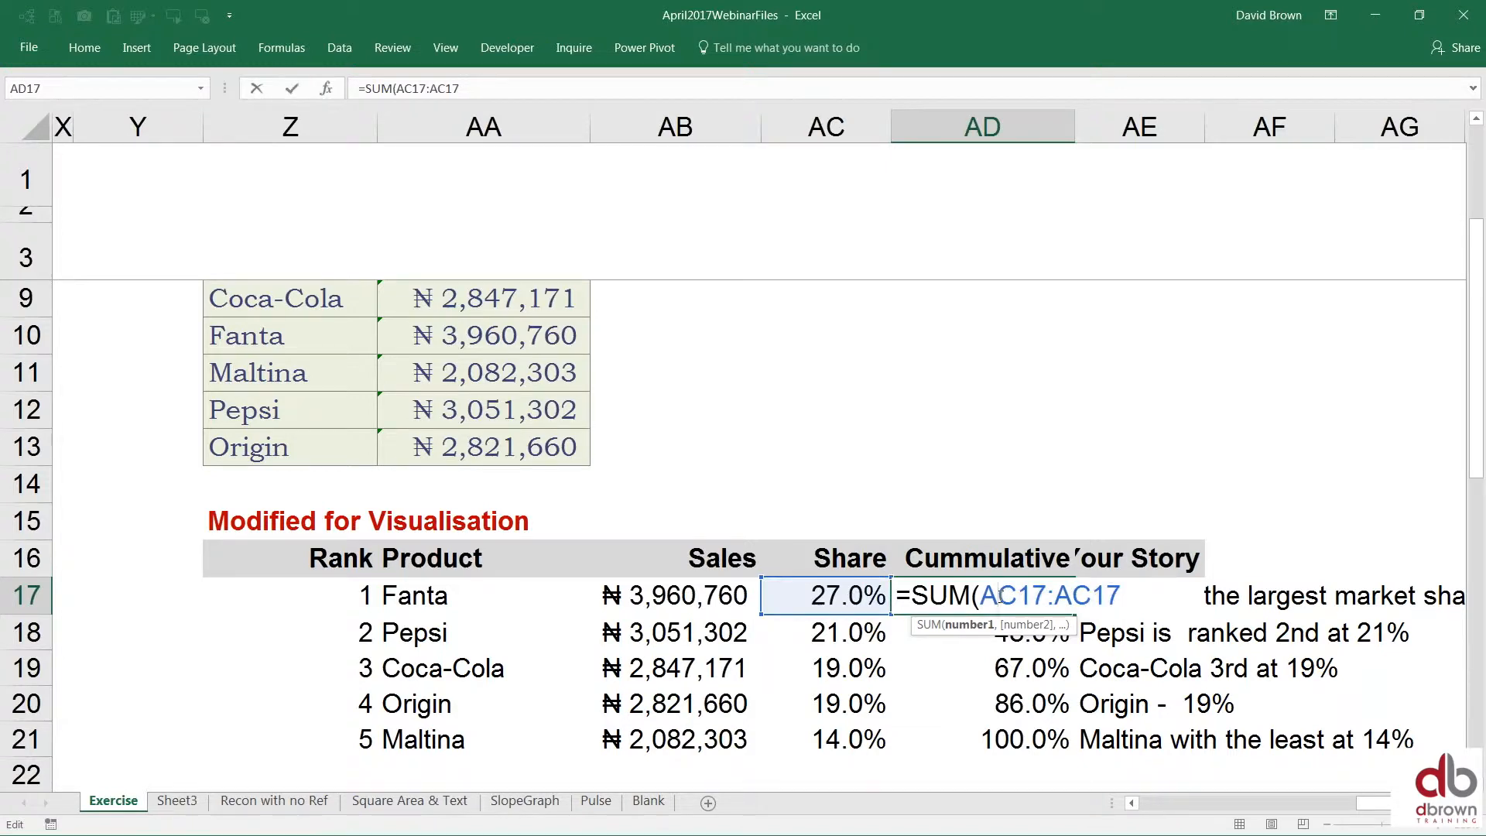
pyautogui.press('F4')
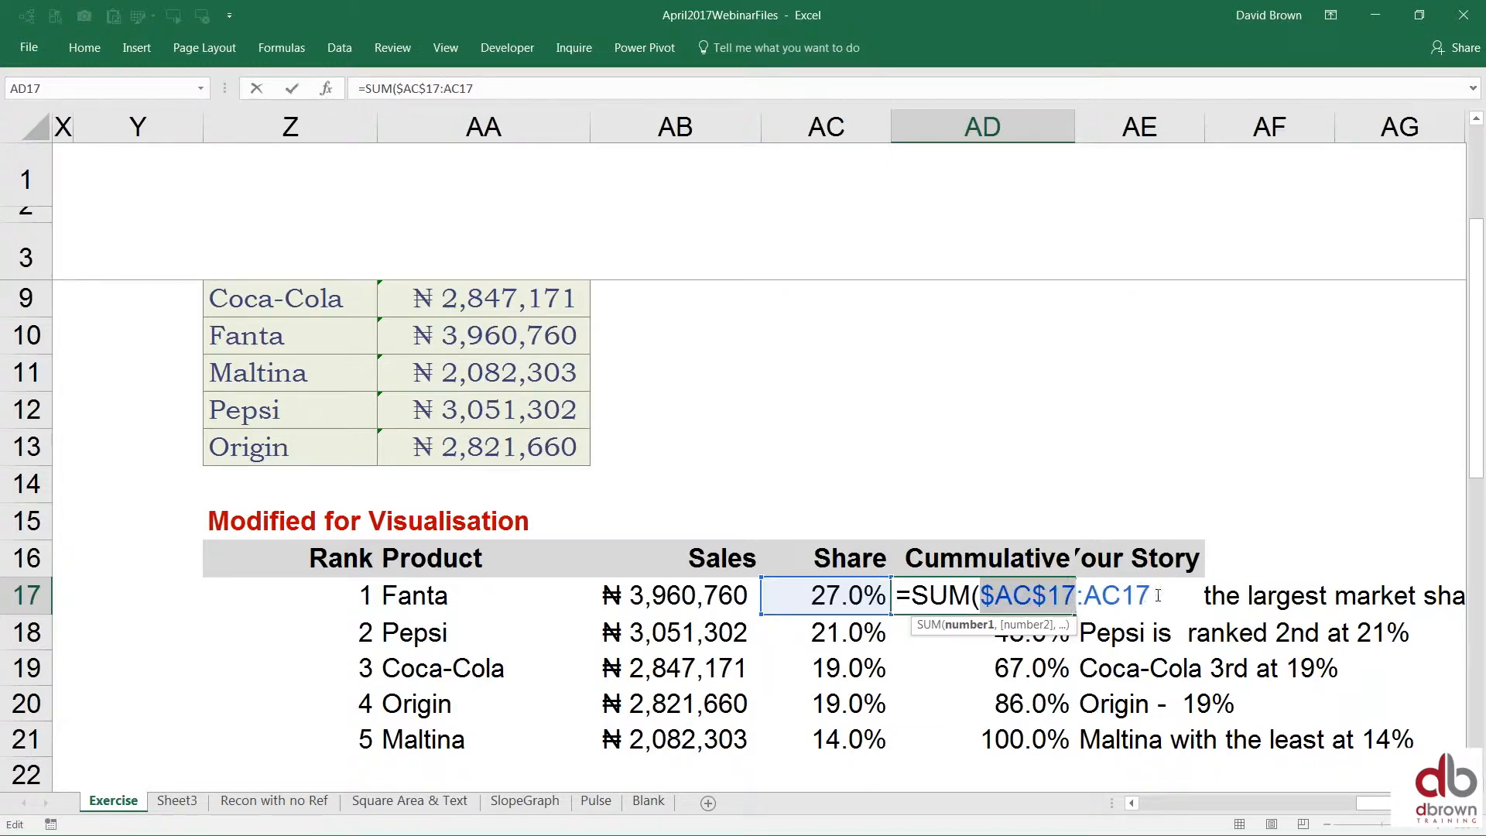
pyautogui.write(')')
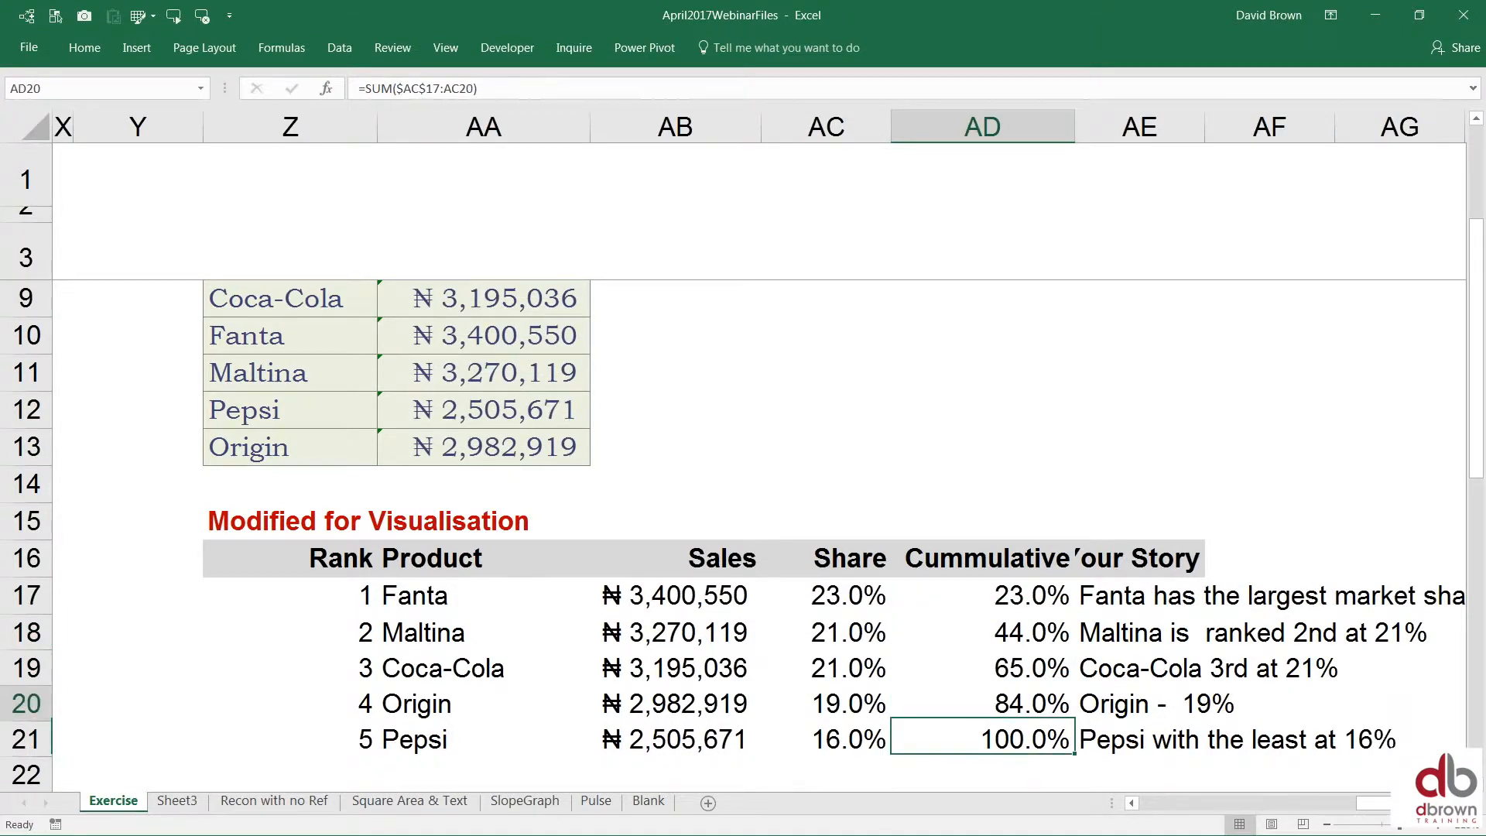
pyautogui.click(981, 595)
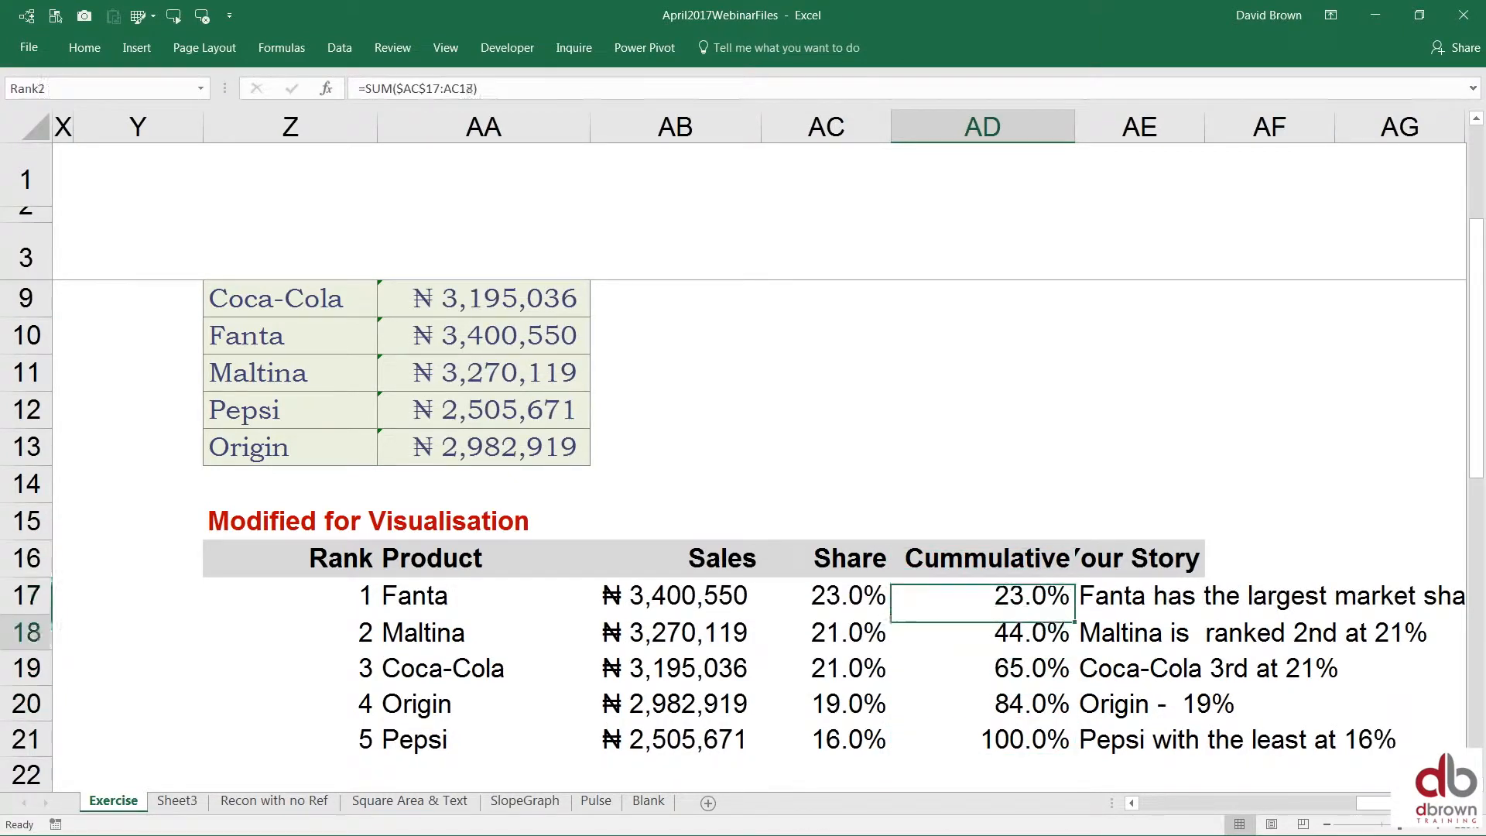
pyautogui.click(983, 594)
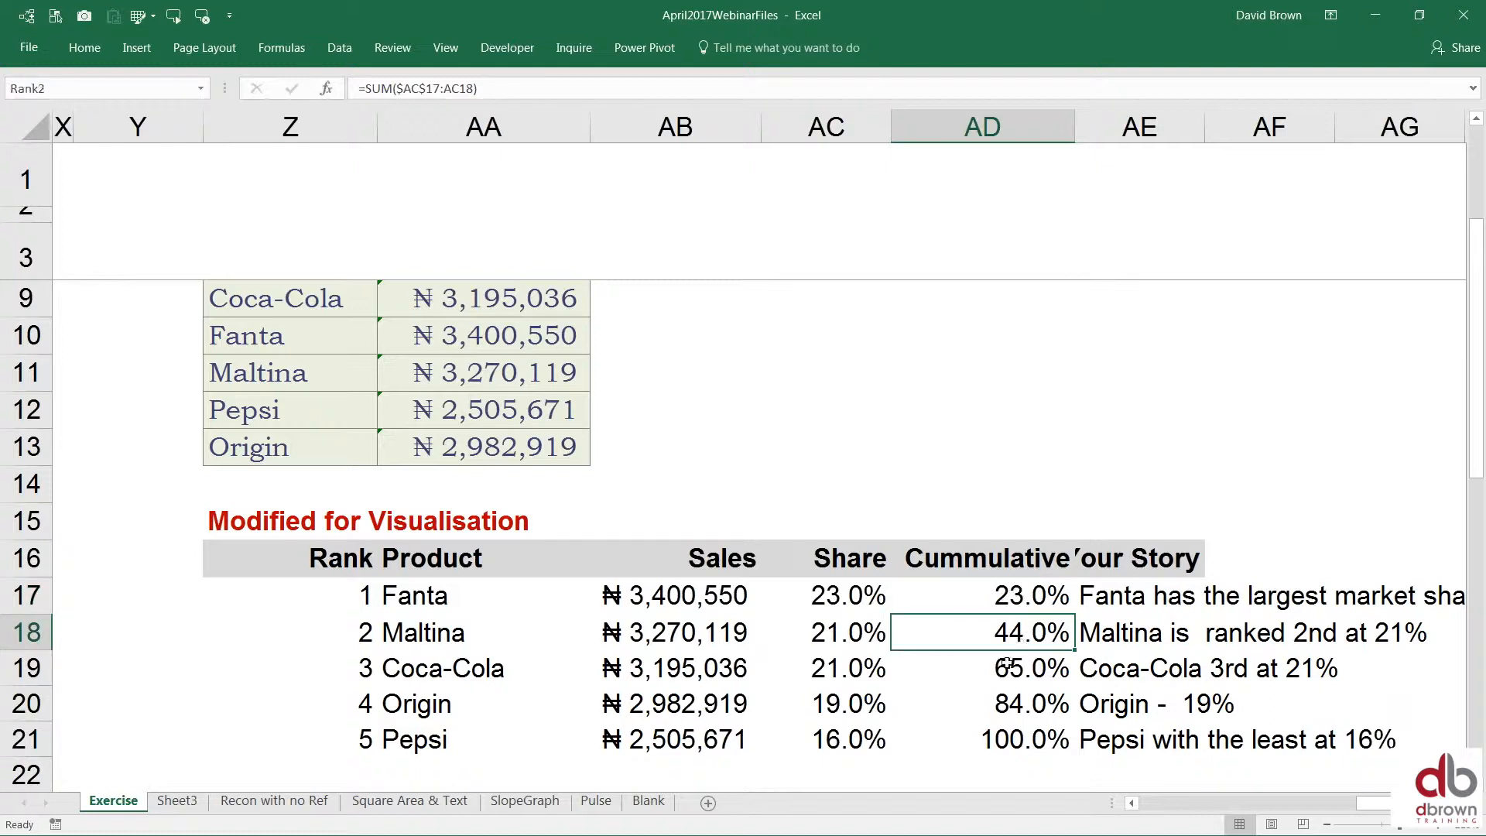
pyautogui.click(981, 703)
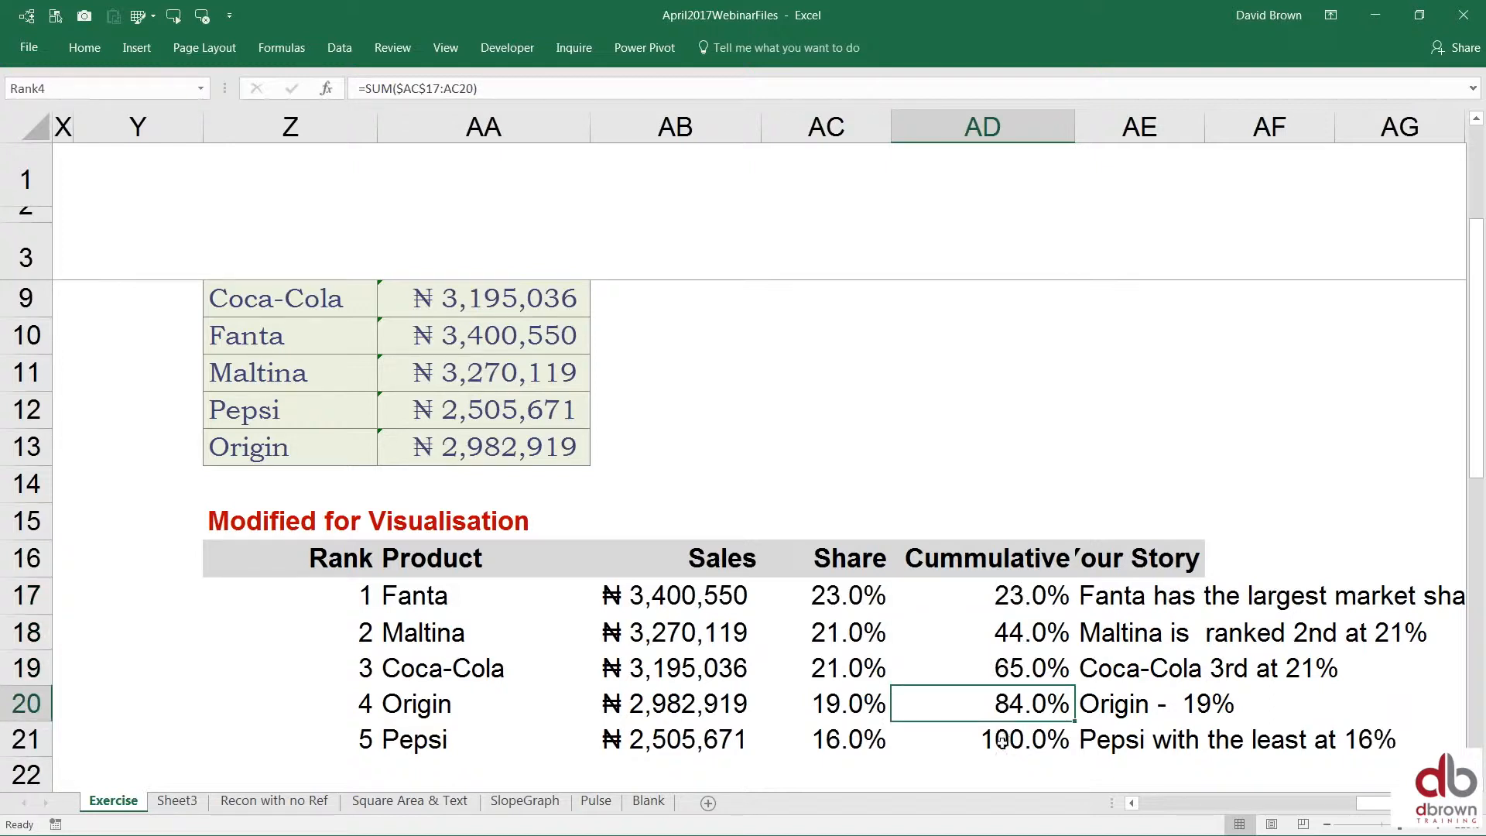
pyautogui.click(982, 595)
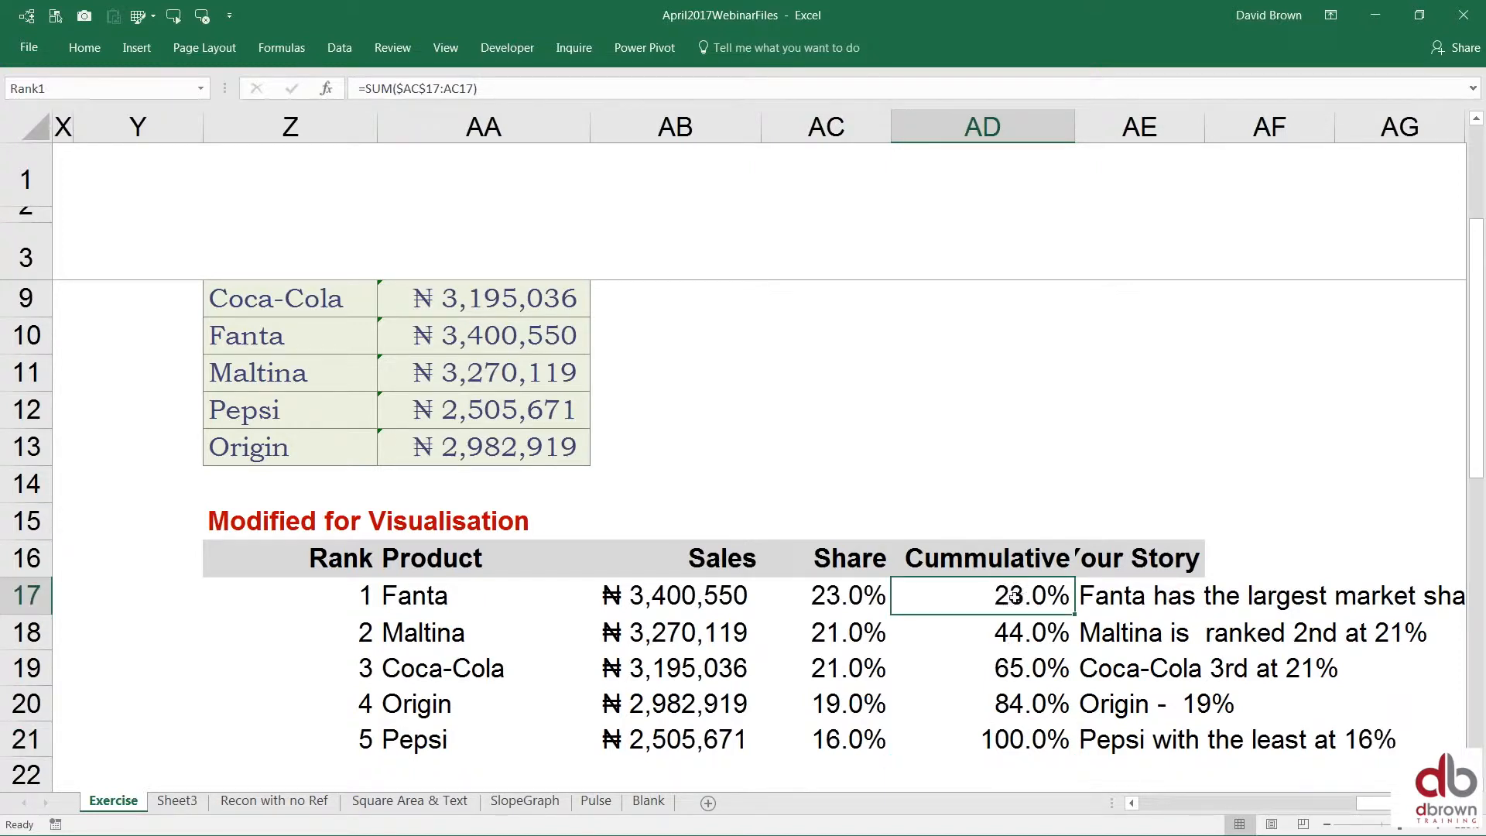
pyautogui.click(982, 632)
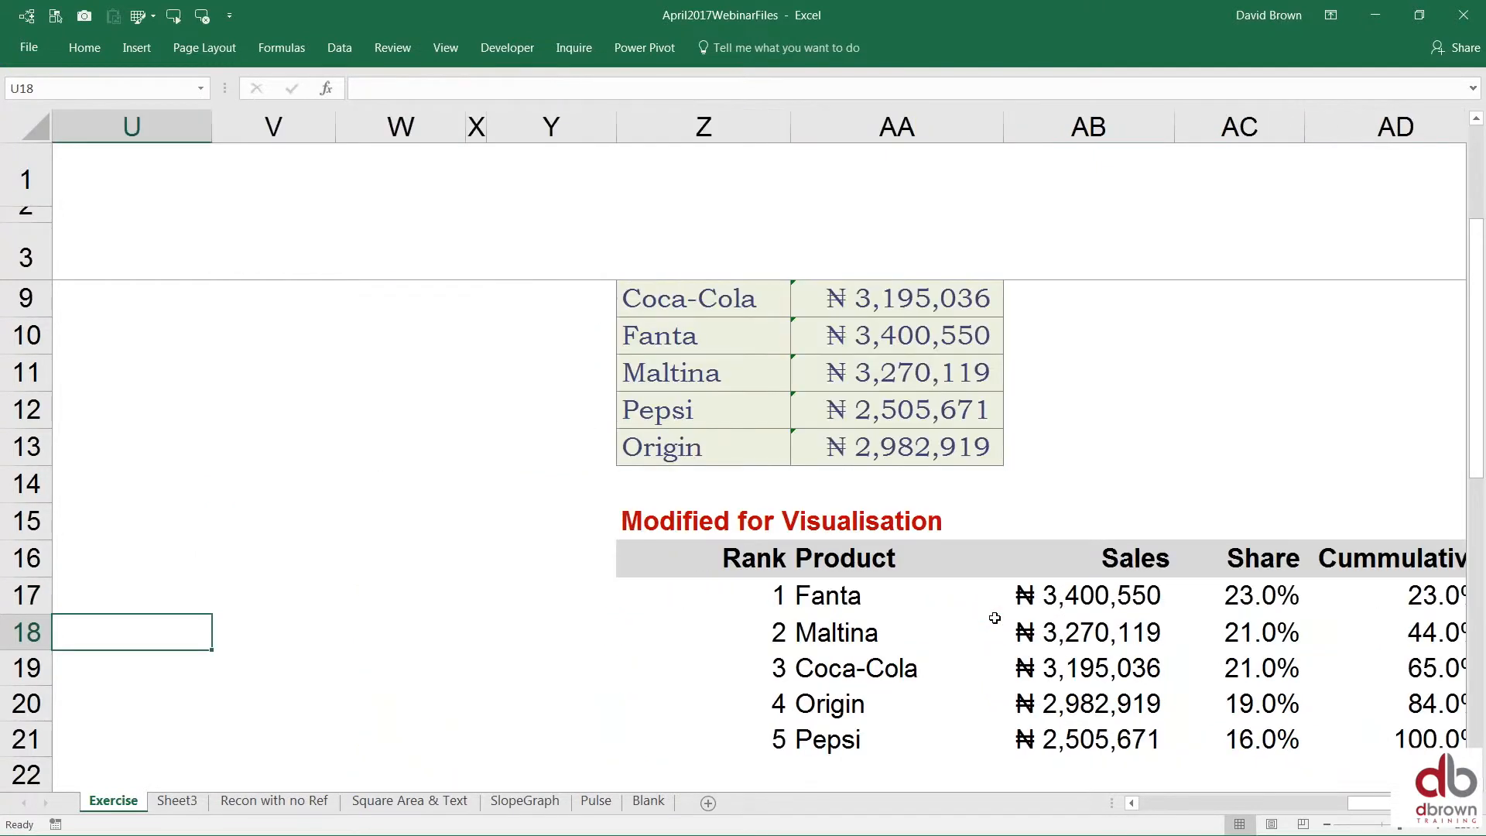
# Step: Start a new conditional formatting rule for the grid F8:O17
pyautogui.hscroll(-3)
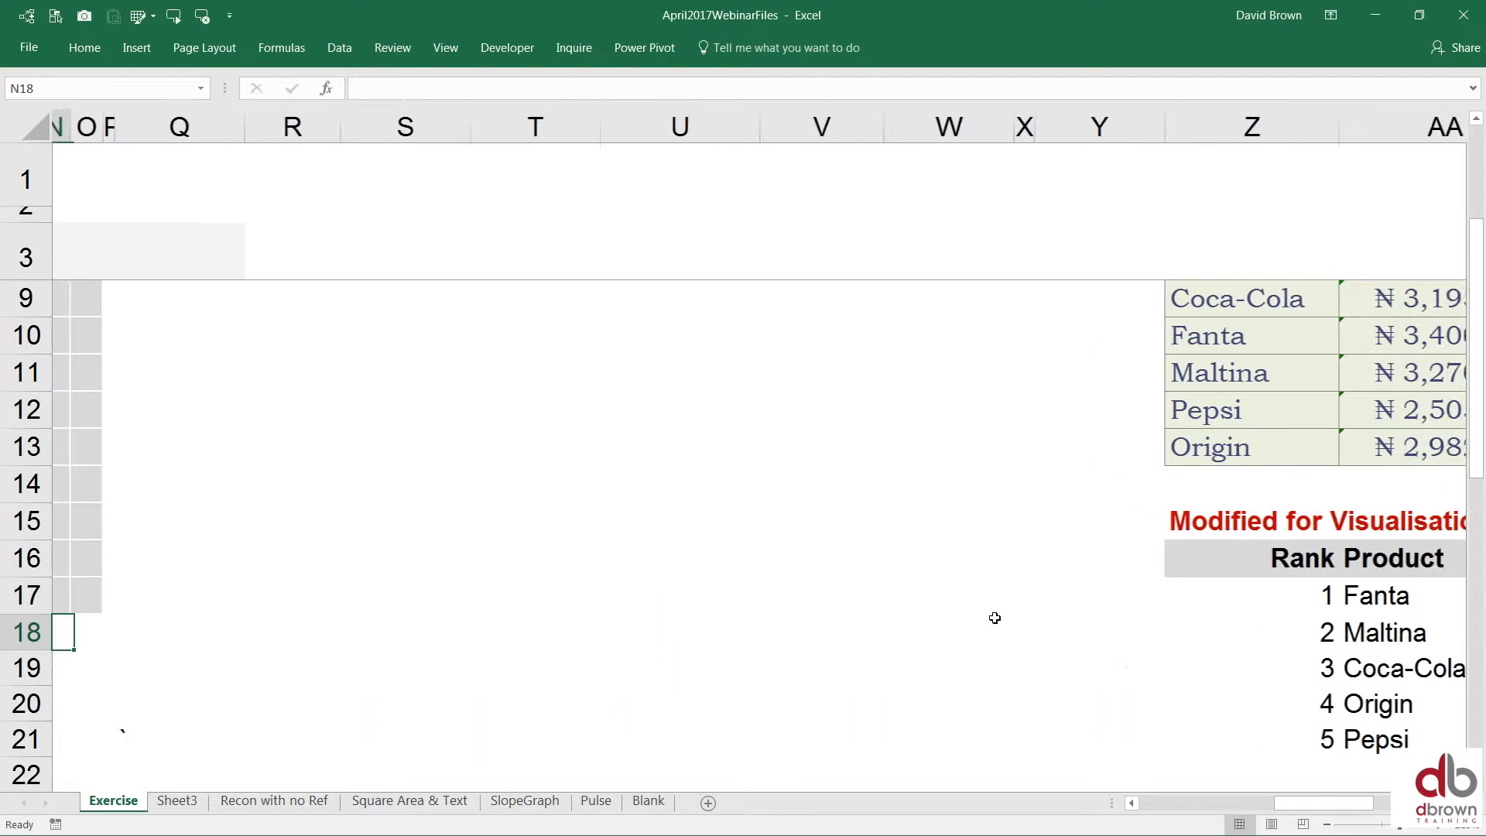
pyautogui.hscroll(-3)
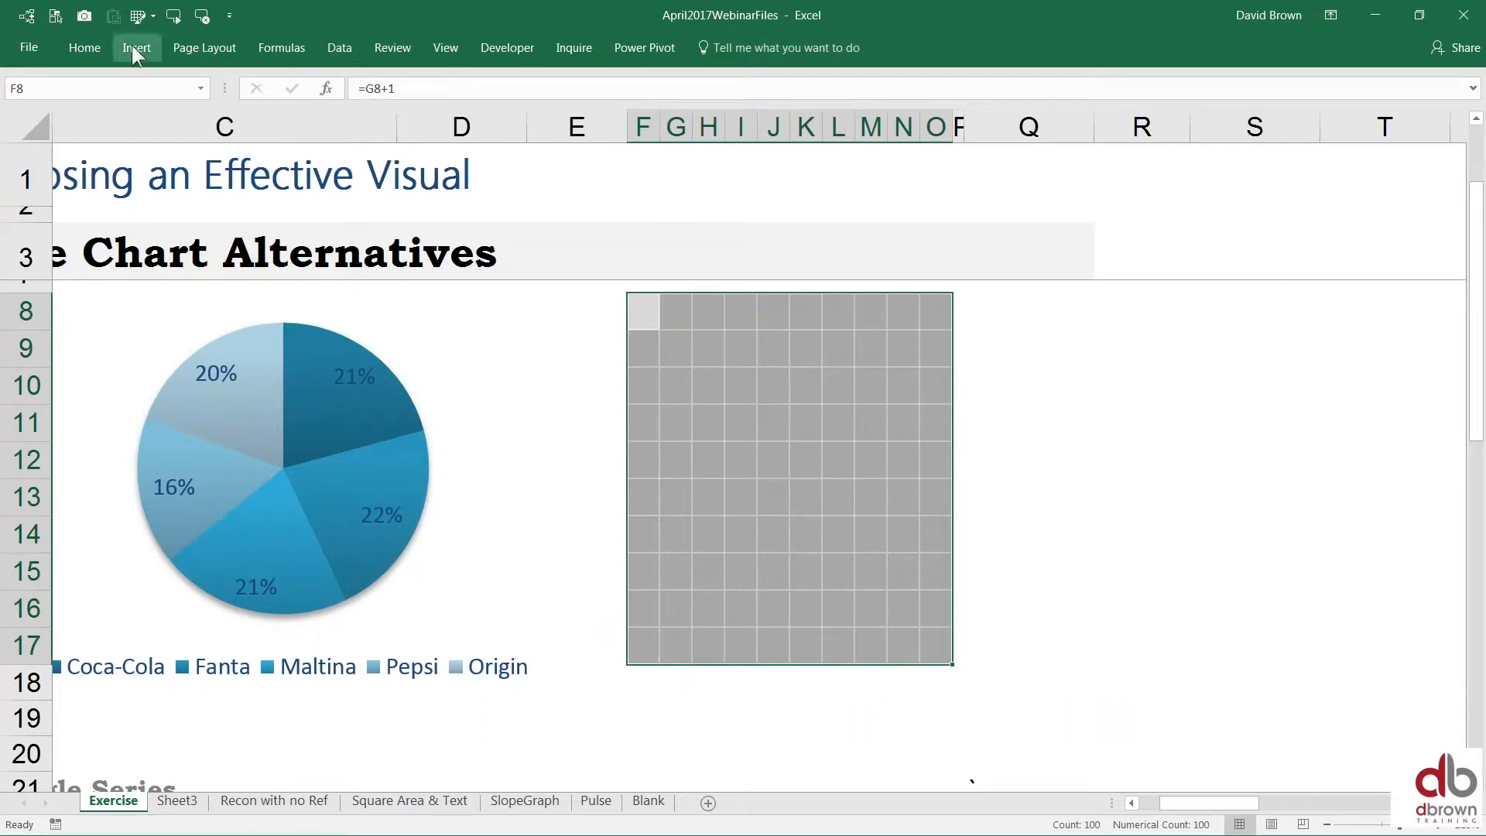
pyautogui.click(83, 48)
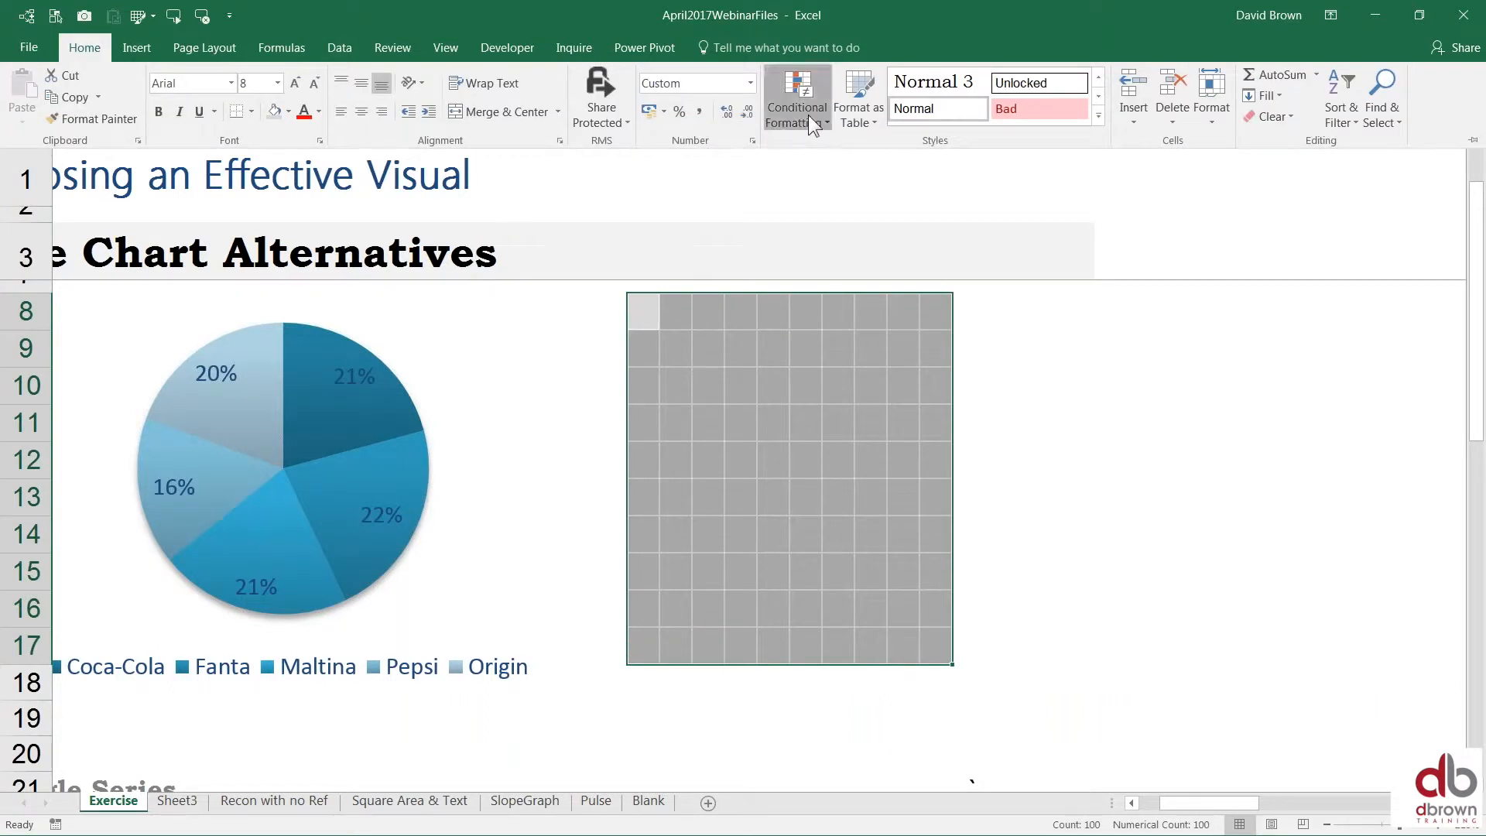
pyautogui.click(796, 98)
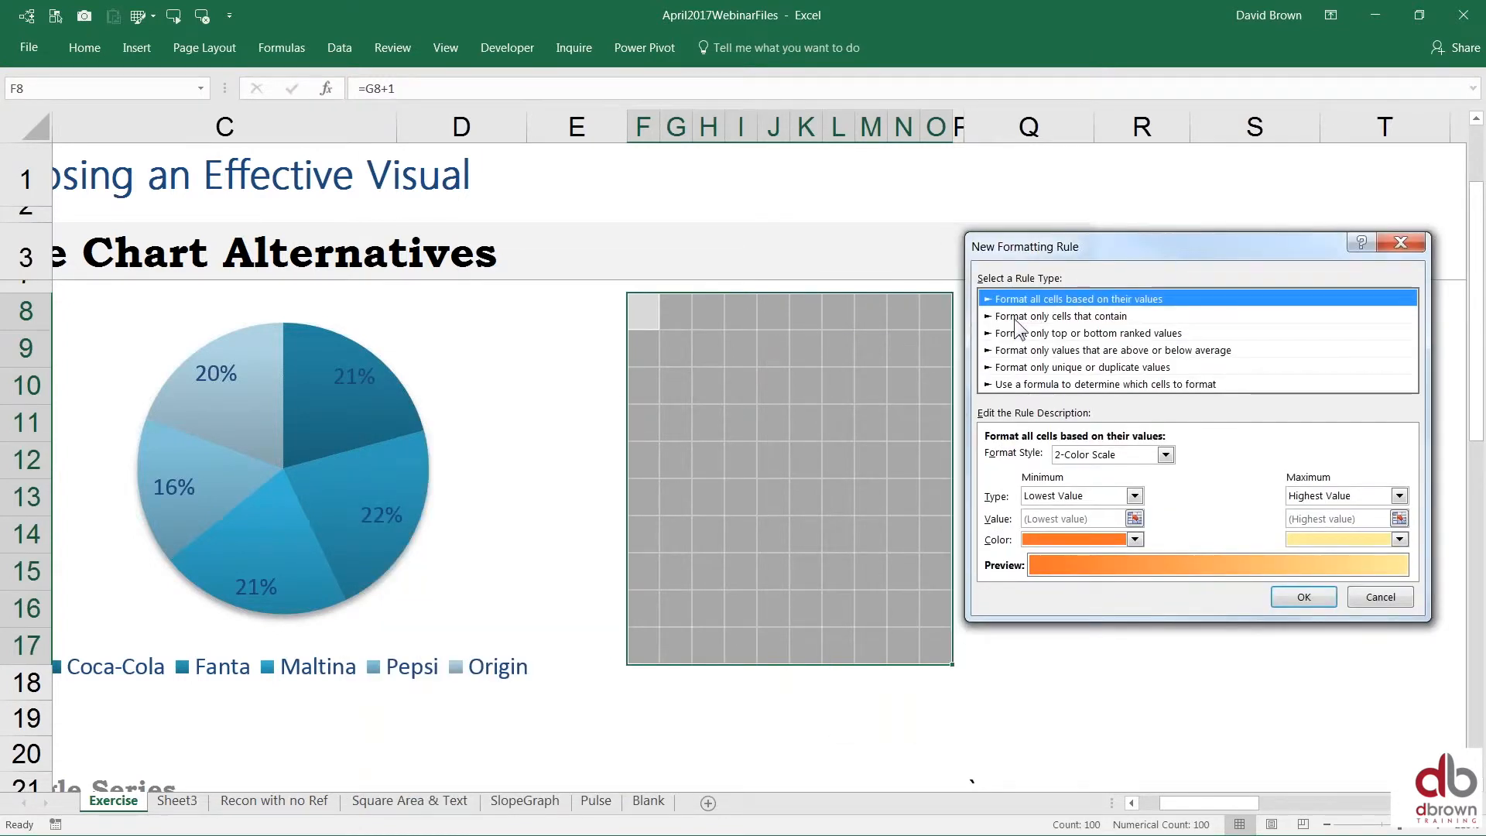
# Step: Set the rule to format cells whose value is less than or equal to =Rank1
pyautogui.click(1062, 316)
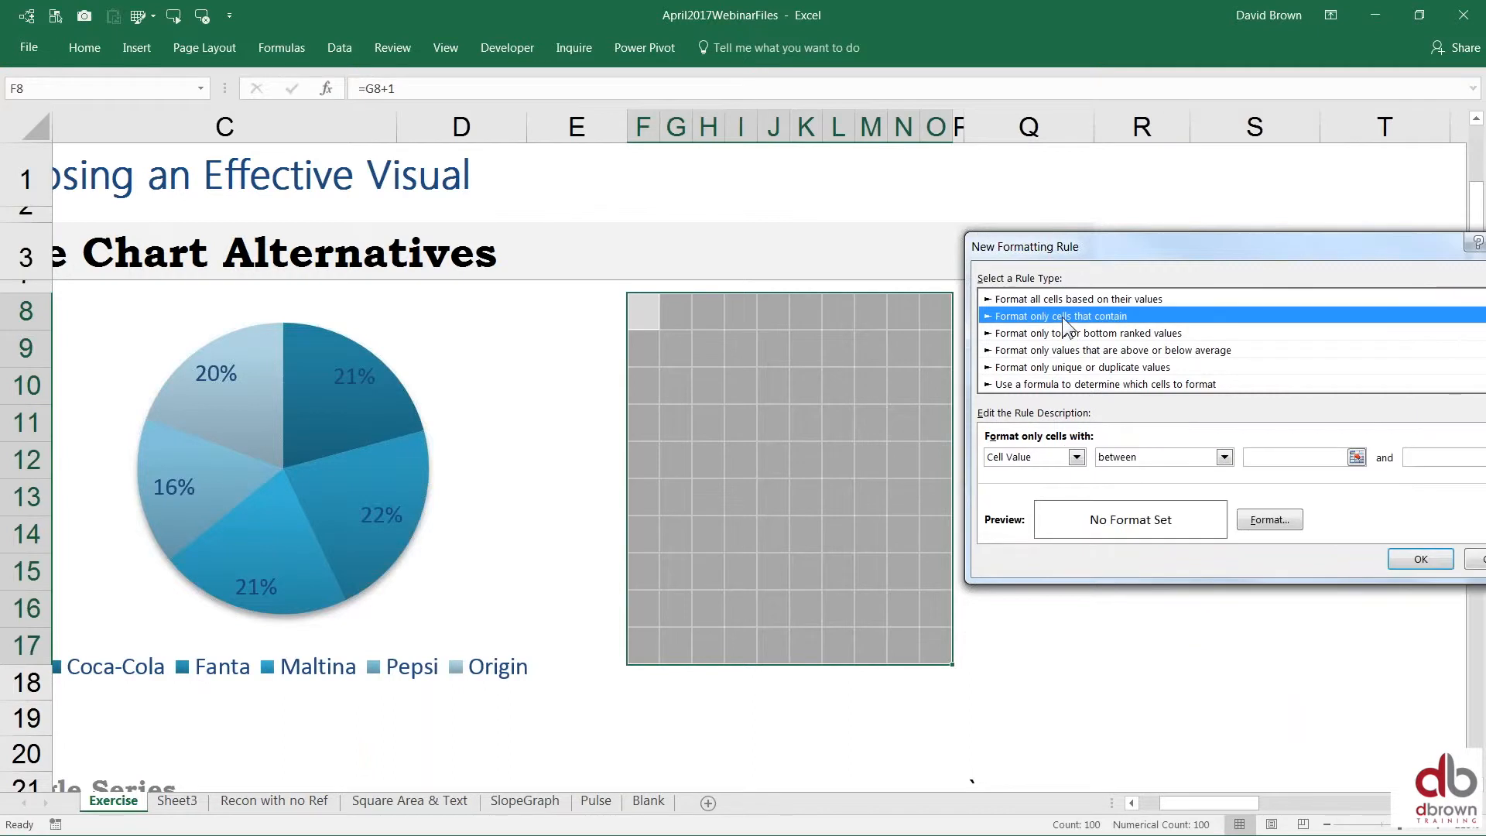
pyautogui.moveTo(1125, 331)
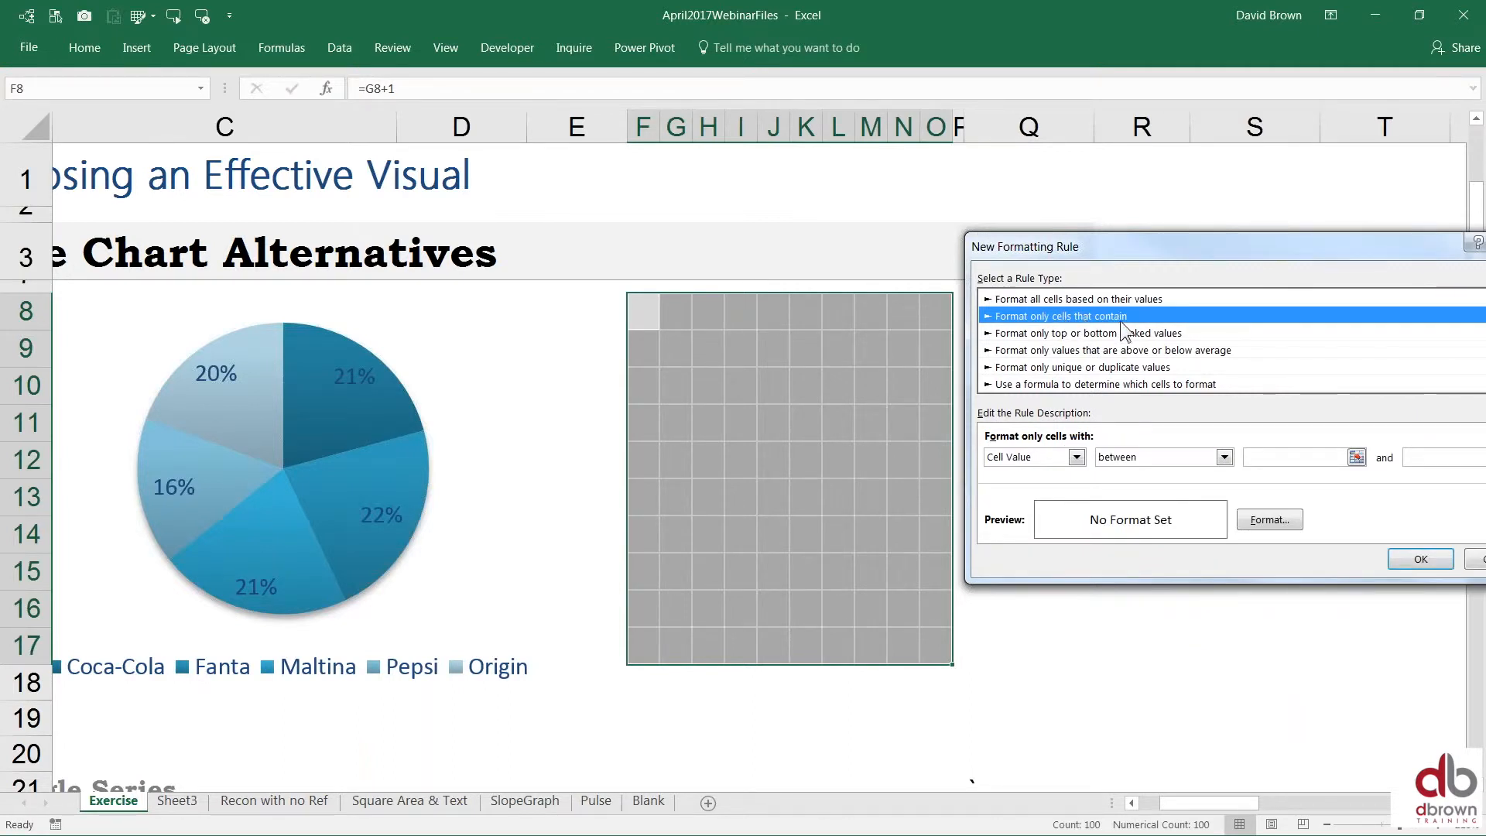
pyautogui.moveTo(1076, 464)
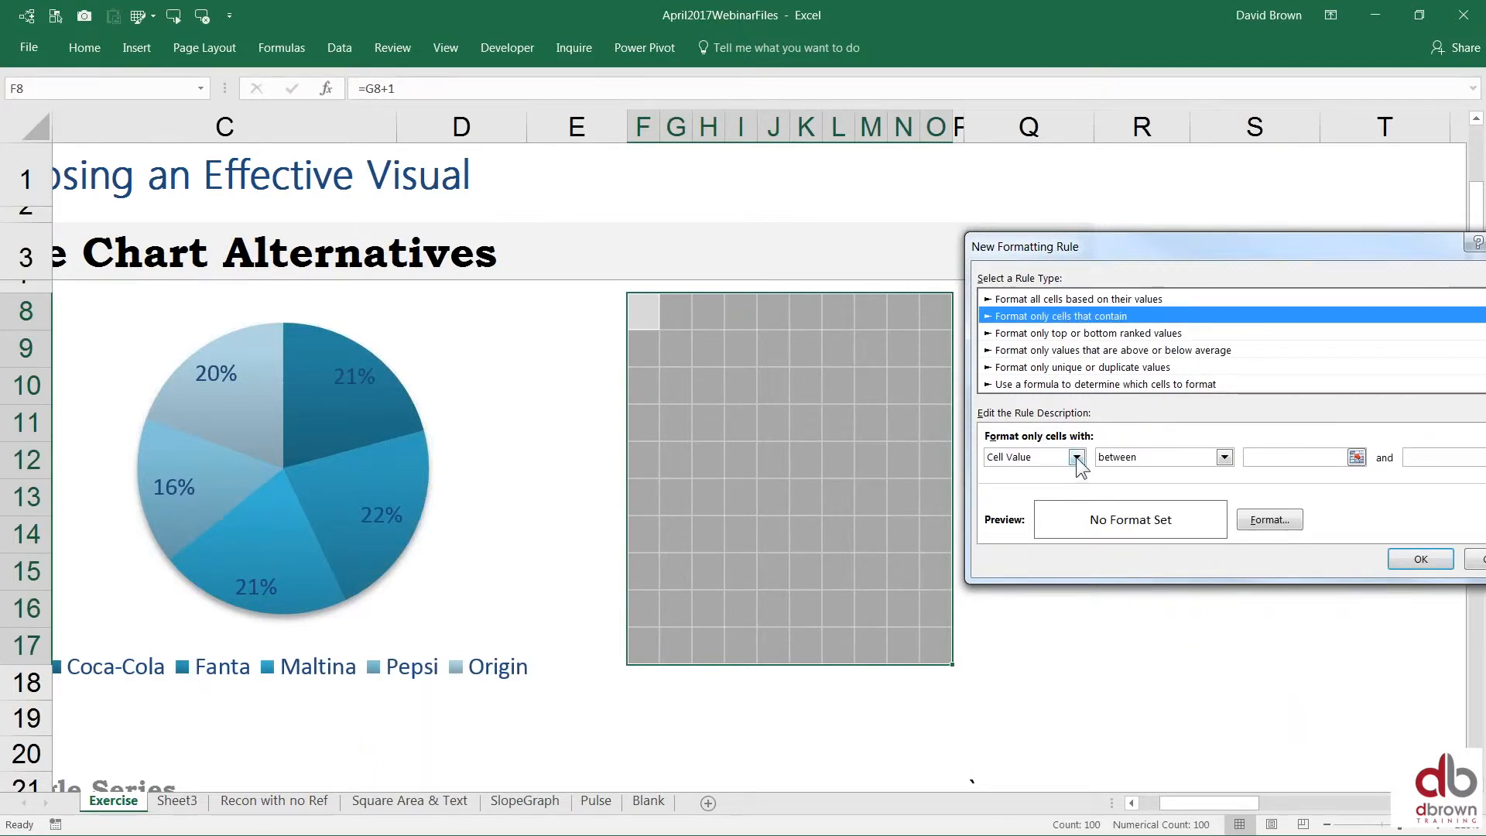
pyautogui.click(1223, 457)
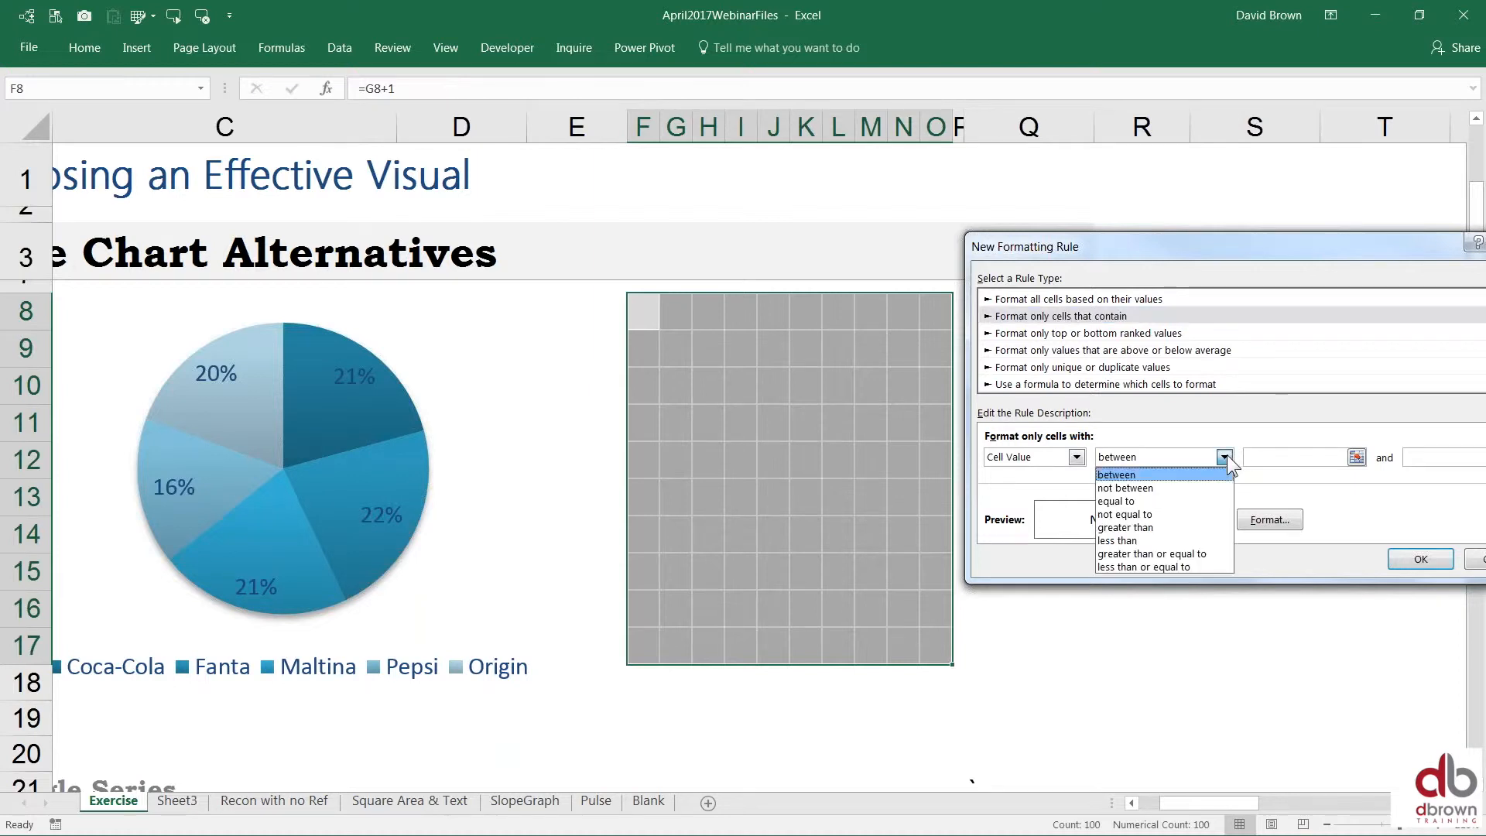
pyautogui.moveTo(1170, 514)
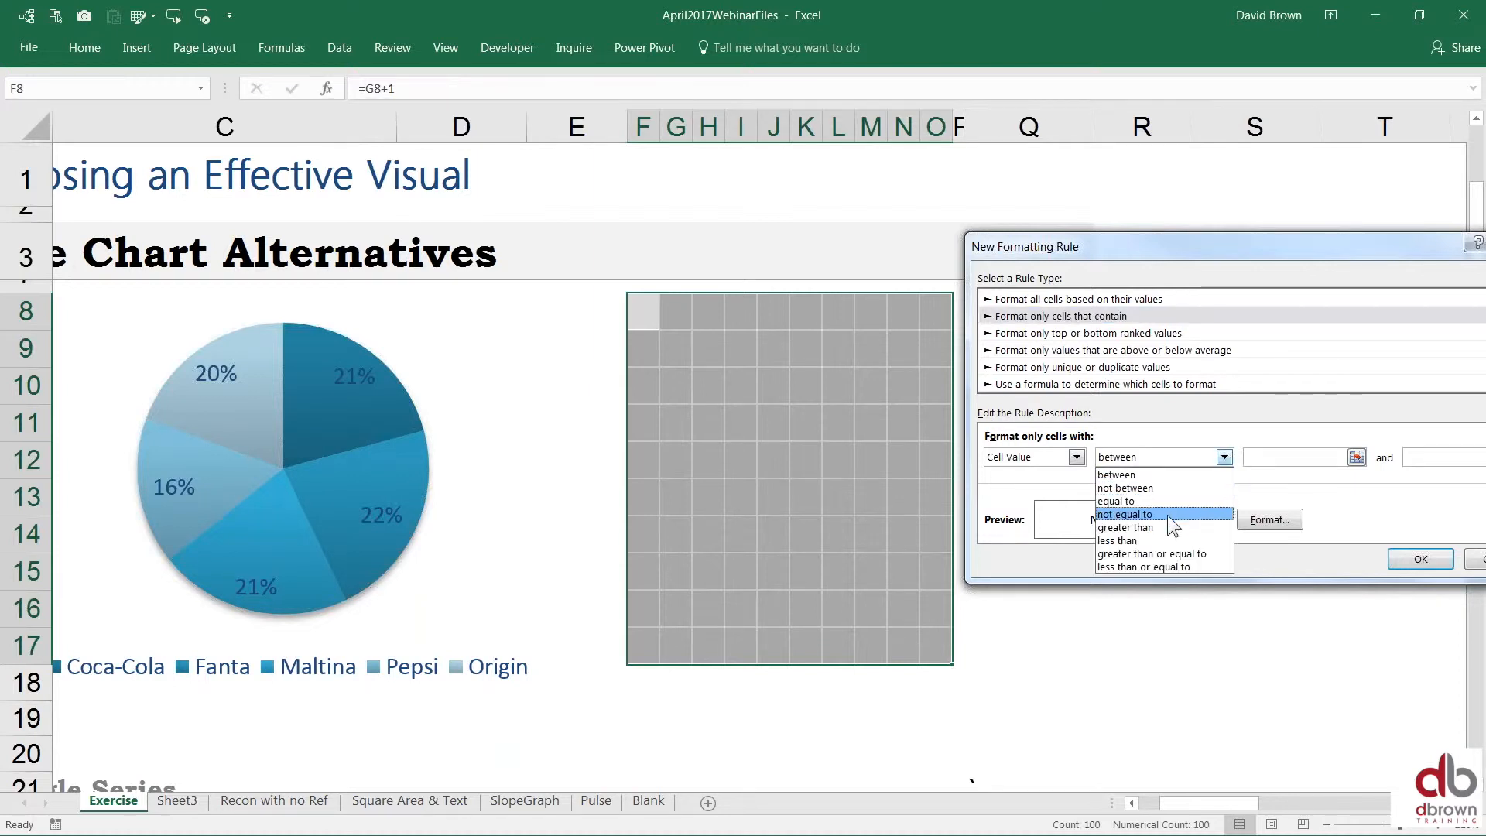
pyautogui.moveTo(1125, 500)
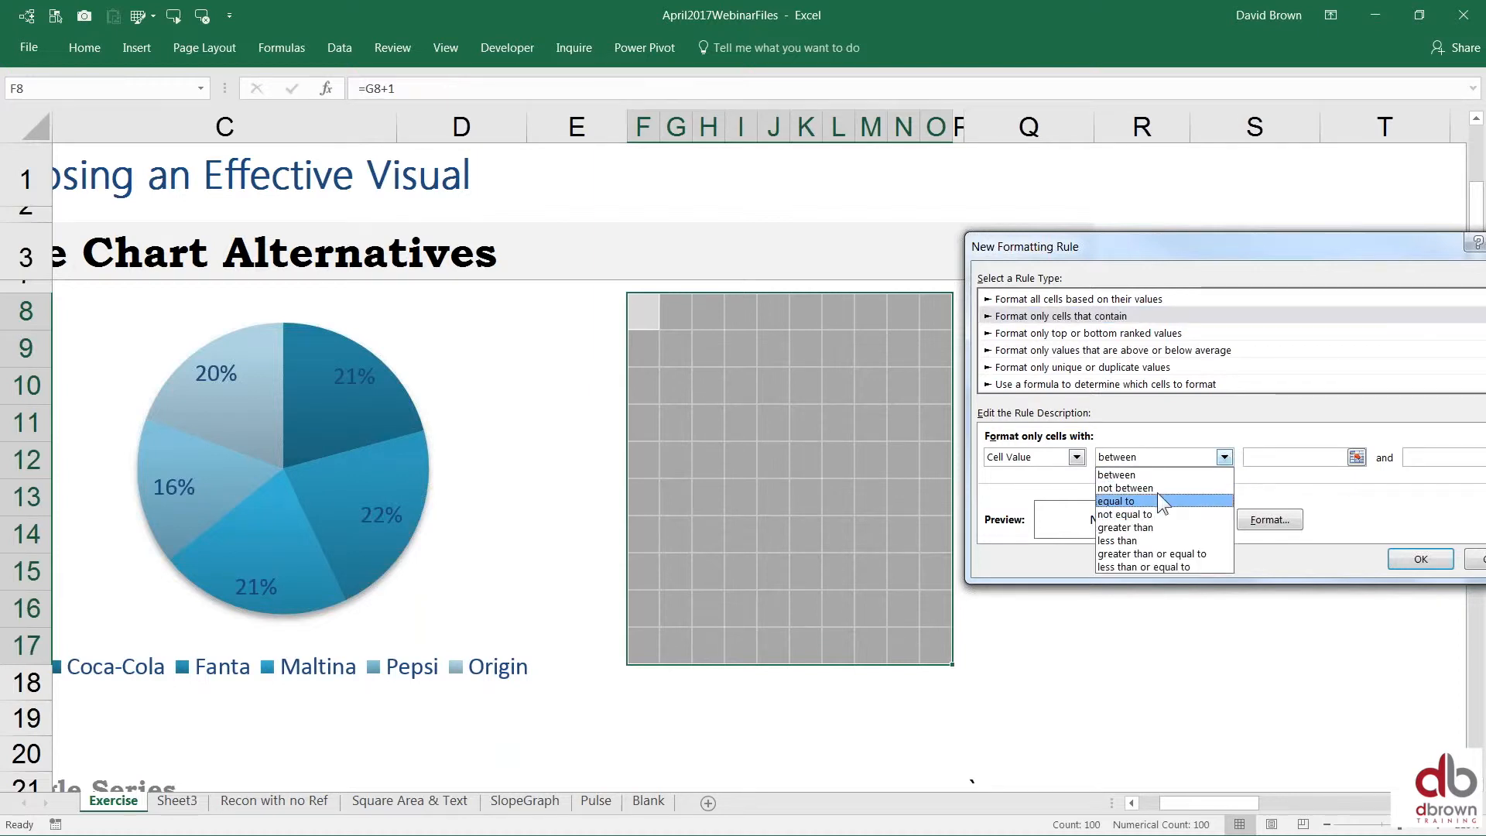
pyautogui.moveTo(1124, 514)
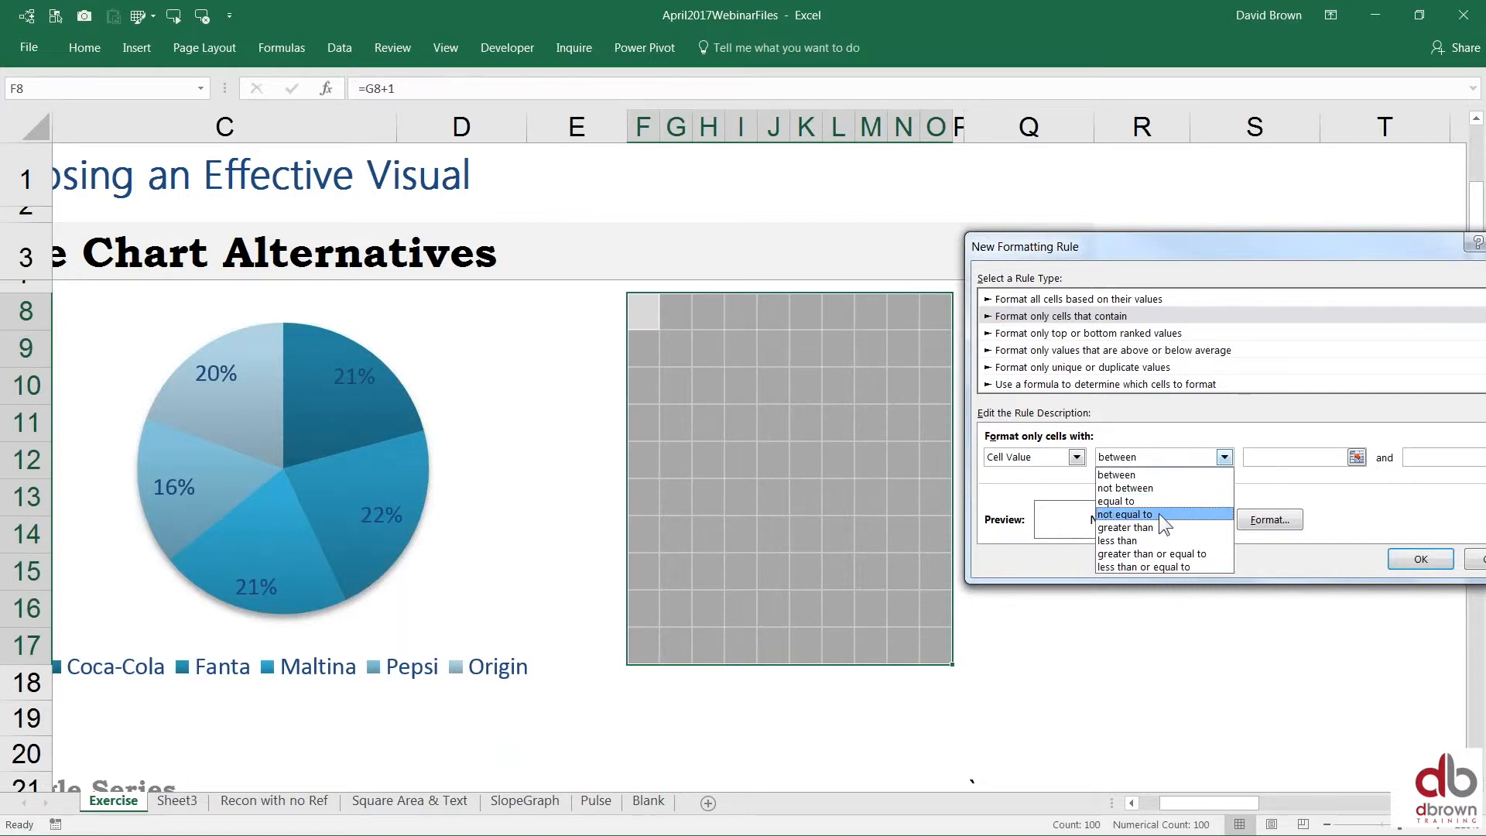
pyautogui.moveTo(1147, 540)
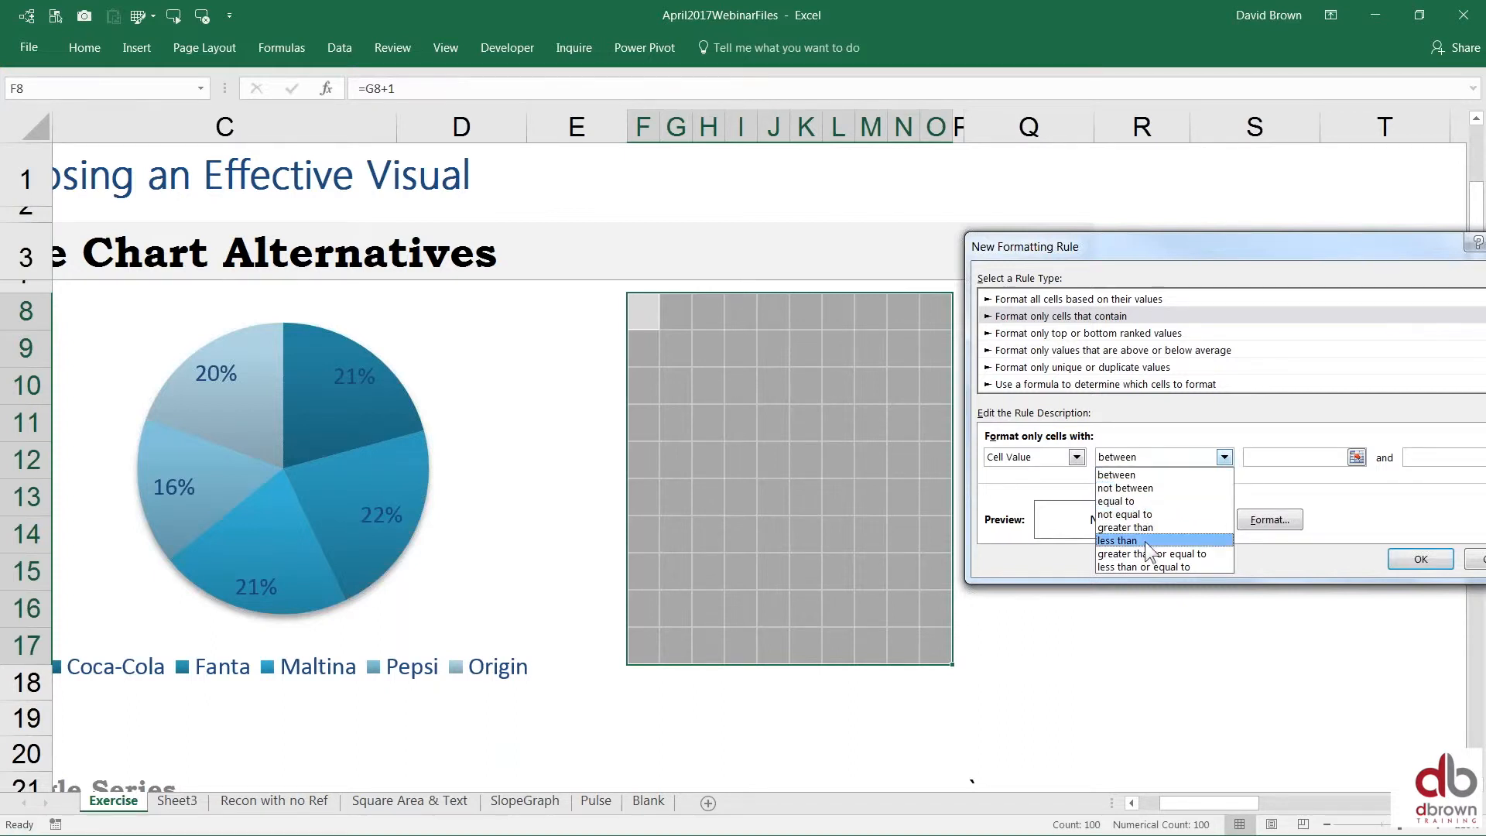
pyautogui.click(1144, 567)
pyautogui.write('=Rank1')
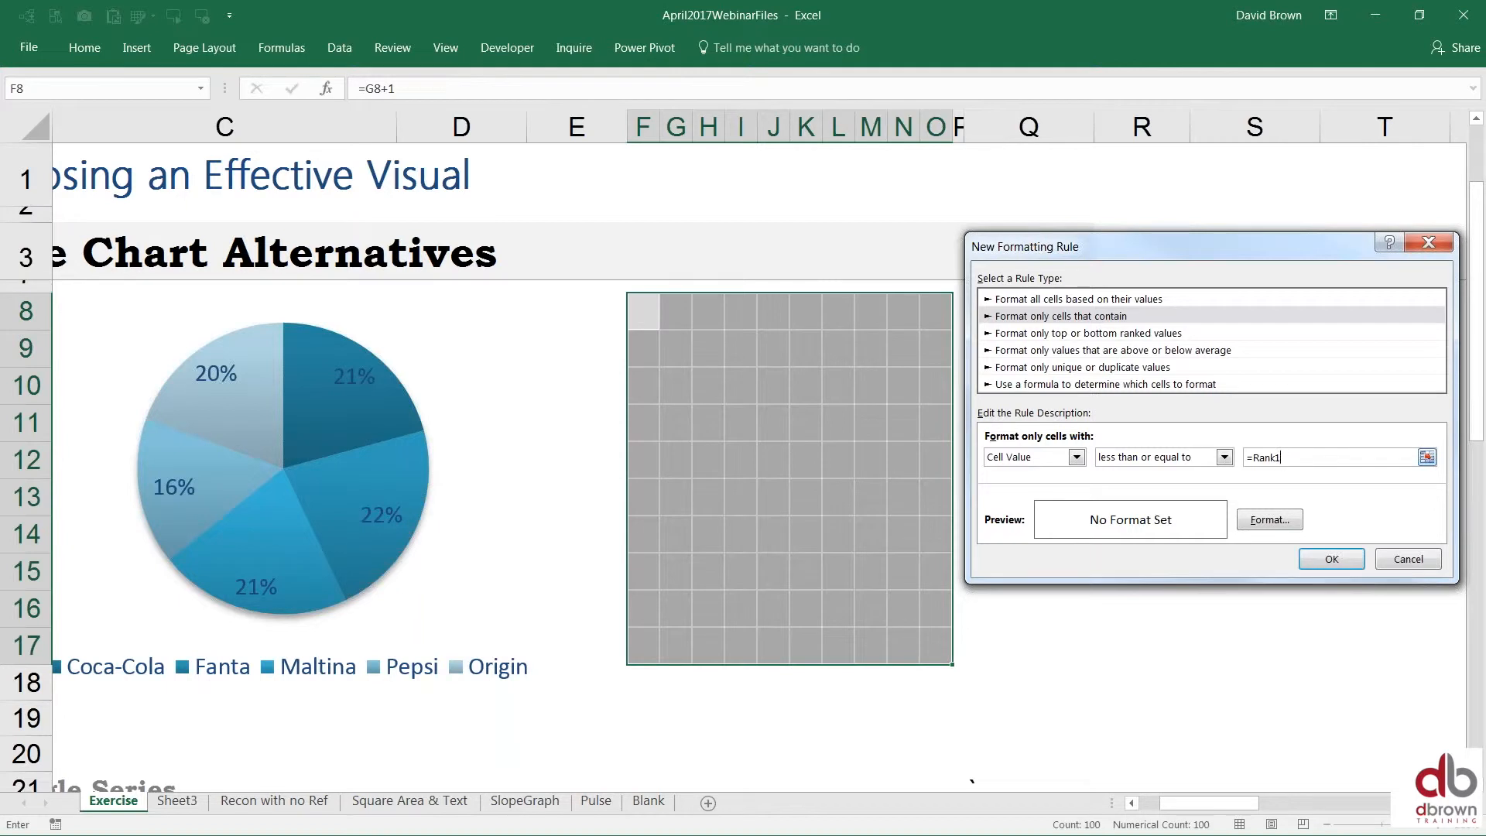
pyautogui.moveTo(1296, 550)
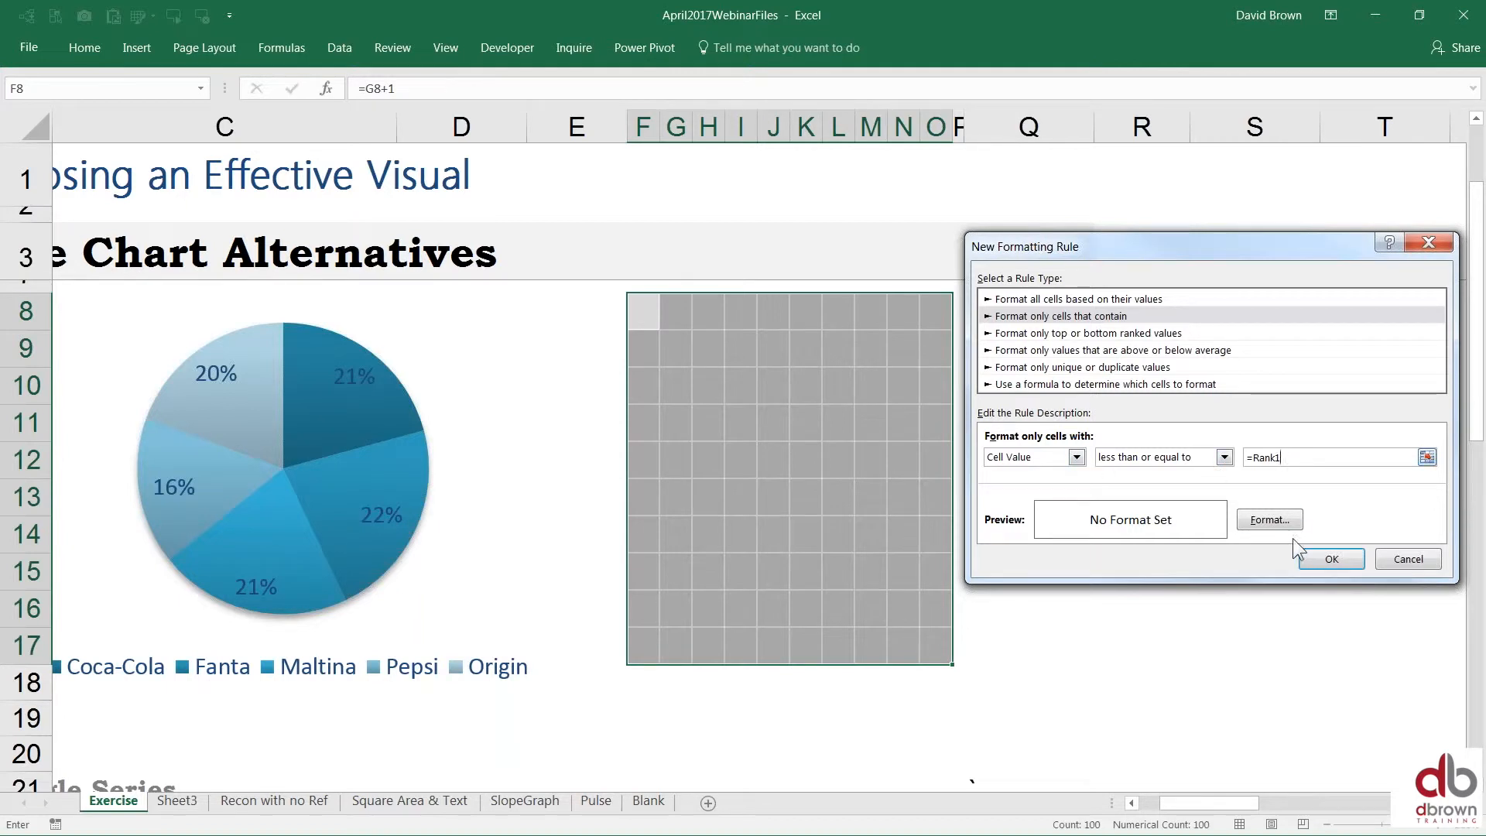
# Step: Give matching cells a dark teal fill and scale the Rank1 threshold by *100
pyautogui.click(1270, 521)
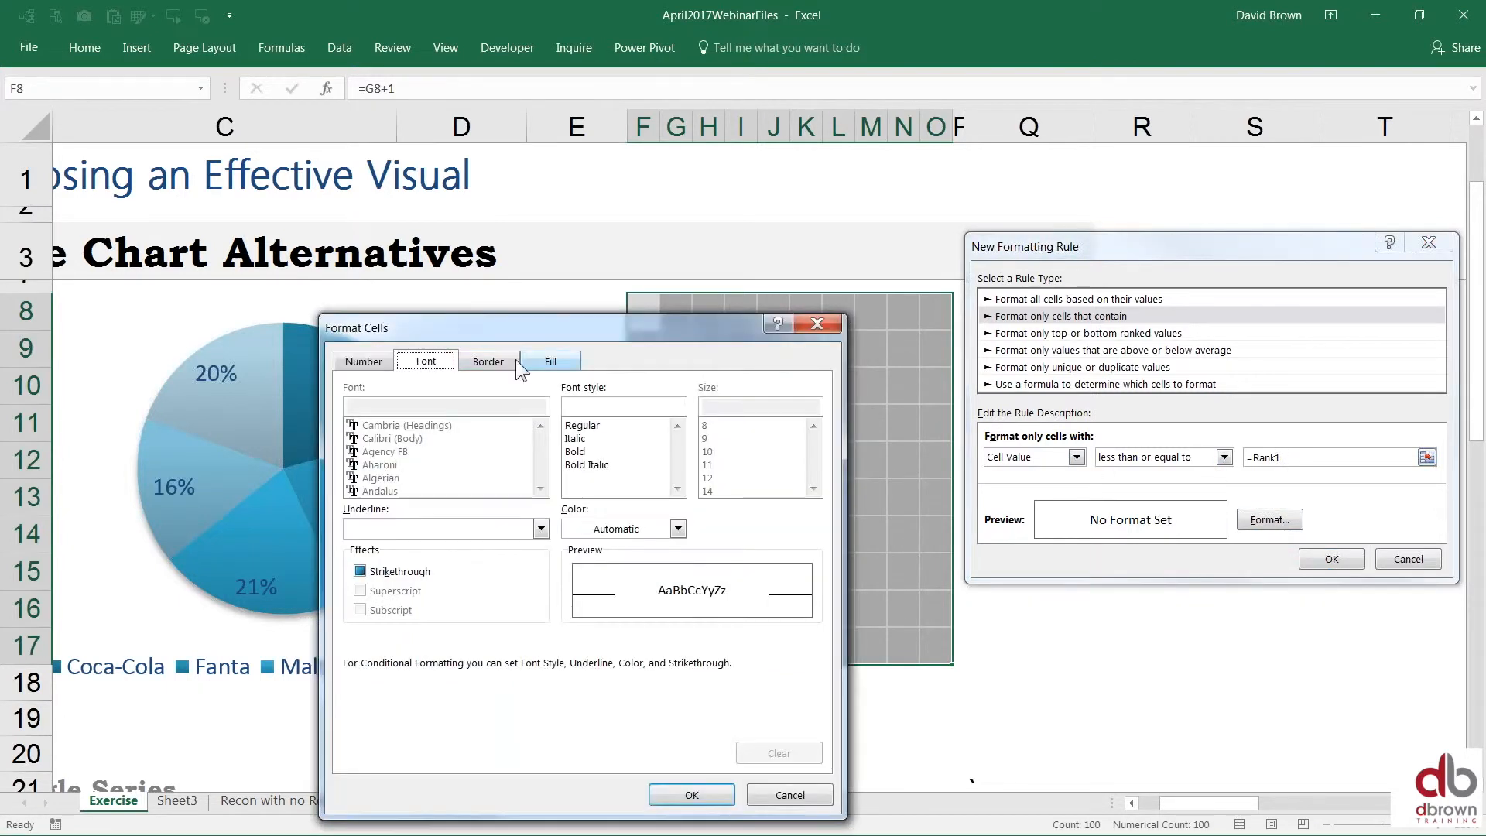
pyautogui.click(550, 361)
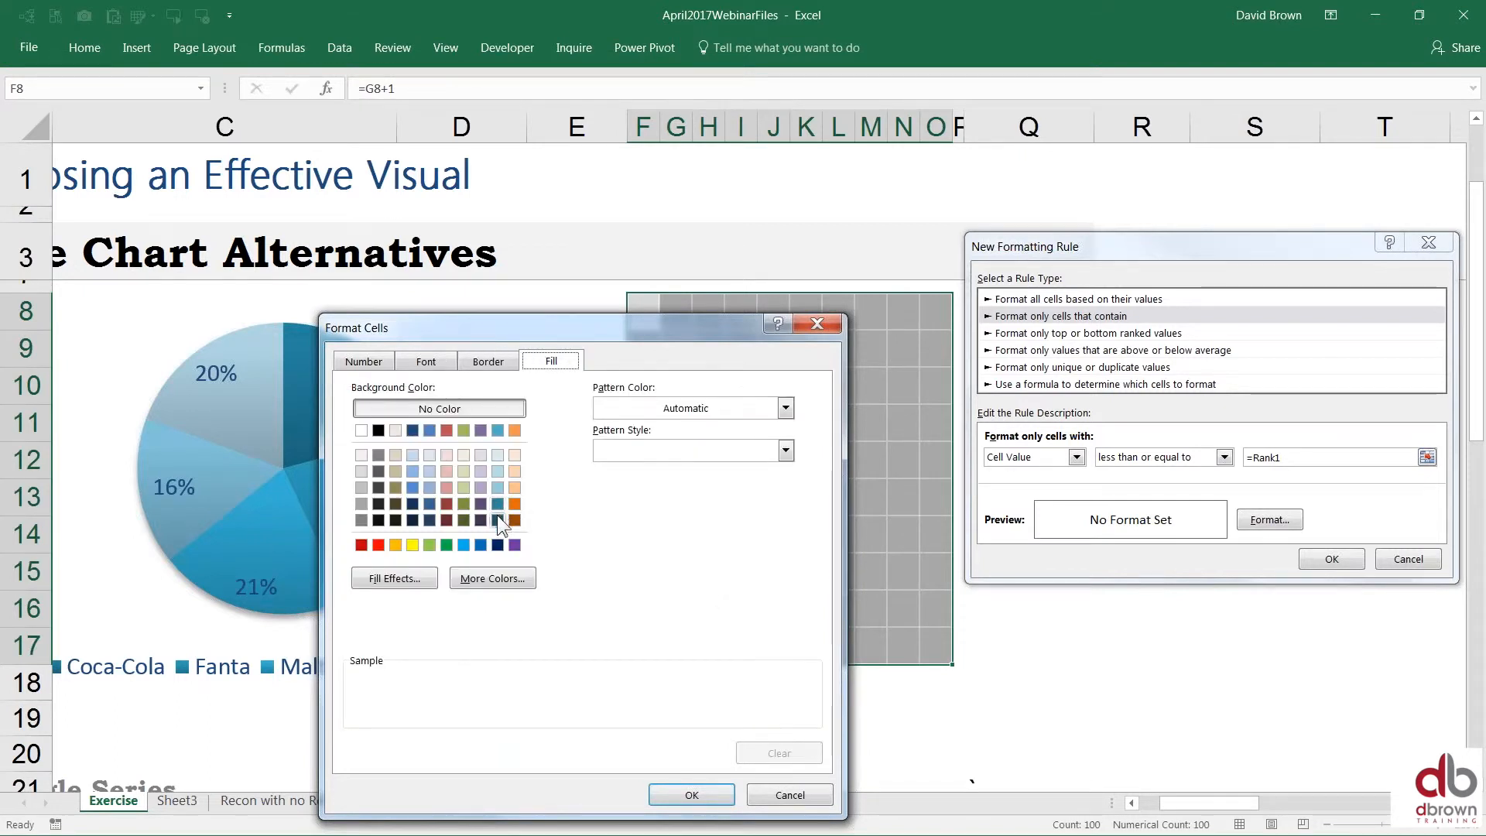
pyautogui.click(479, 505)
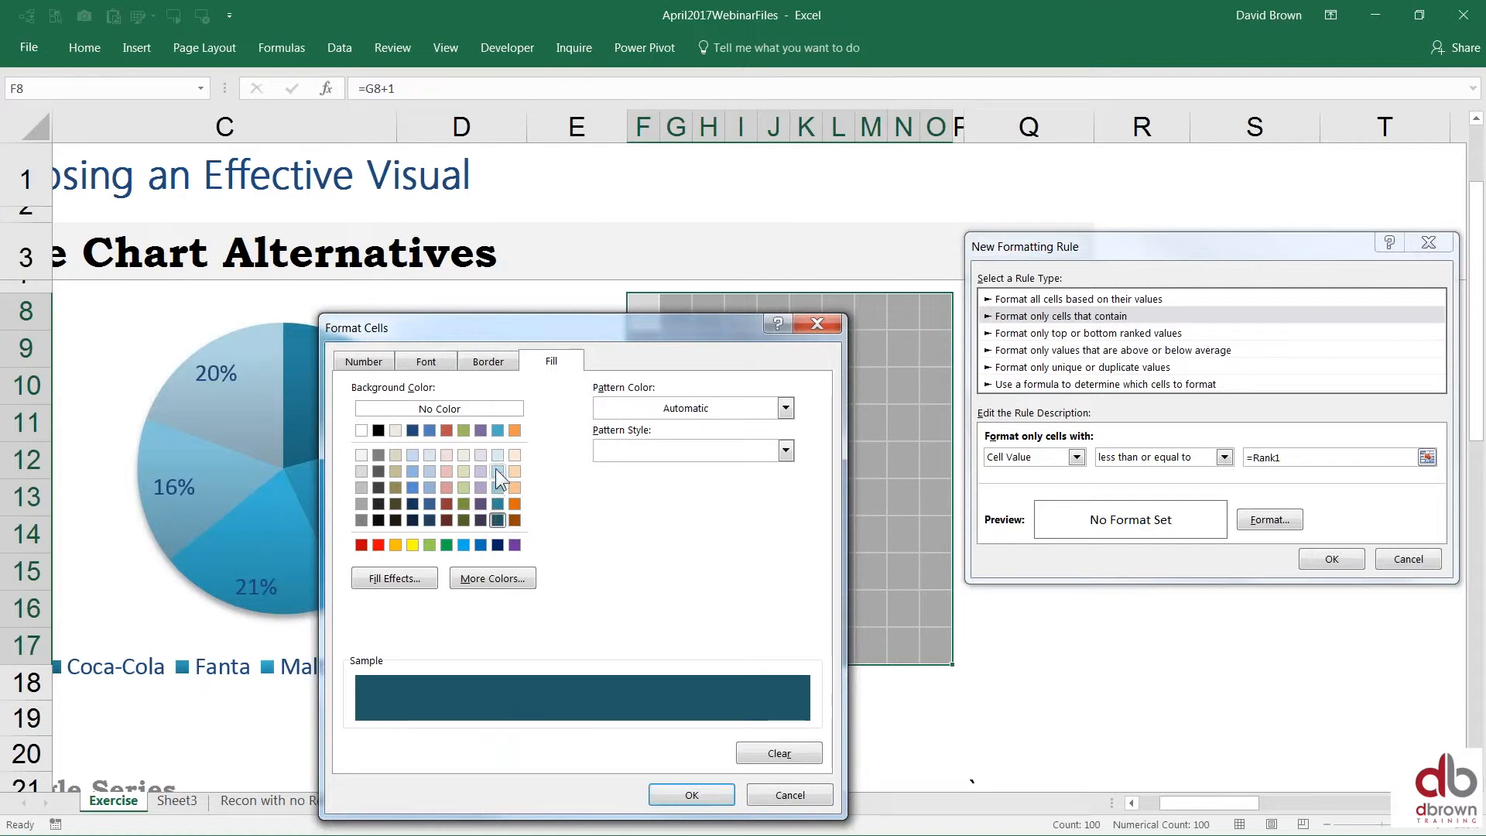
pyautogui.click(691, 793)
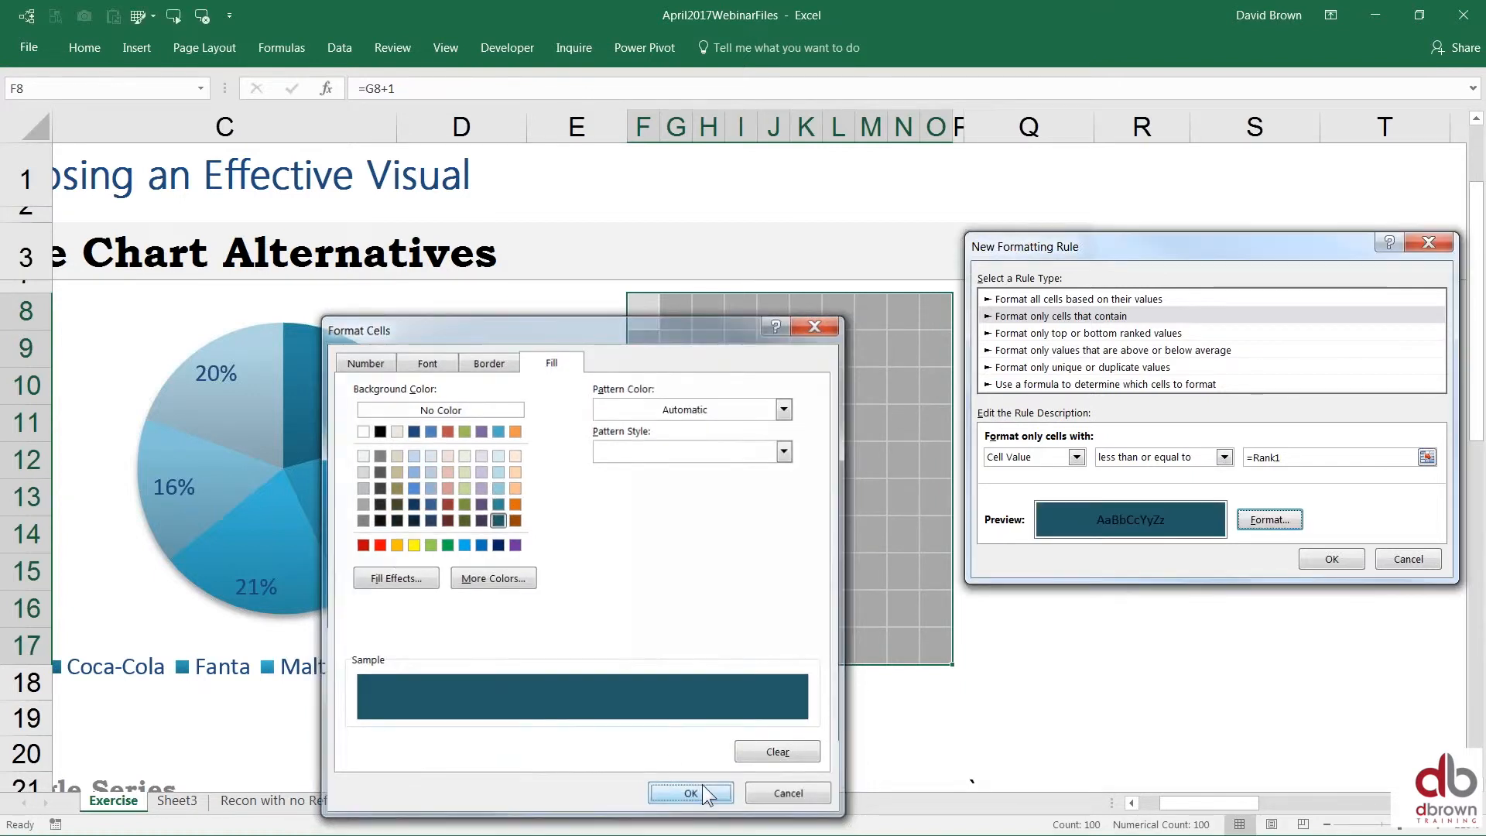
pyautogui.click(690, 793)
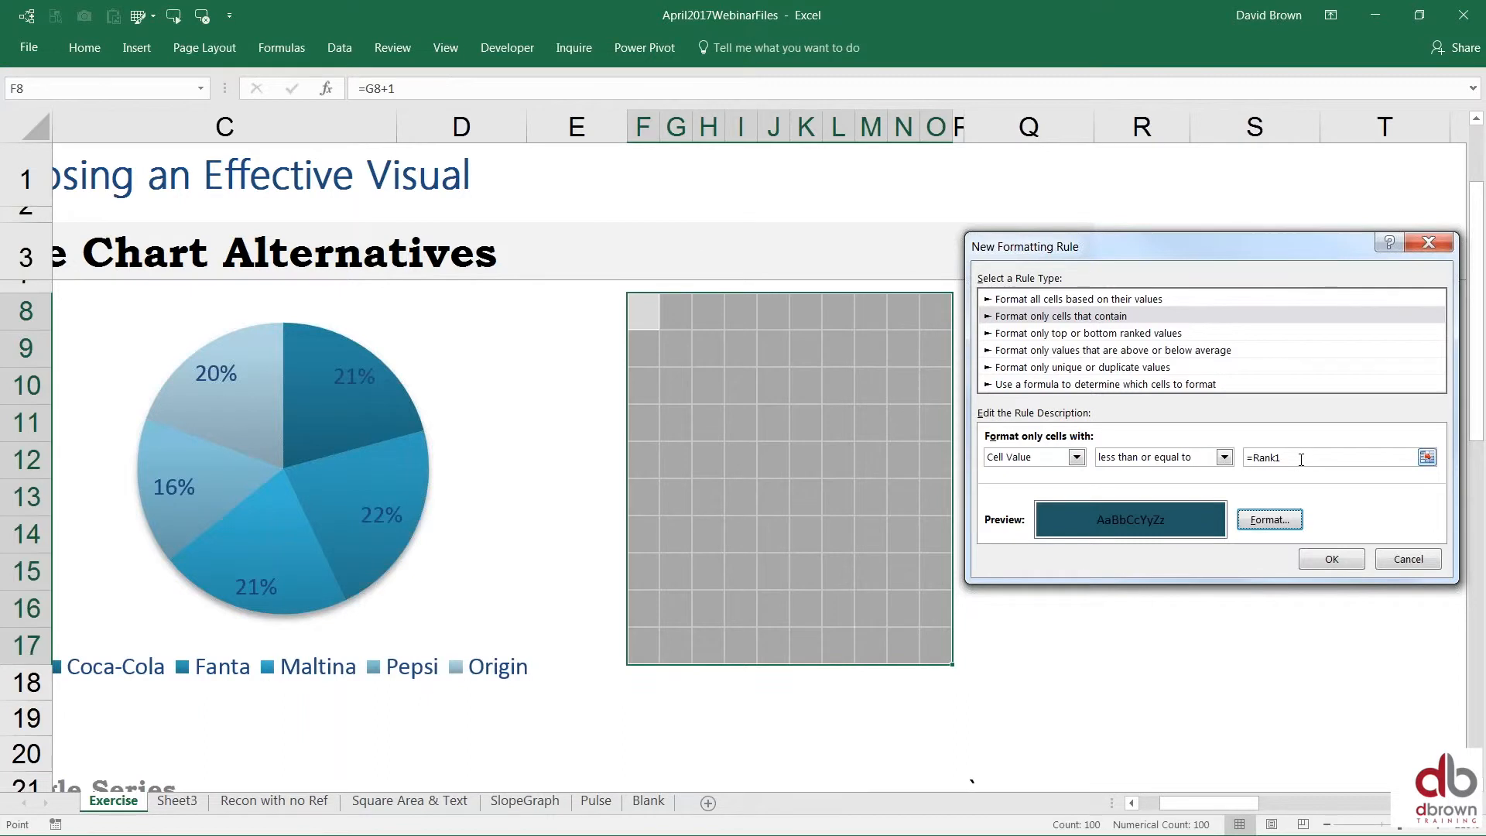
pyautogui.write('*100')
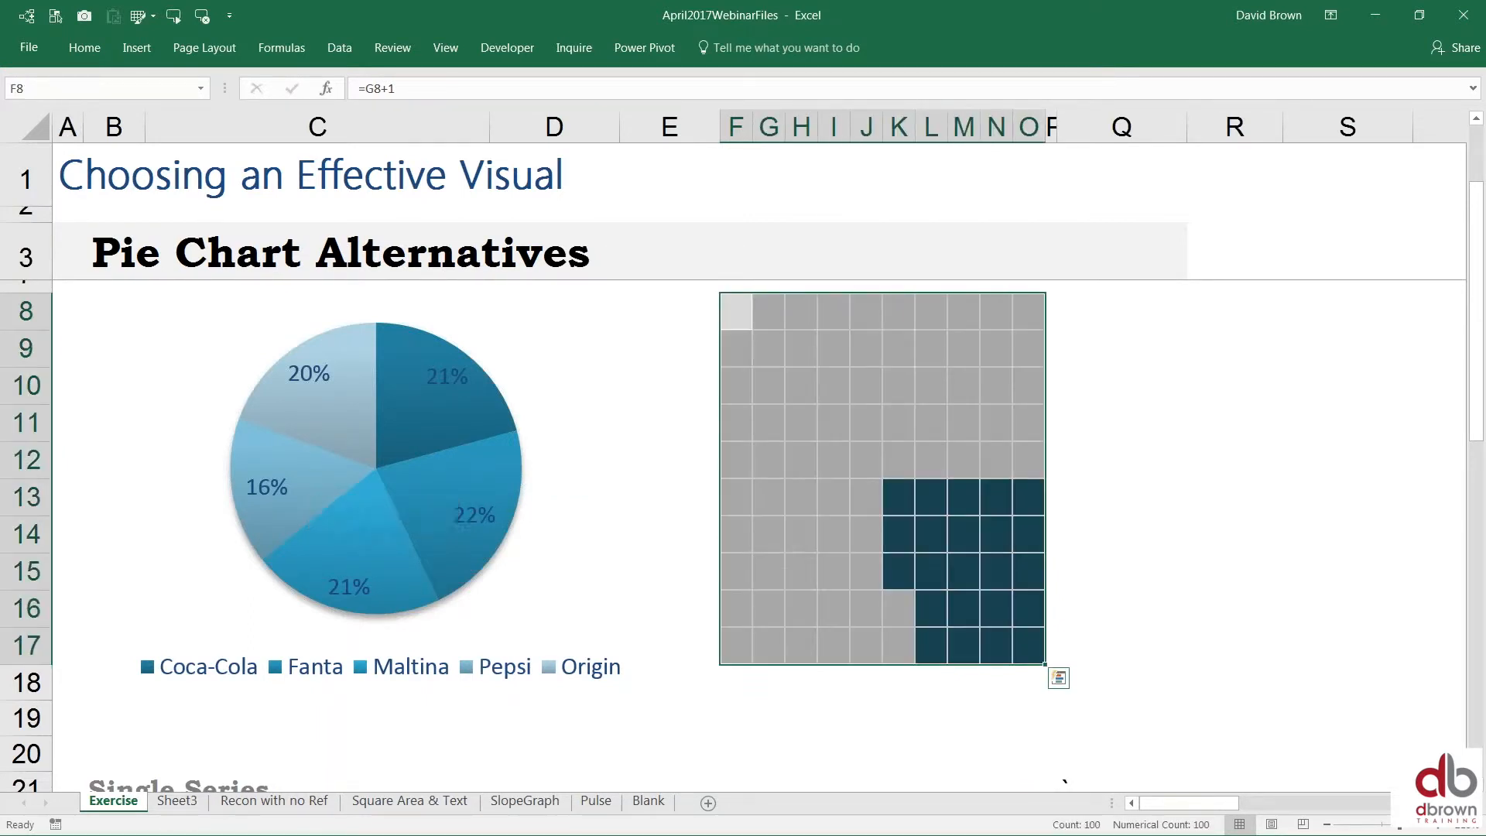
pyautogui.moveTo(84, 48)
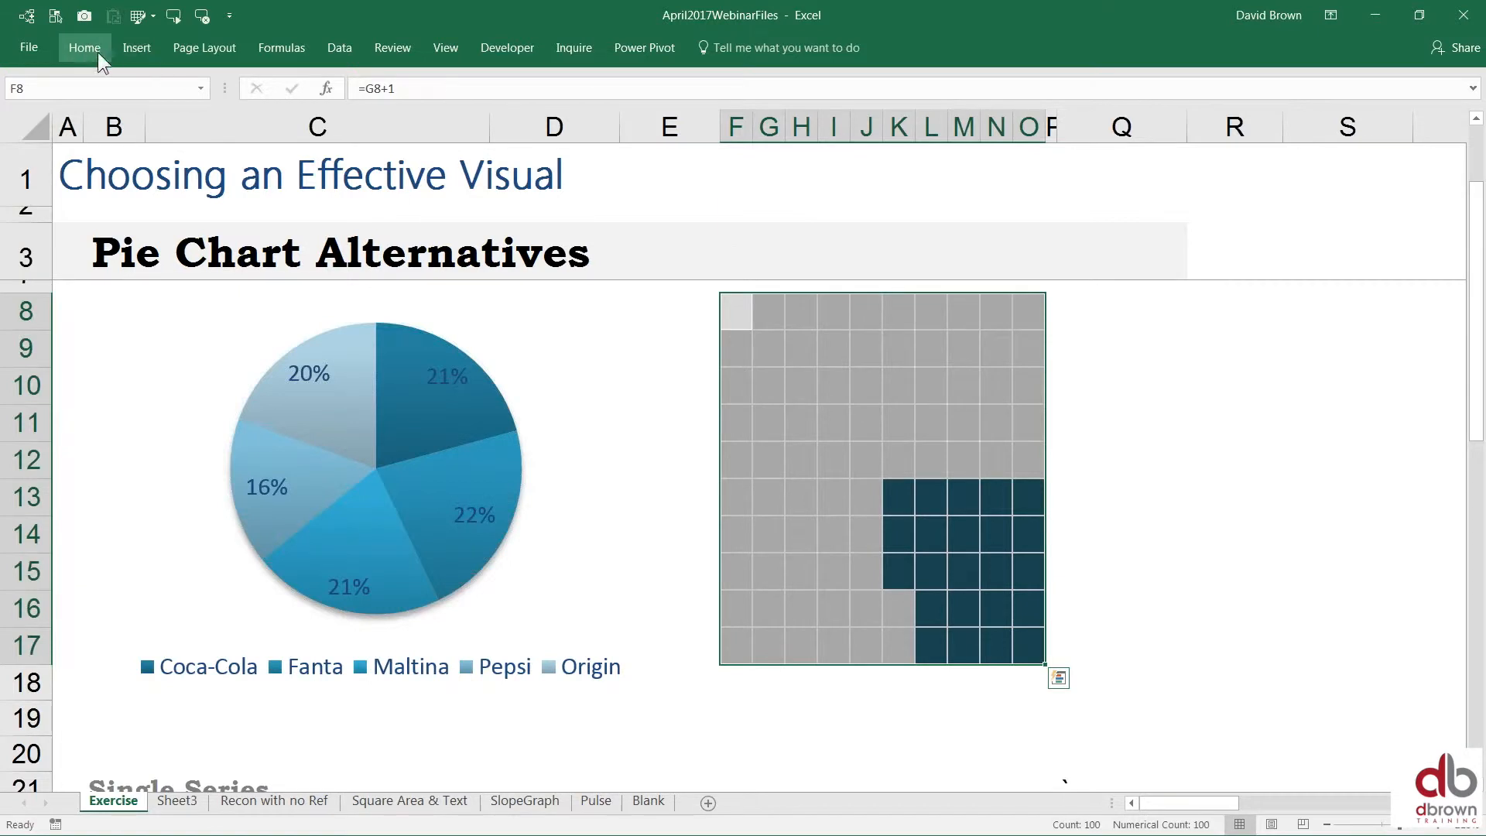
# Step: Reopen the Conditional Formatting menu from the Home ribbon over the waffle grid
pyautogui.click(83, 48)
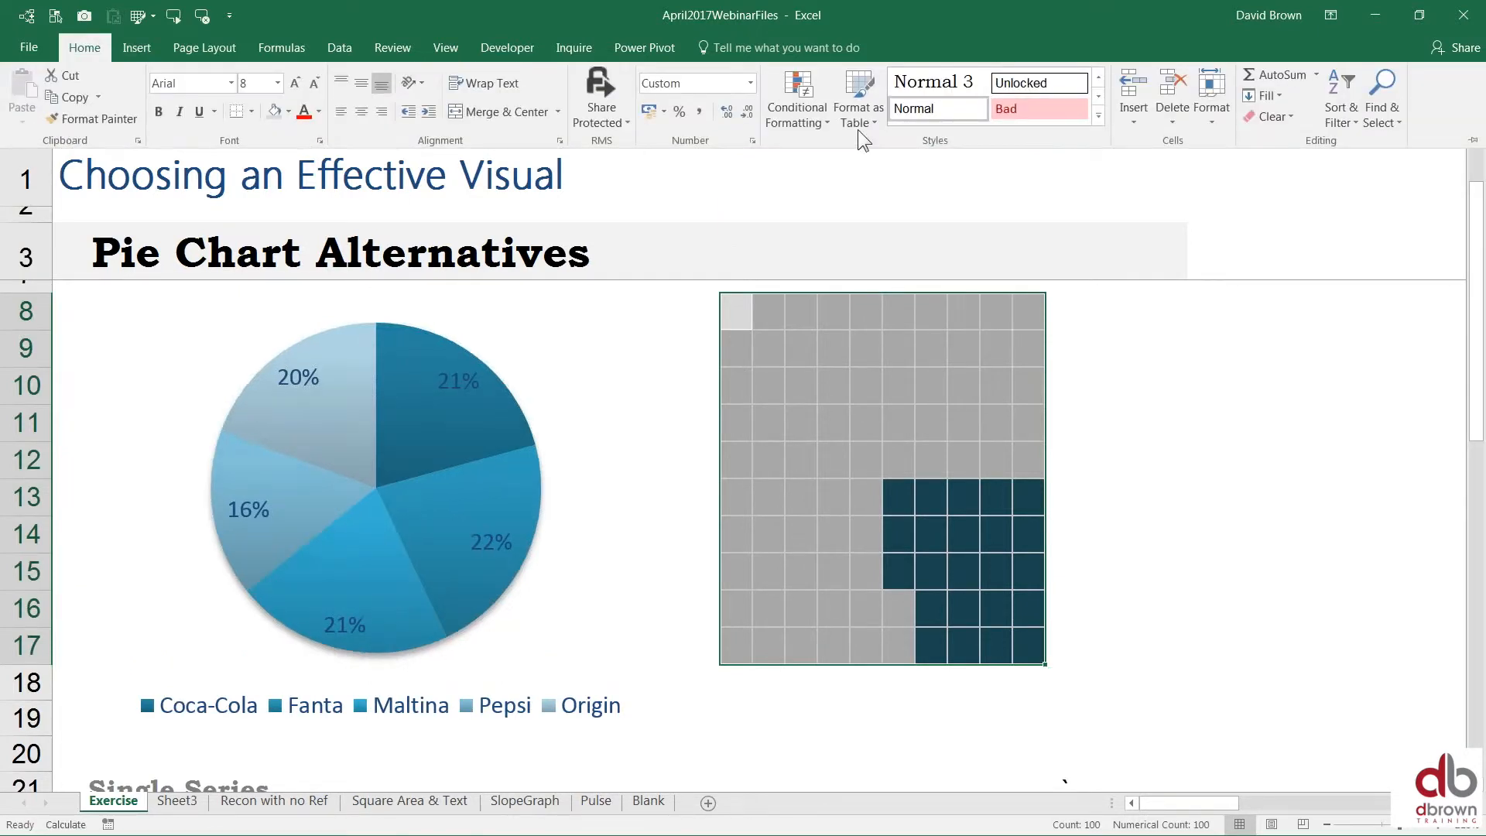
pyautogui.click(796, 99)
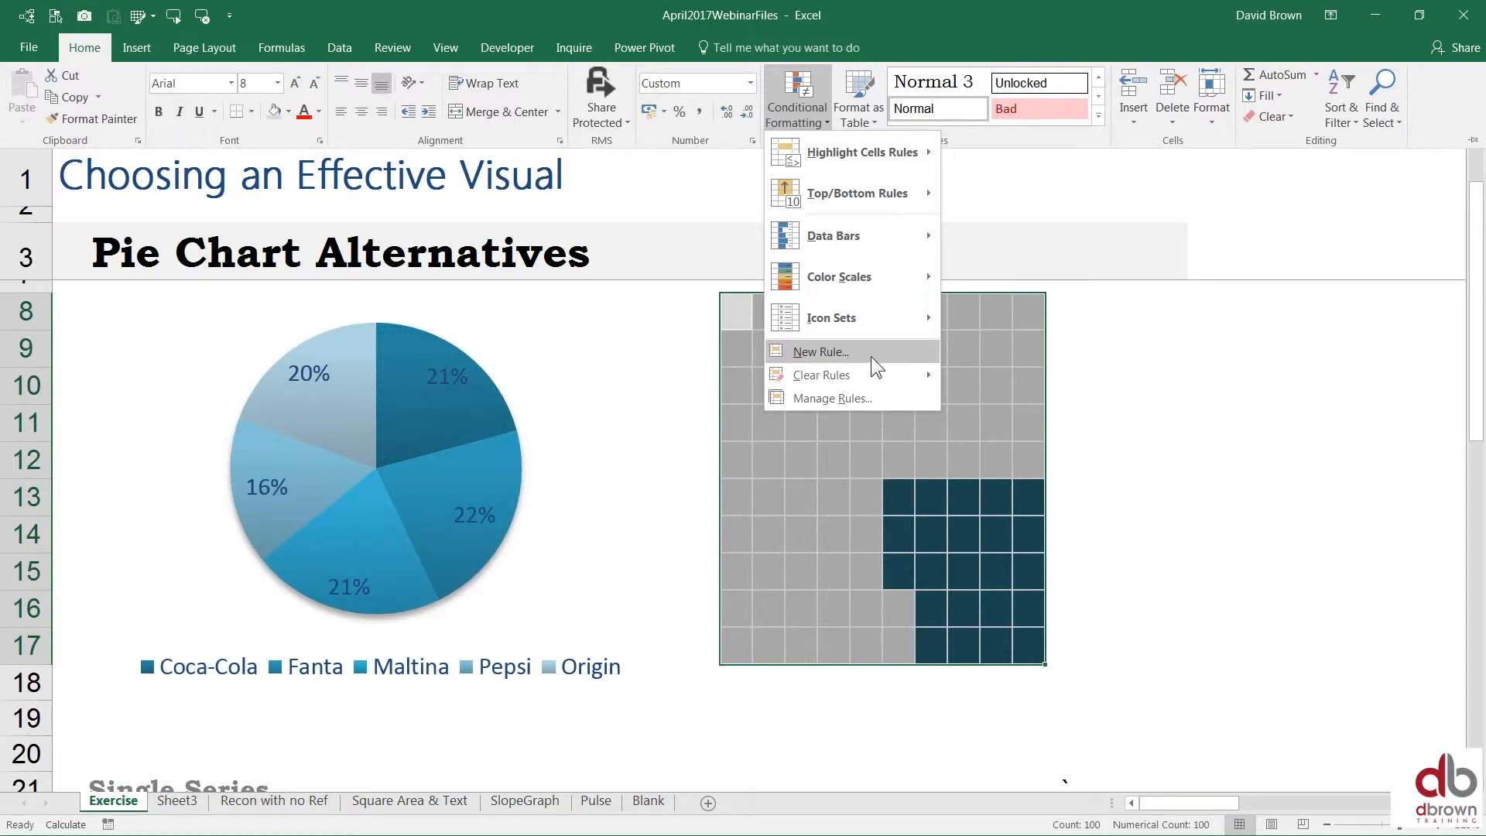
# Step: Start a cell-contents rule for values less than or equal to the Rank2 threshold
pyautogui.click(817, 352)
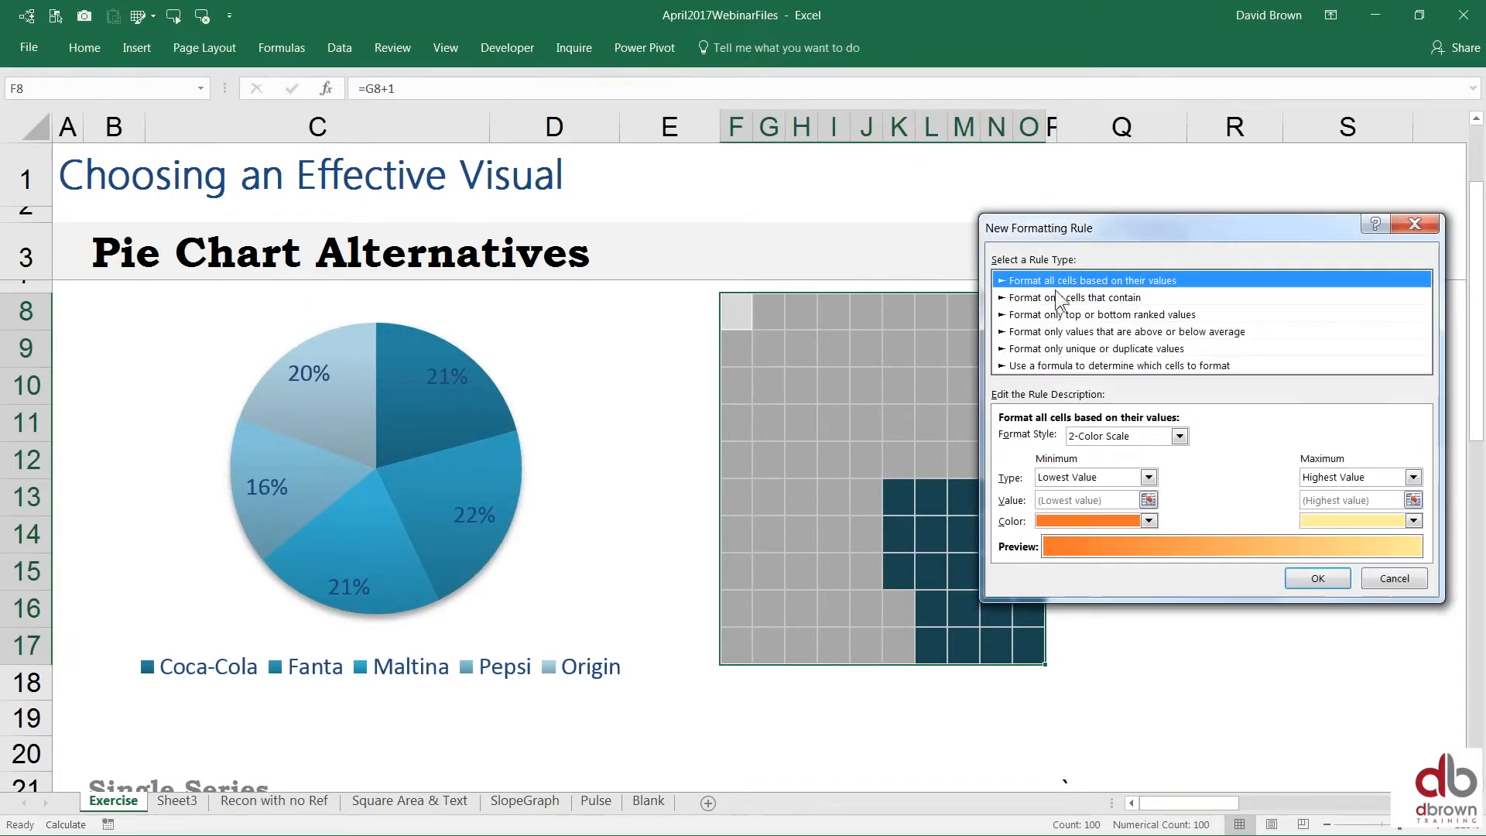
pyautogui.click(1079, 297)
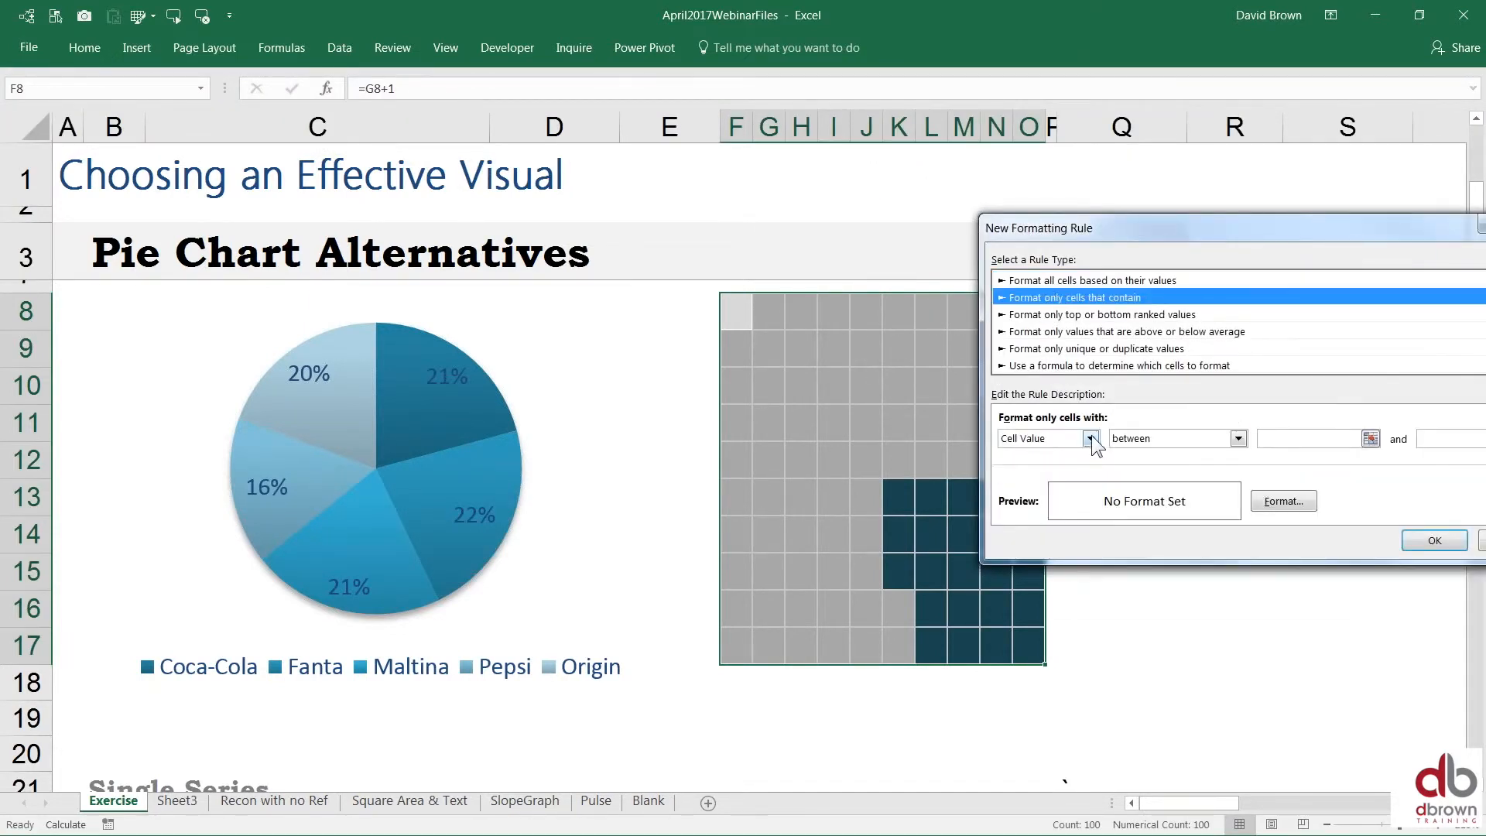
pyautogui.click(1239, 438)
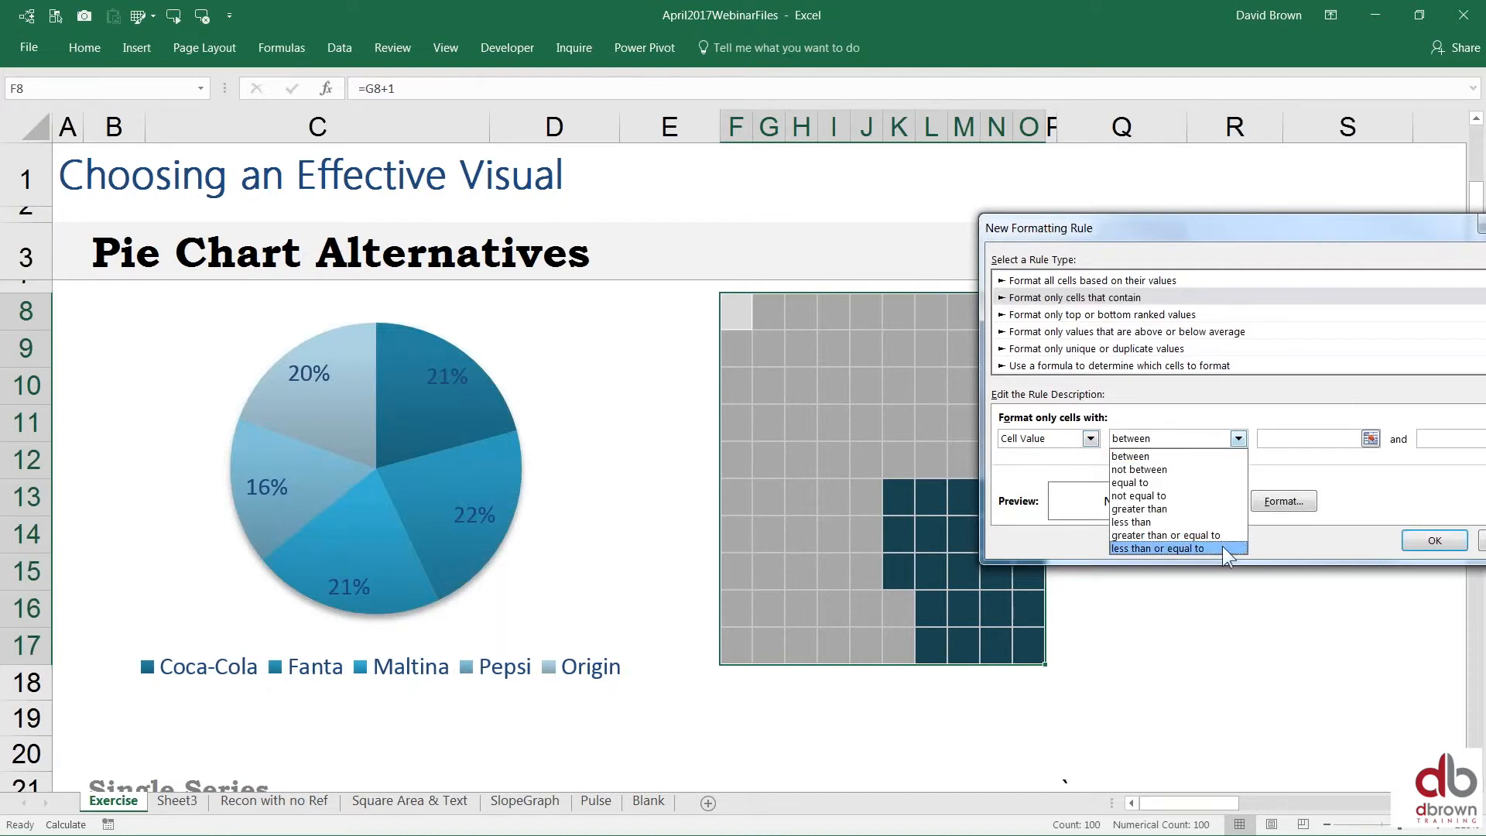
pyautogui.click(1172, 548)
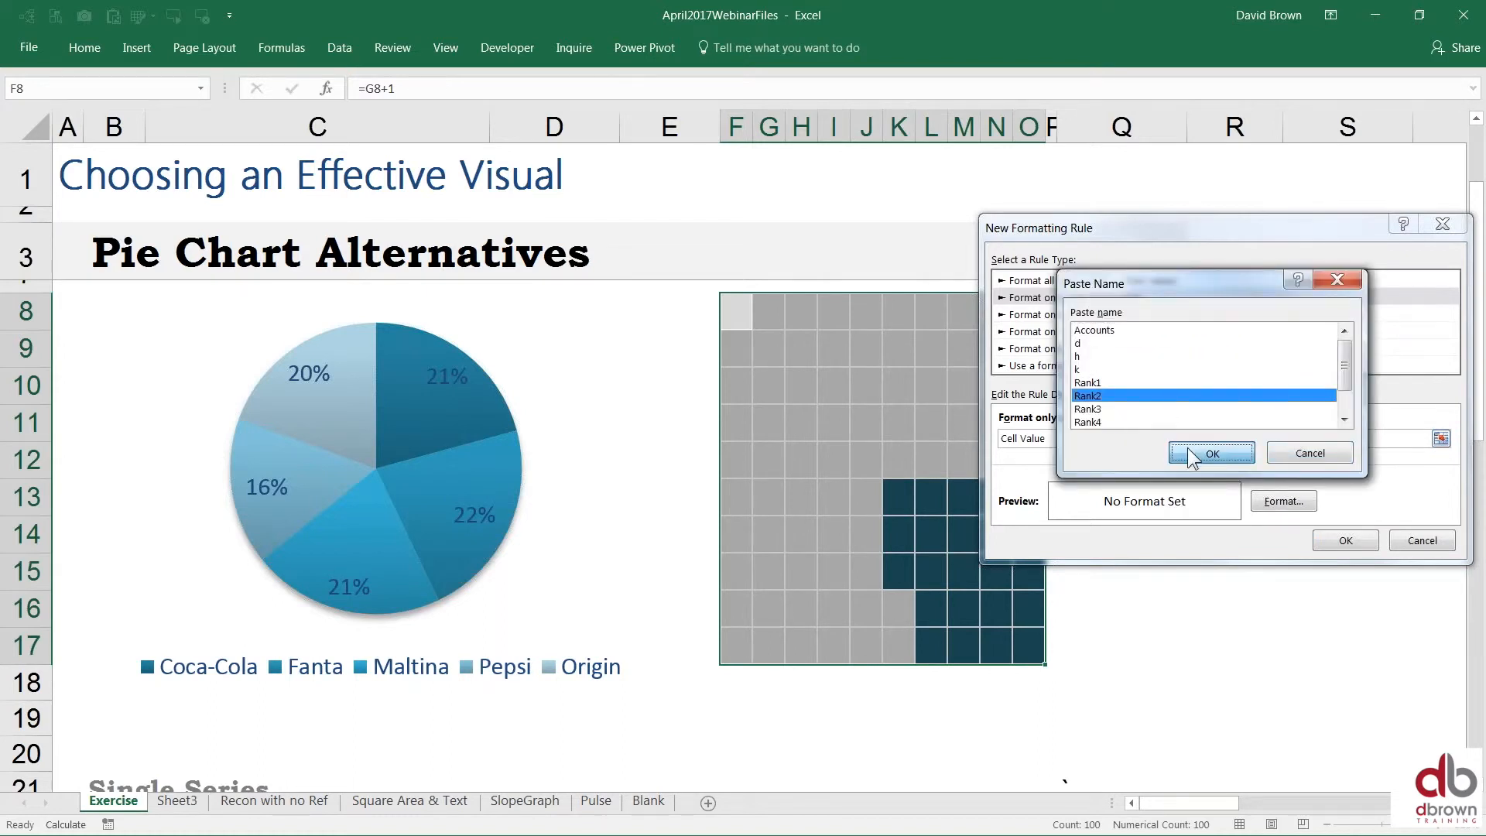
pyautogui.click(1211, 454)
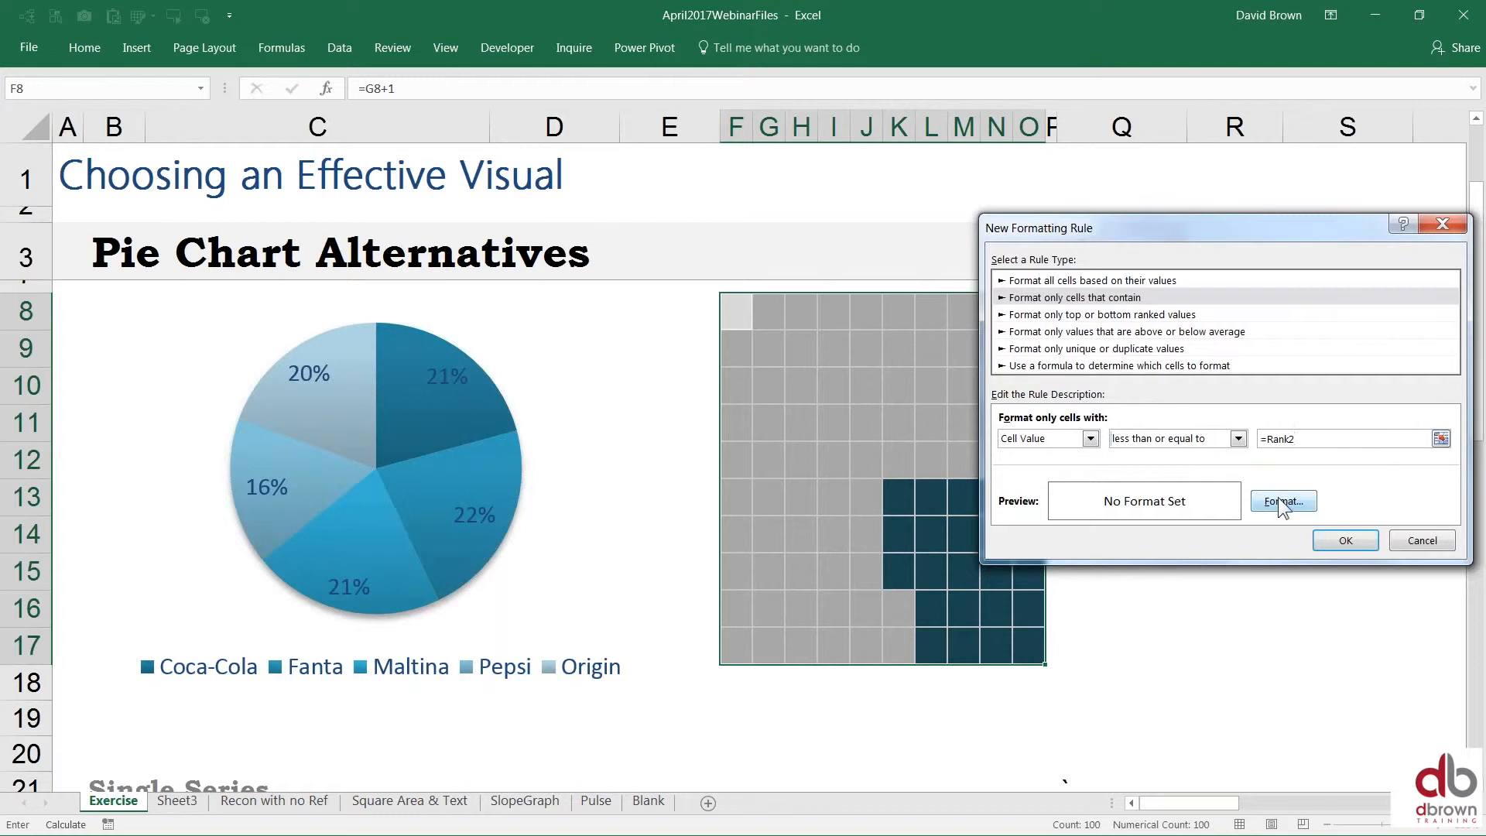
# Step: Give the Rank2 rule a medium teal fill and complete the threshold as =Rank2*100
pyautogui.click(1282, 500)
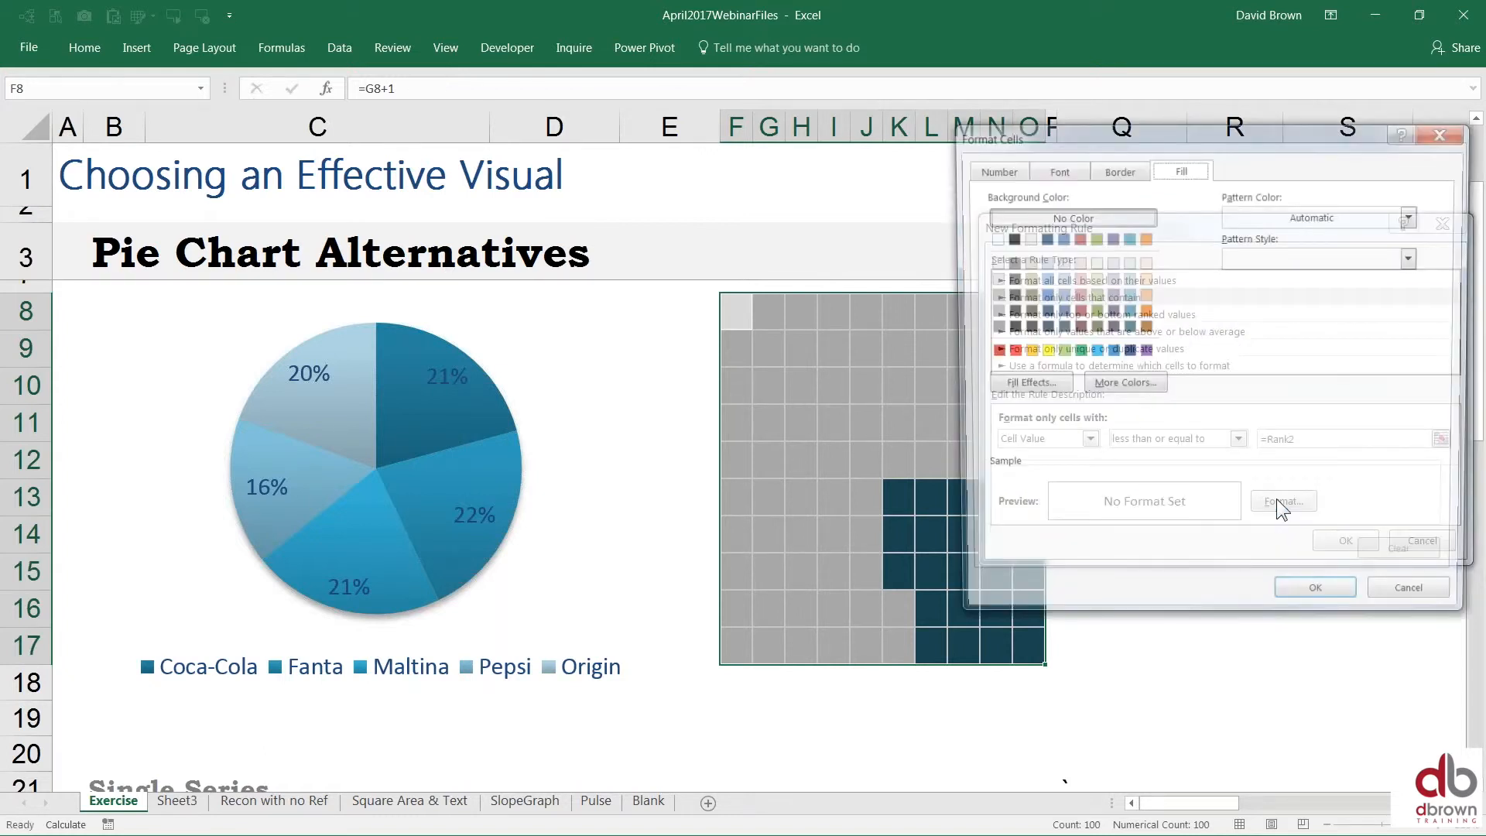
pyautogui.click(1281, 500)
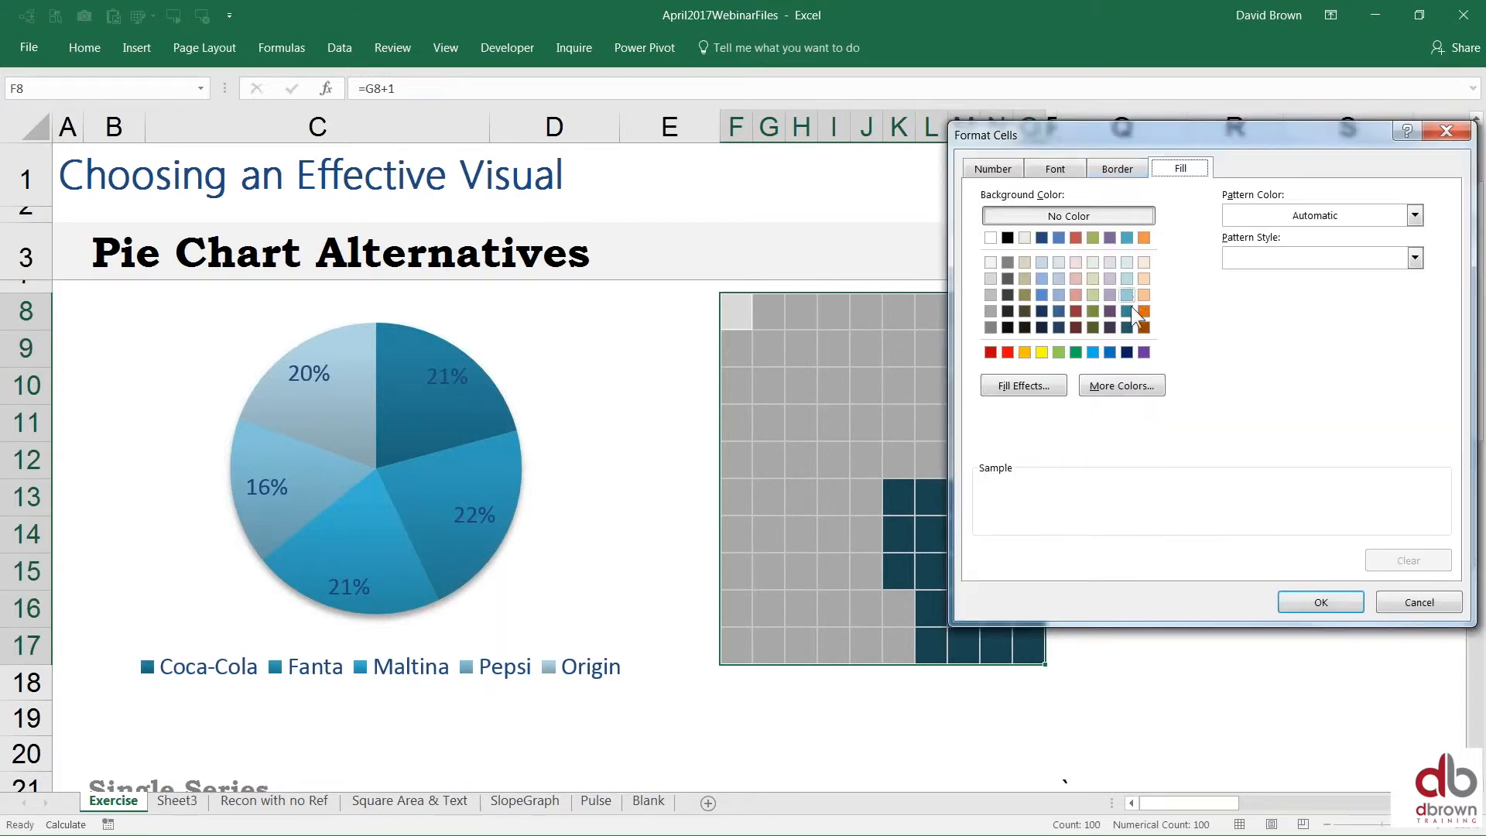
pyautogui.click(1125, 312)
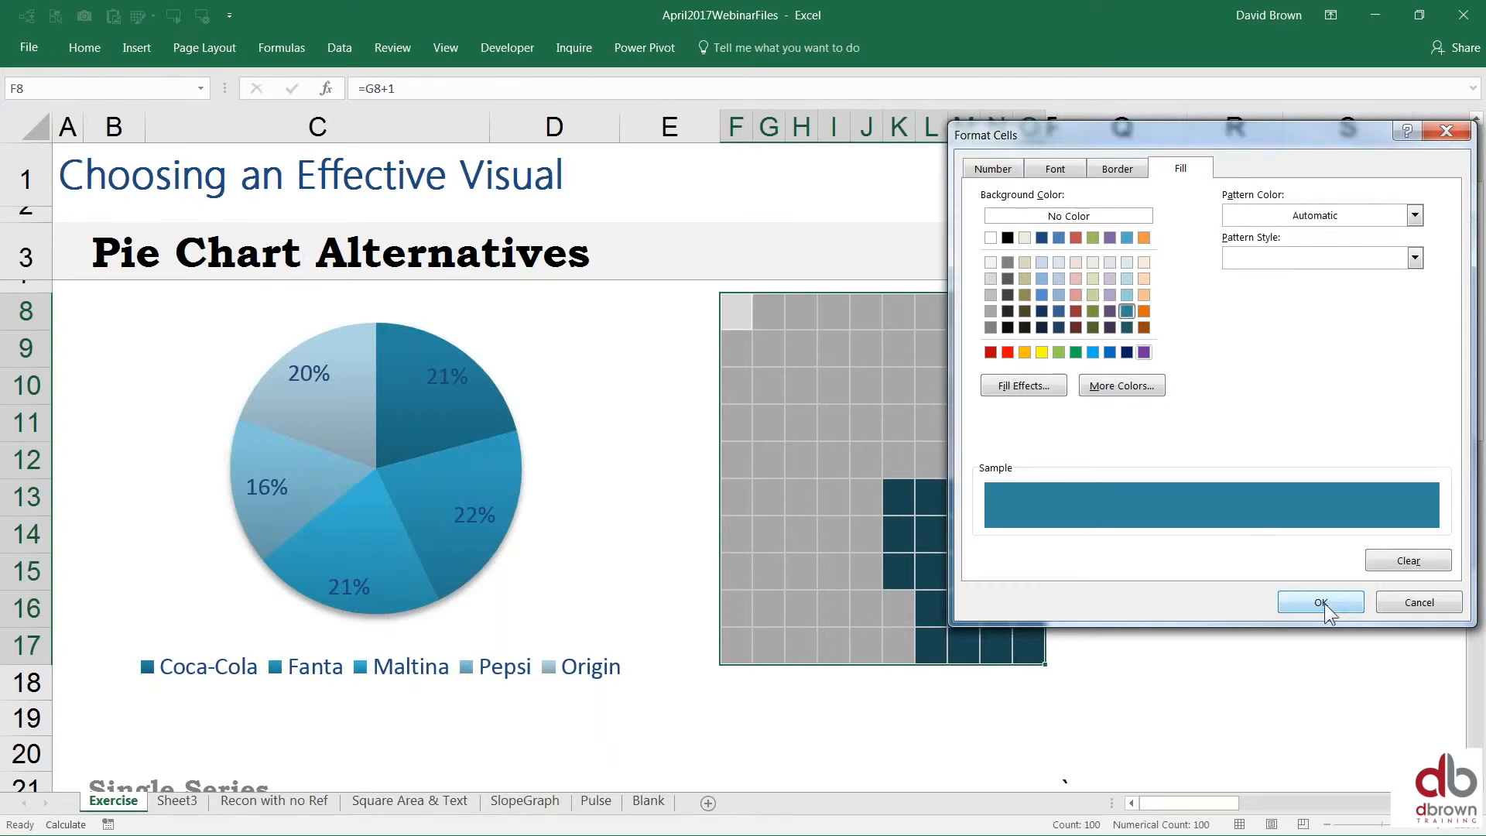
pyautogui.click(1321, 602)
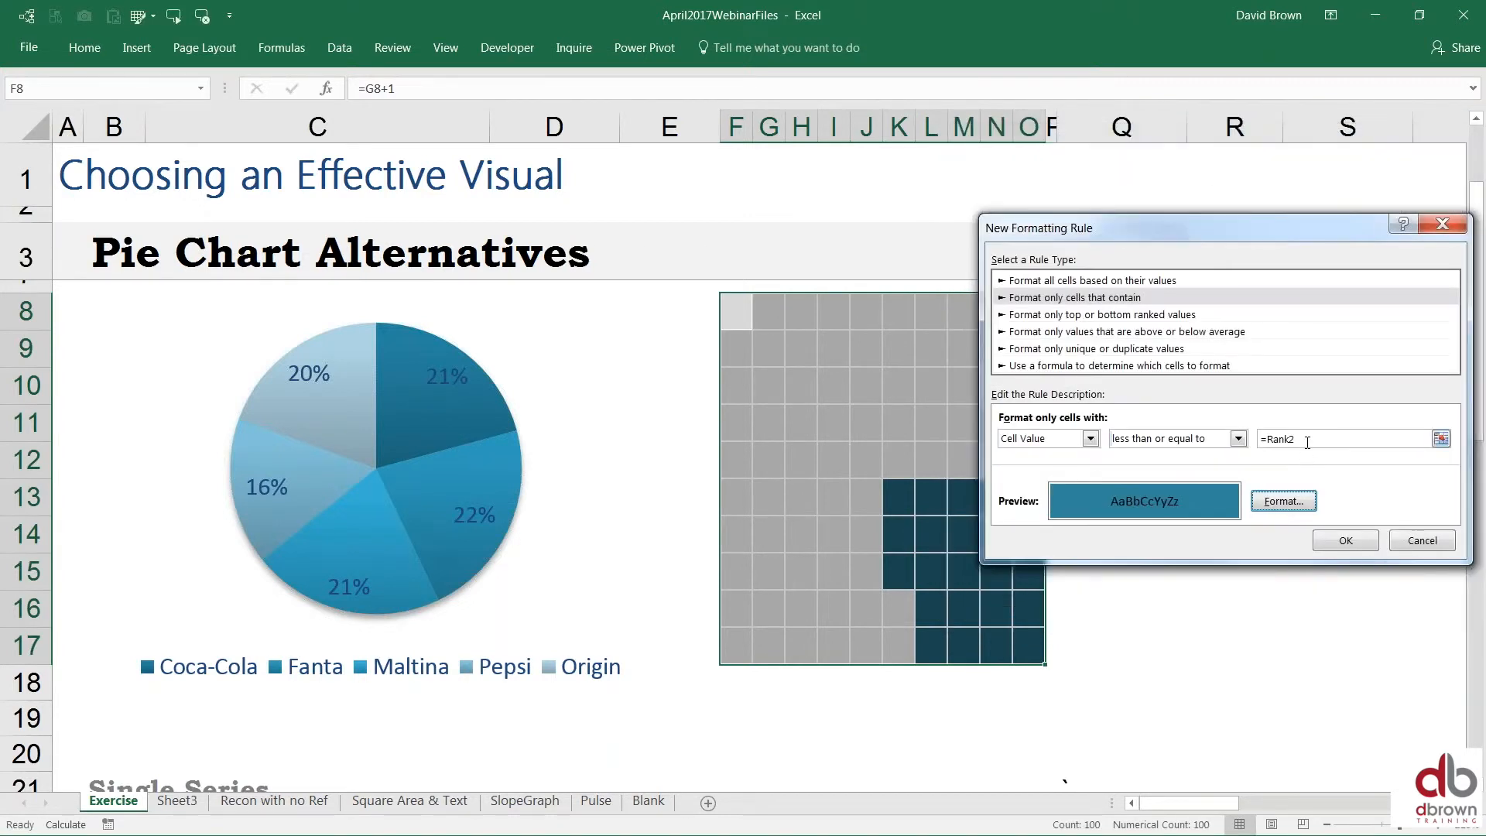
pyautogui.write('*100')
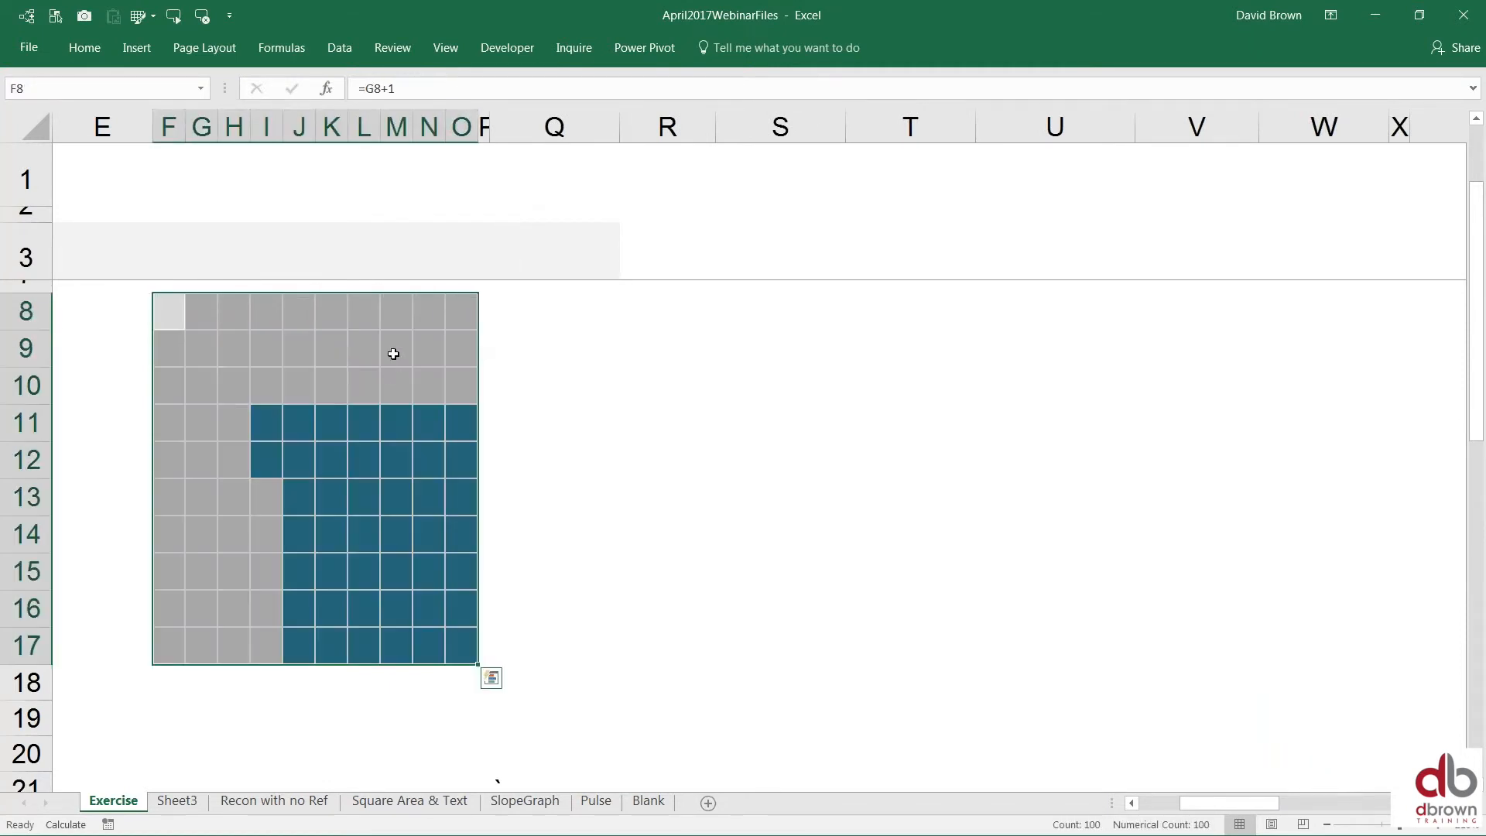
# Step: Start a third cell-contents rule comparing grid values as less than or equal to
pyautogui.click(83, 48)
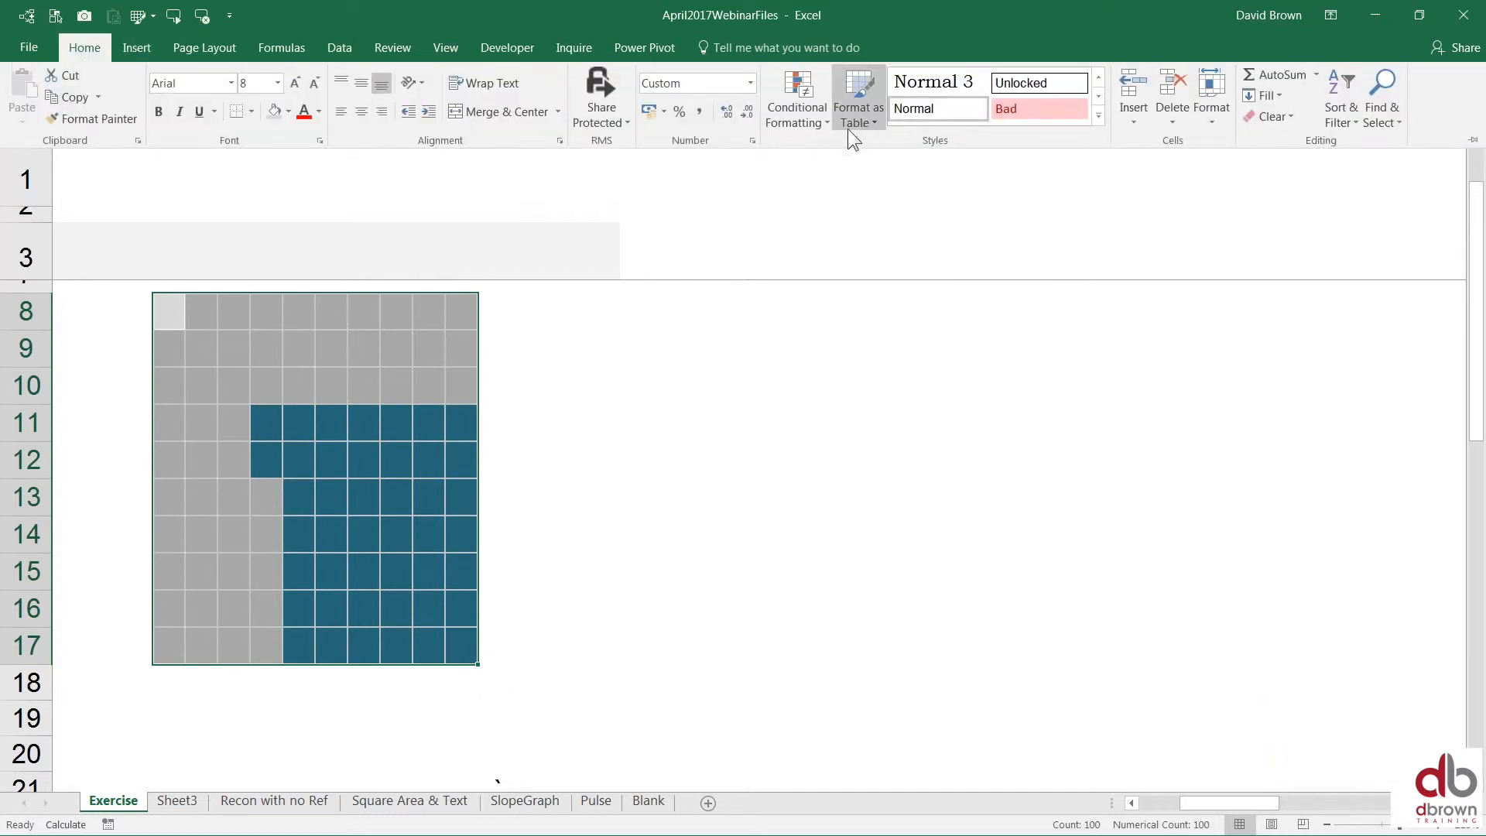
pyautogui.click(796, 94)
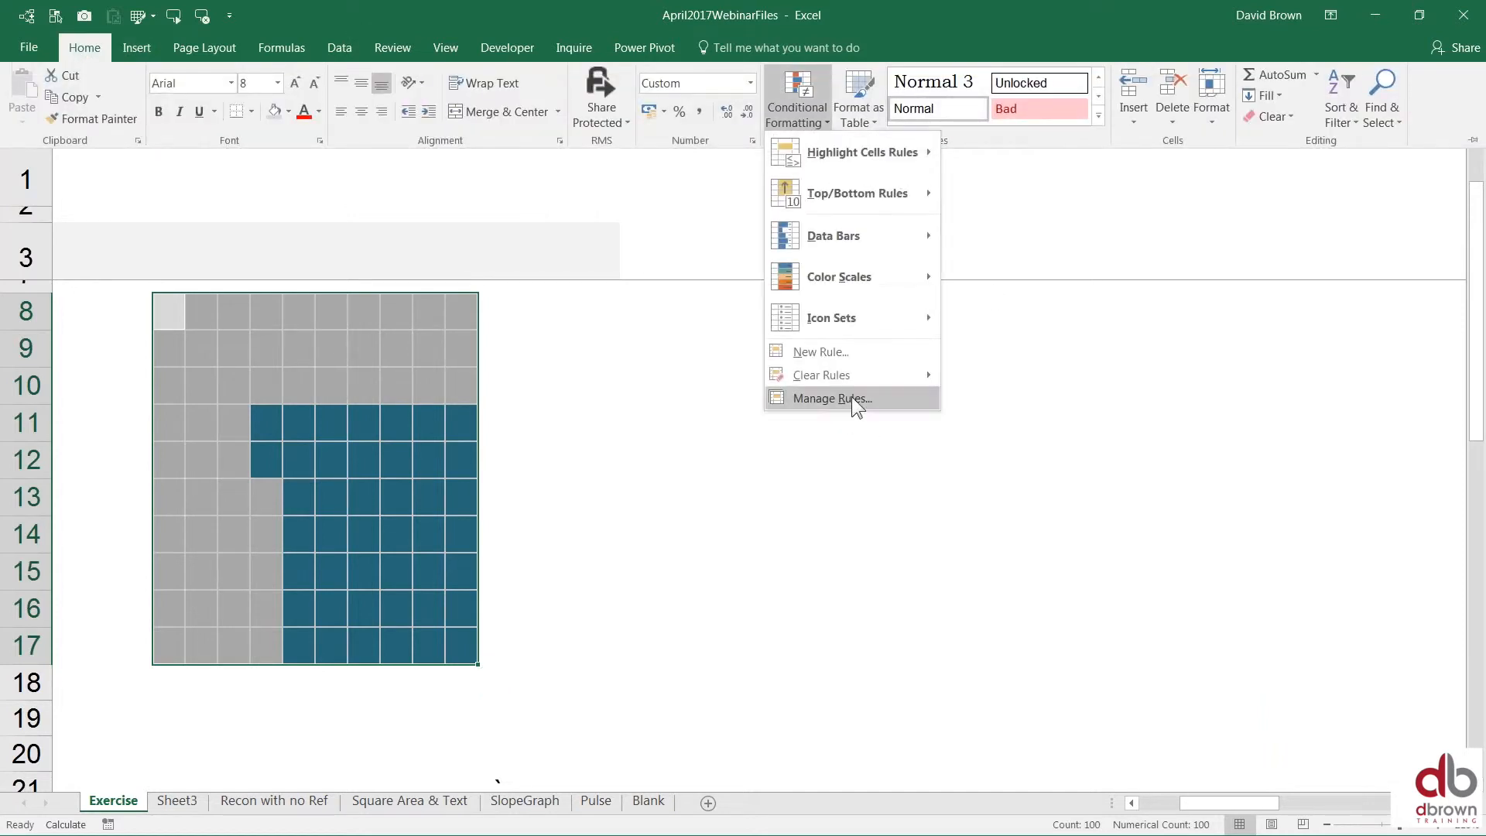
pyautogui.moveTo(864, 362)
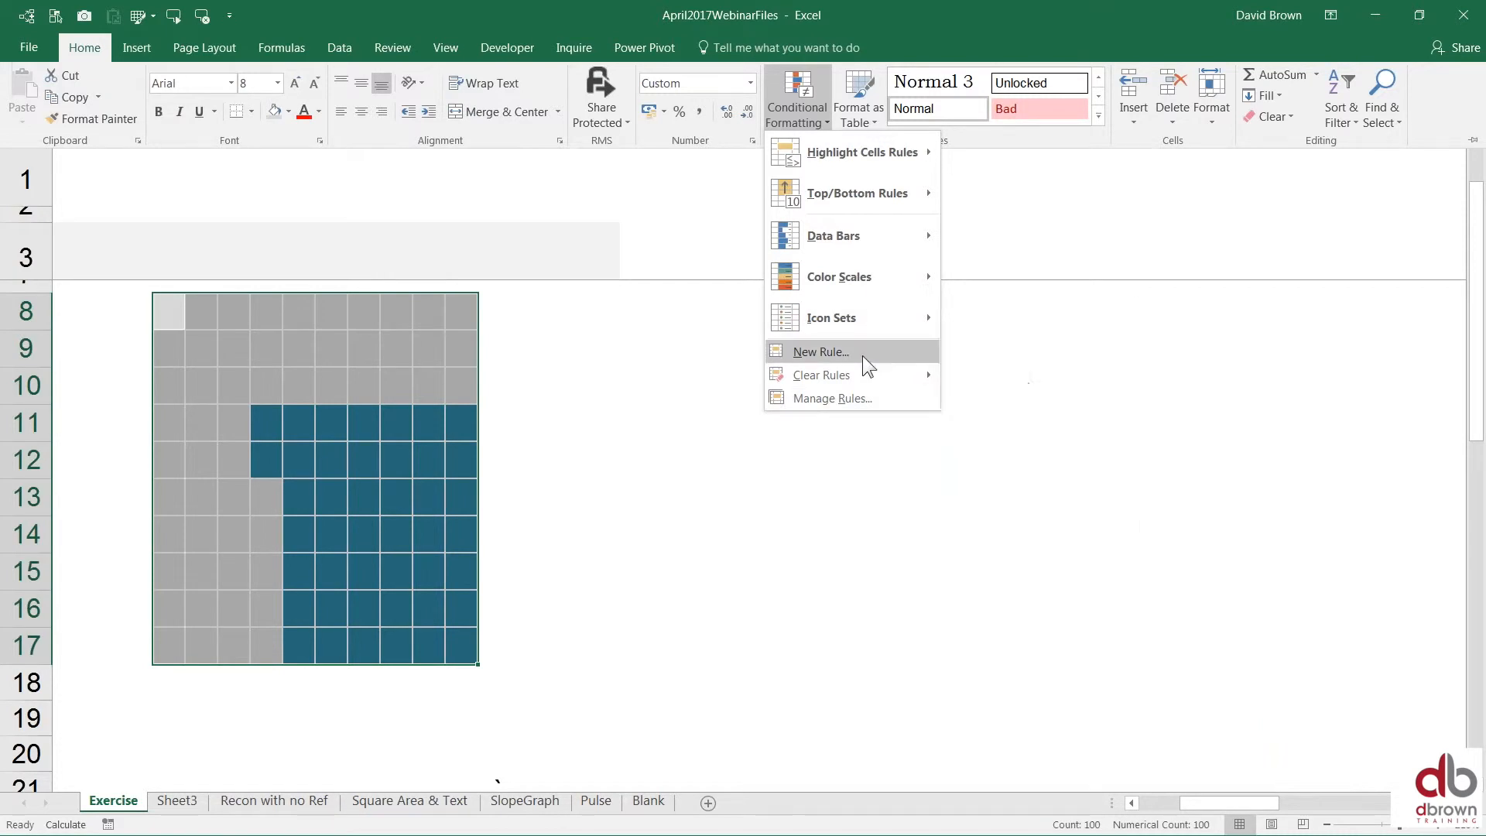
pyautogui.click(820, 351)
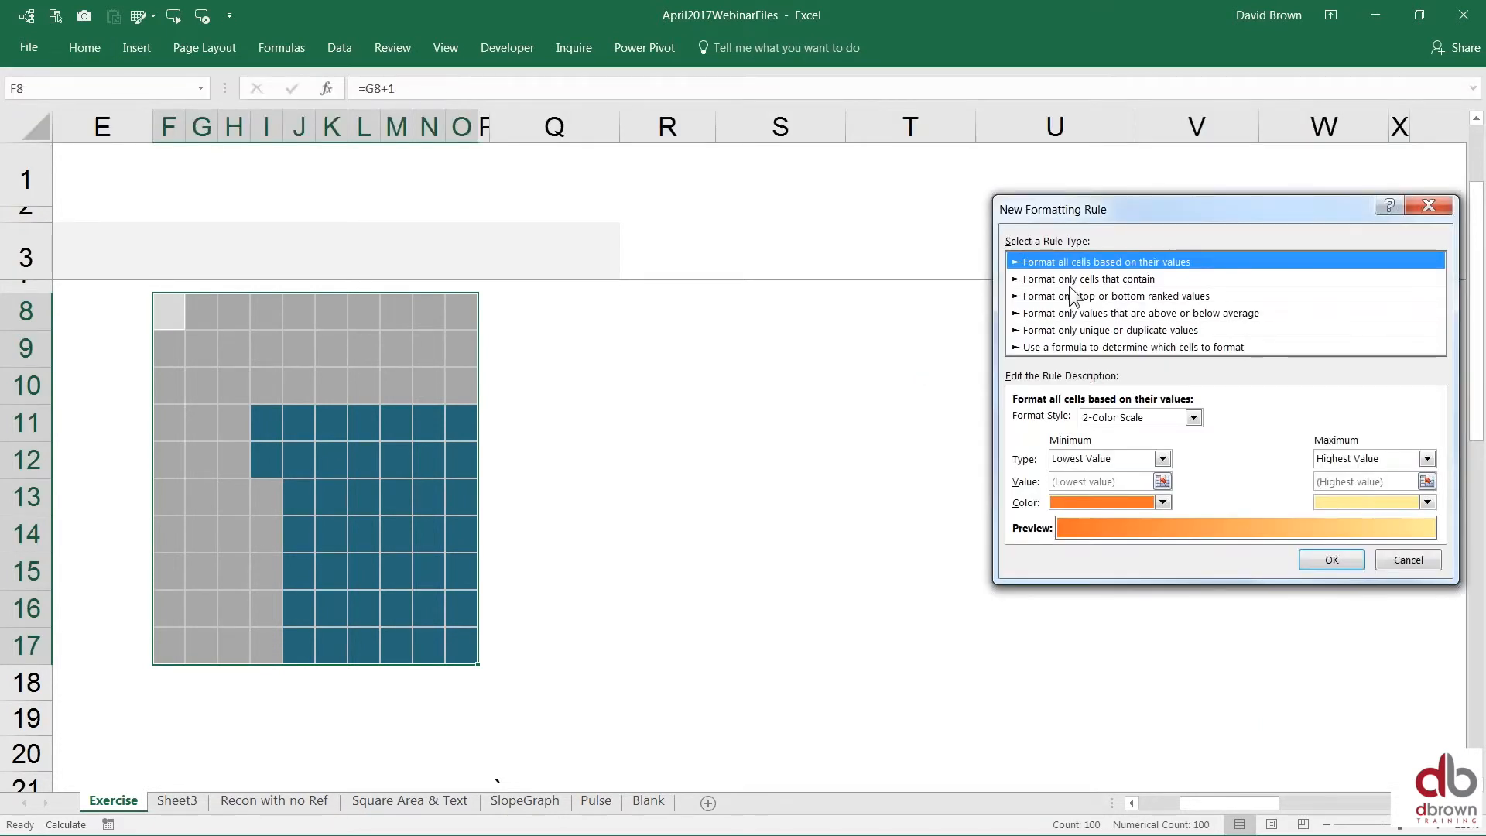
pyautogui.click(1088, 278)
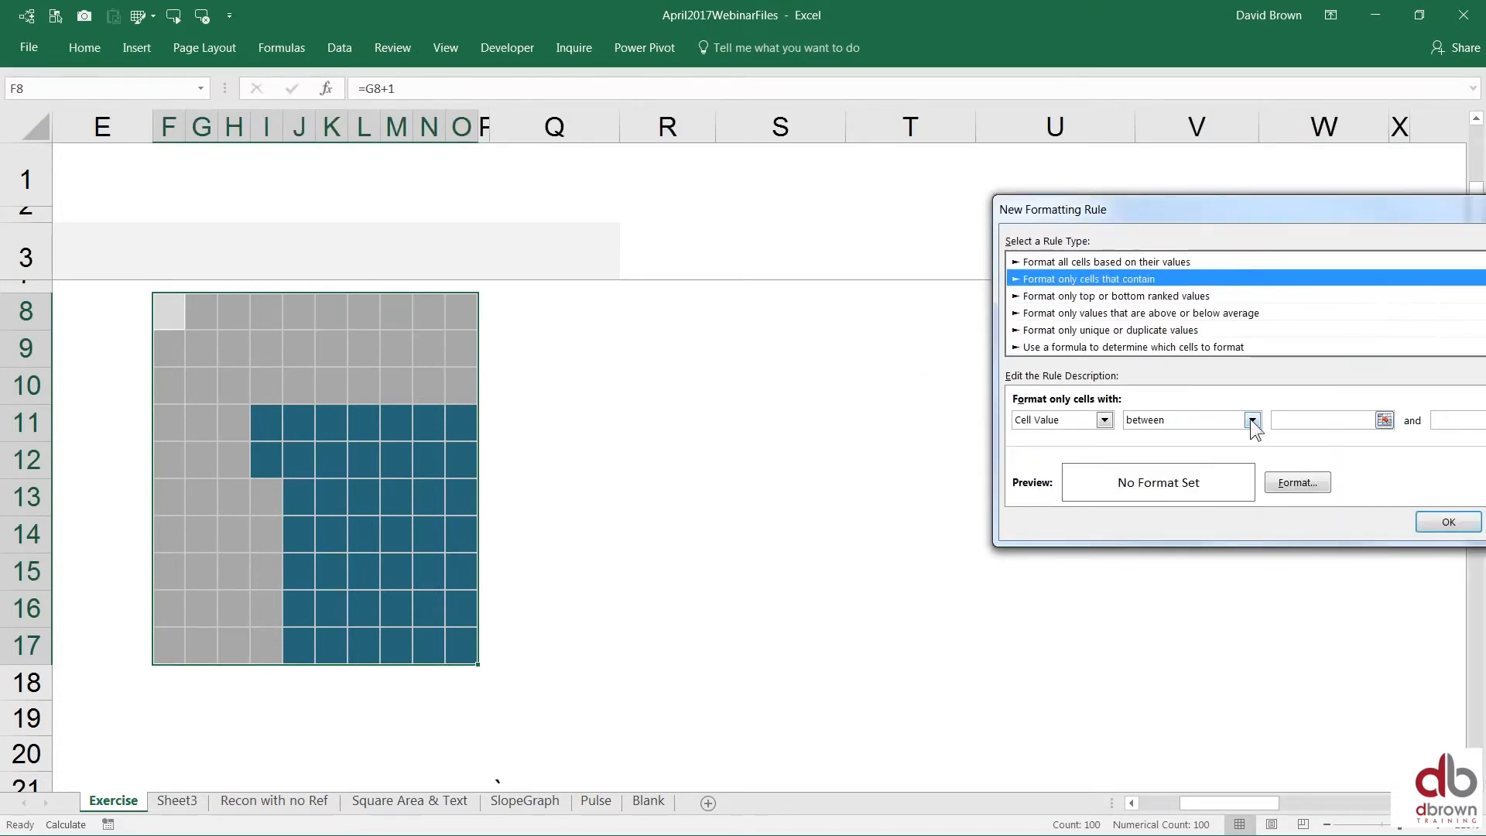
pyautogui.click(1251, 419)
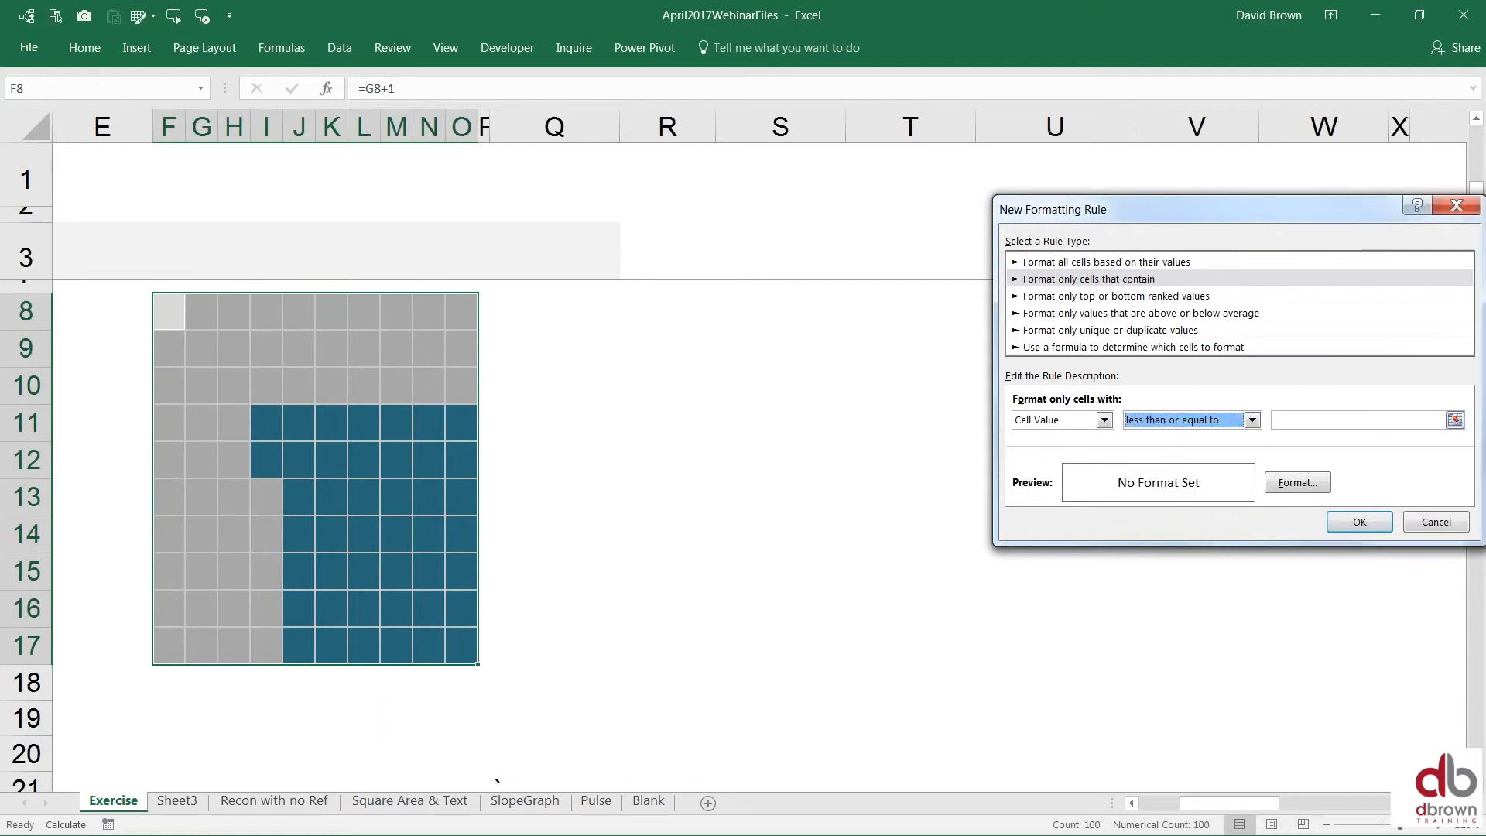
pyautogui.click(1365, 419)
pyautogui.write('=Rank3')
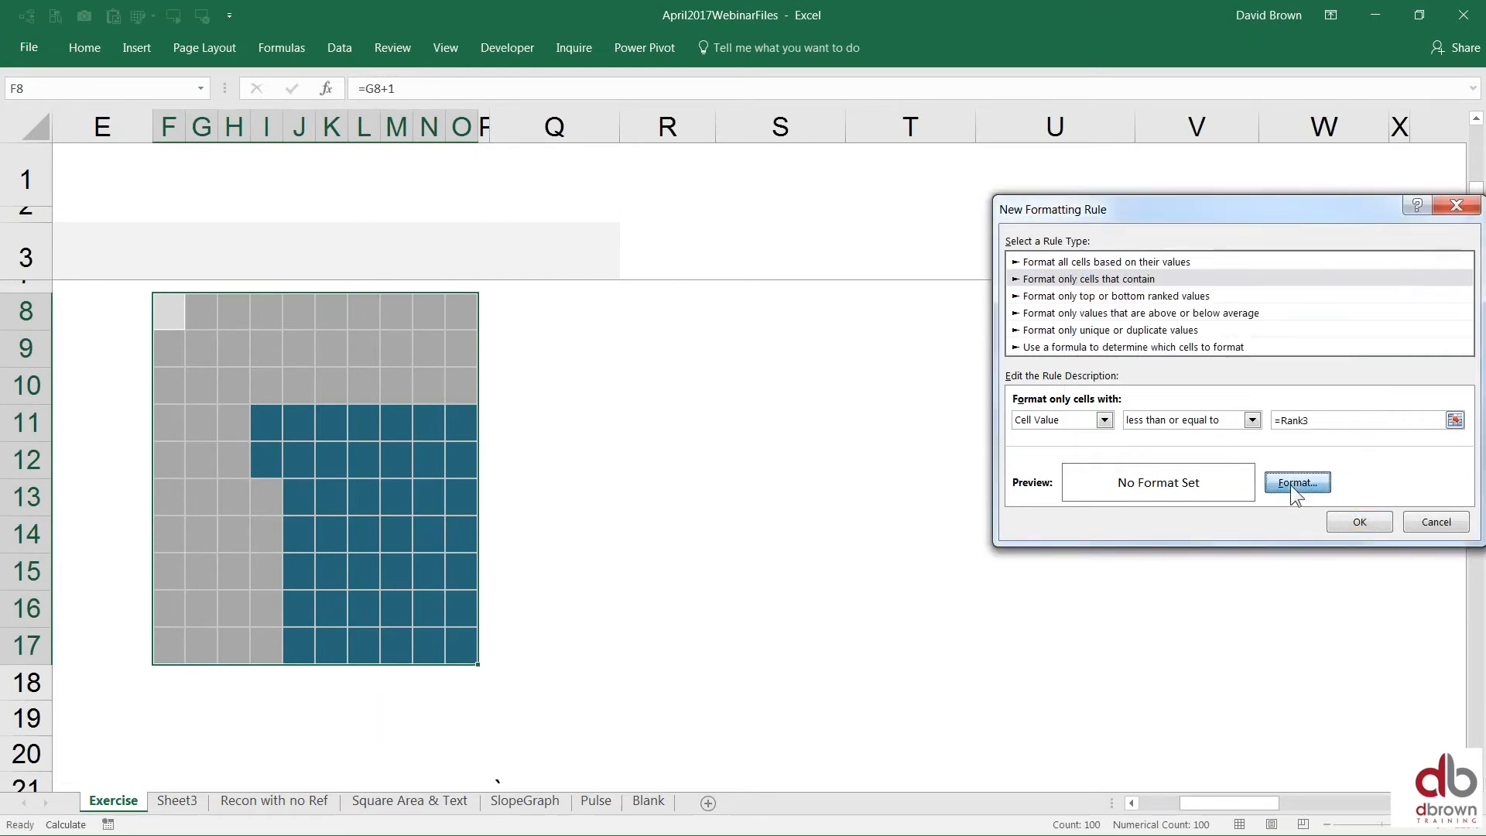
# Step: Give the rule a light teal fill and set its threshold to =Rank3*100
pyautogui.click(1297, 483)
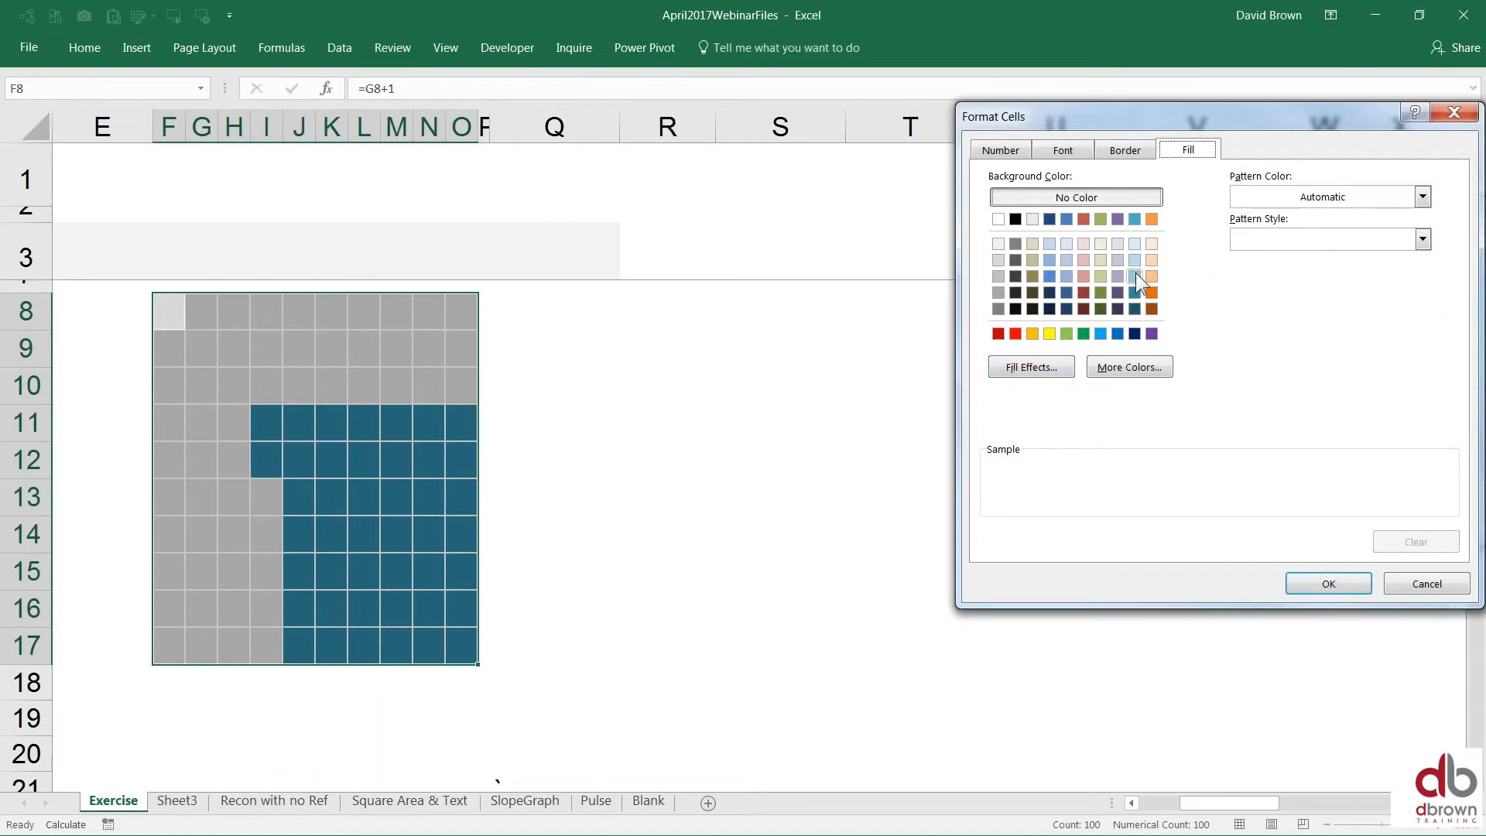
pyautogui.click(1133, 276)
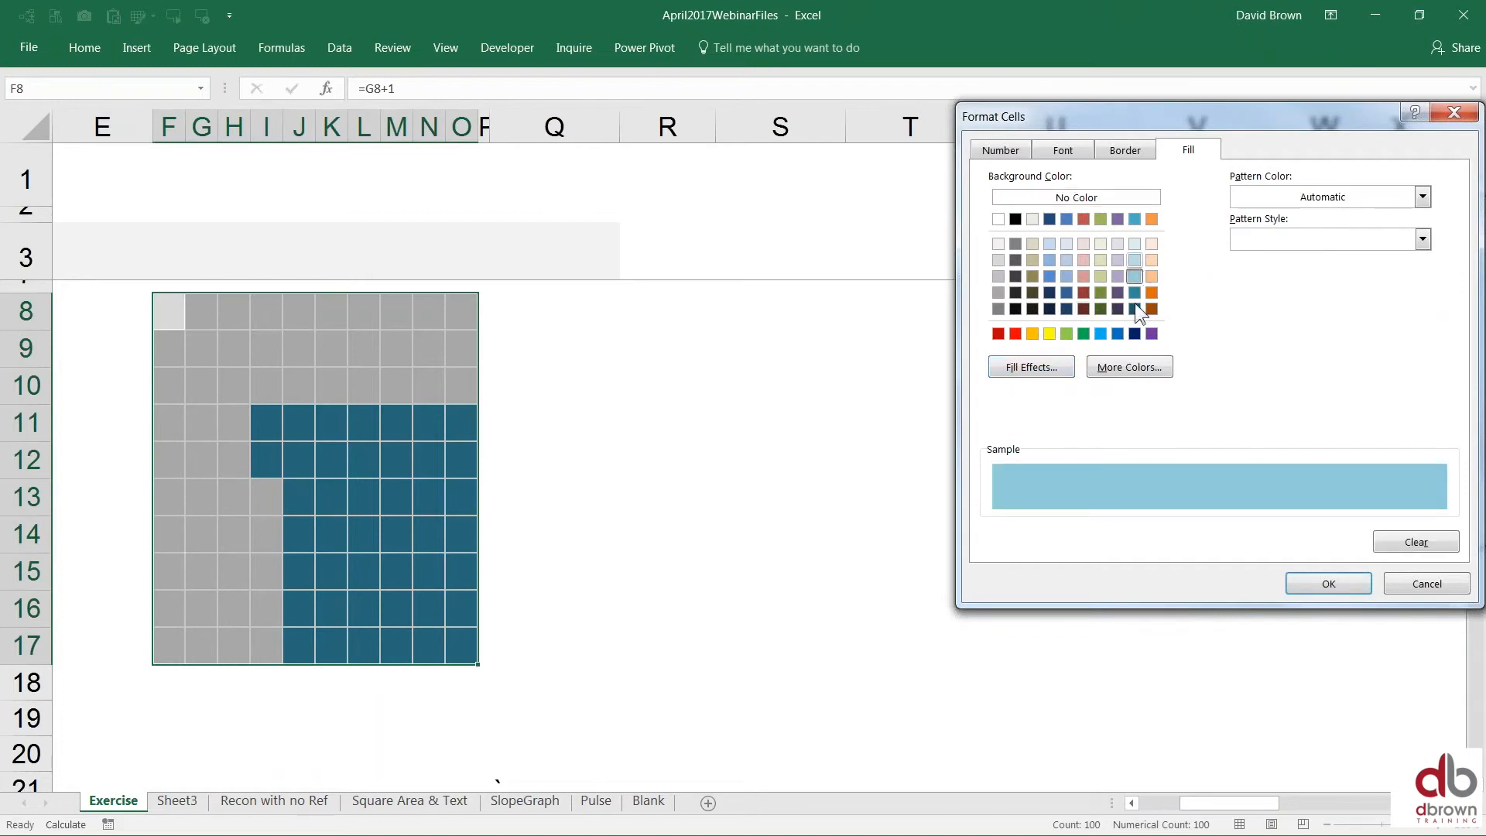
pyautogui.click(1326, 582)
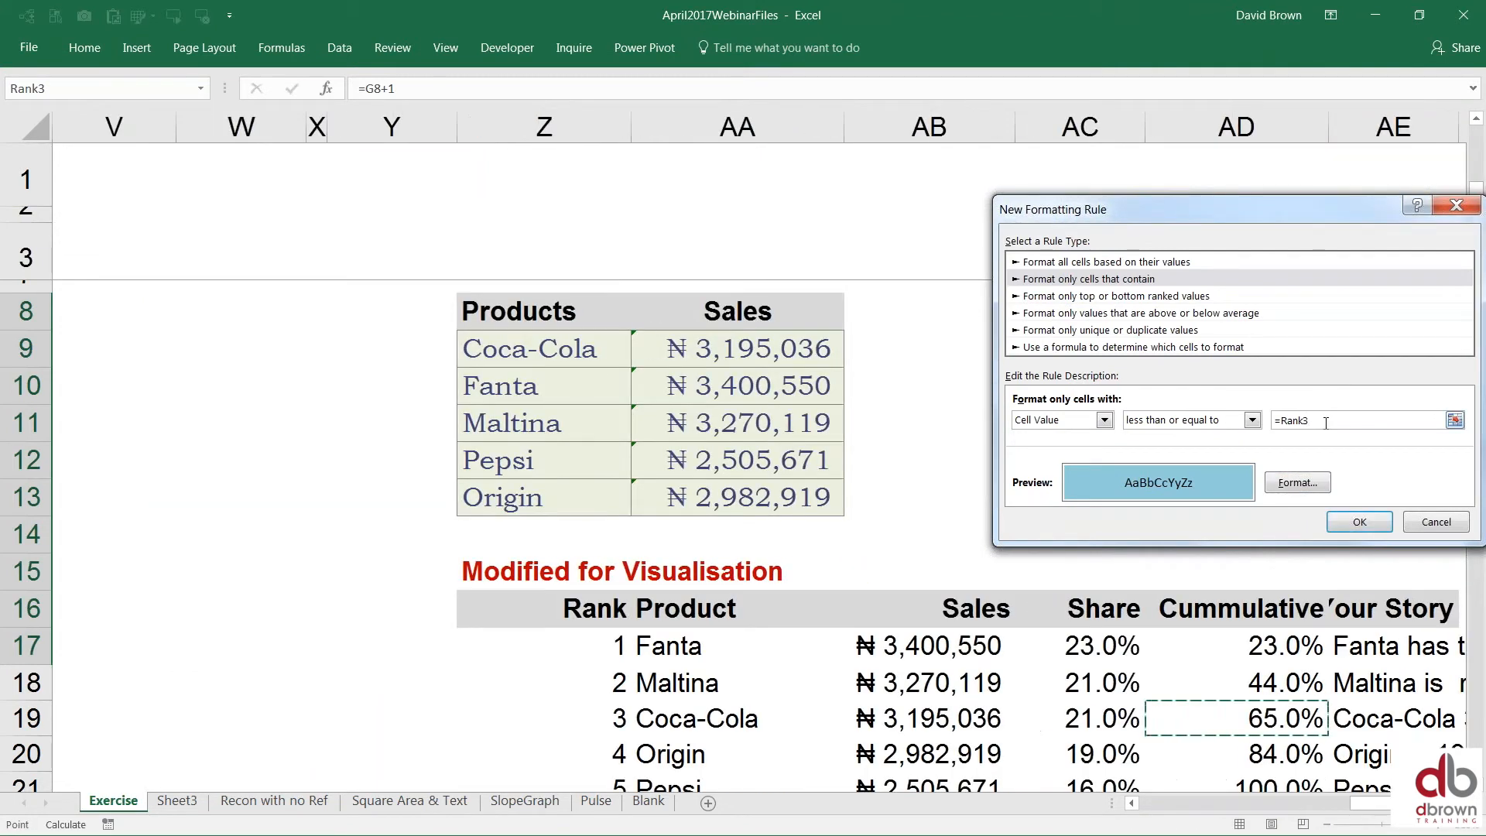
pyautogui.click(1358, 522)
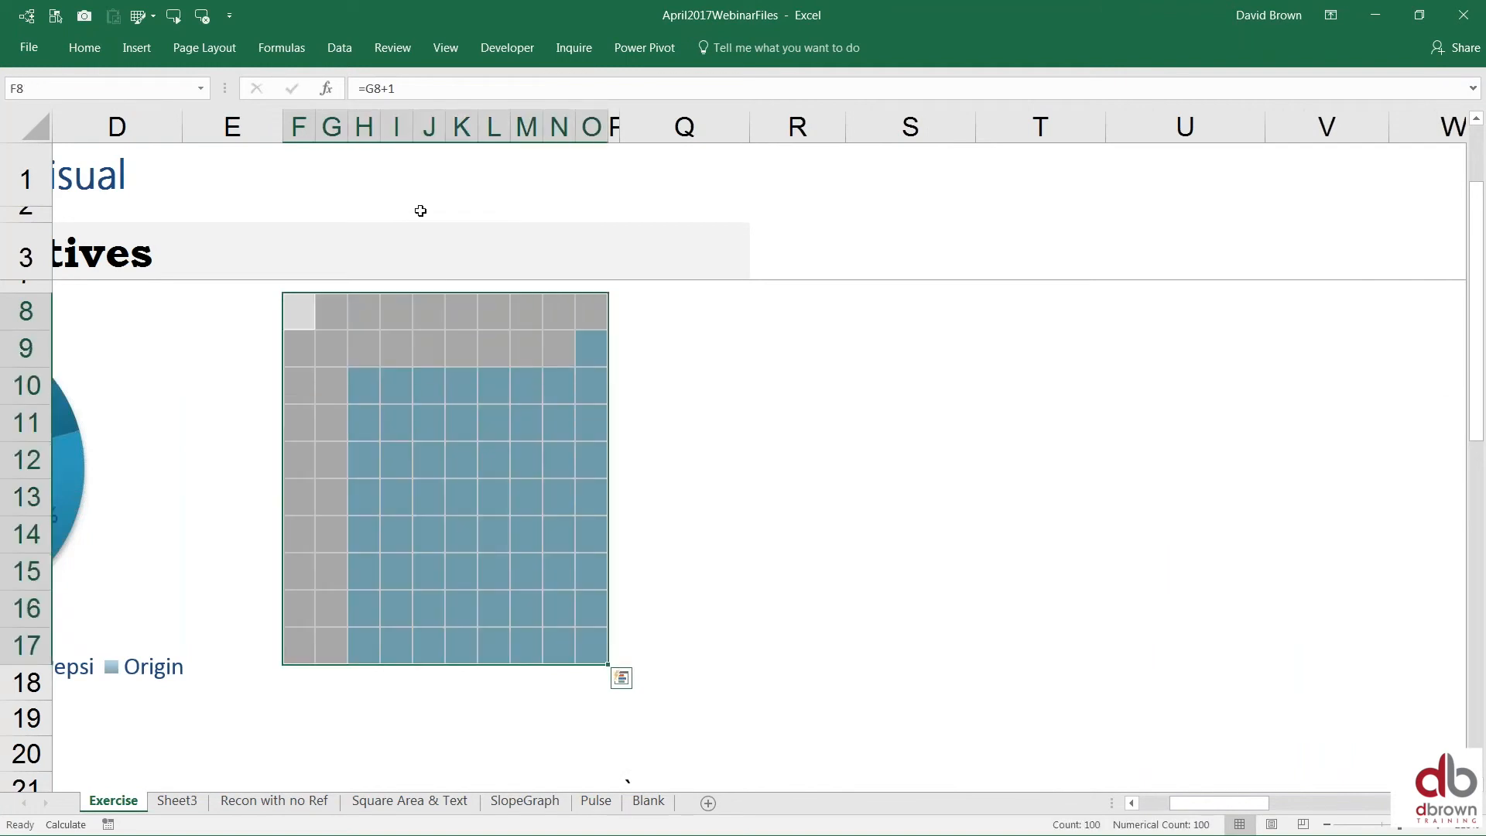
# Step: Open the Rules Manager and select the Rank3 rule
pyautogui.click(83, 48)
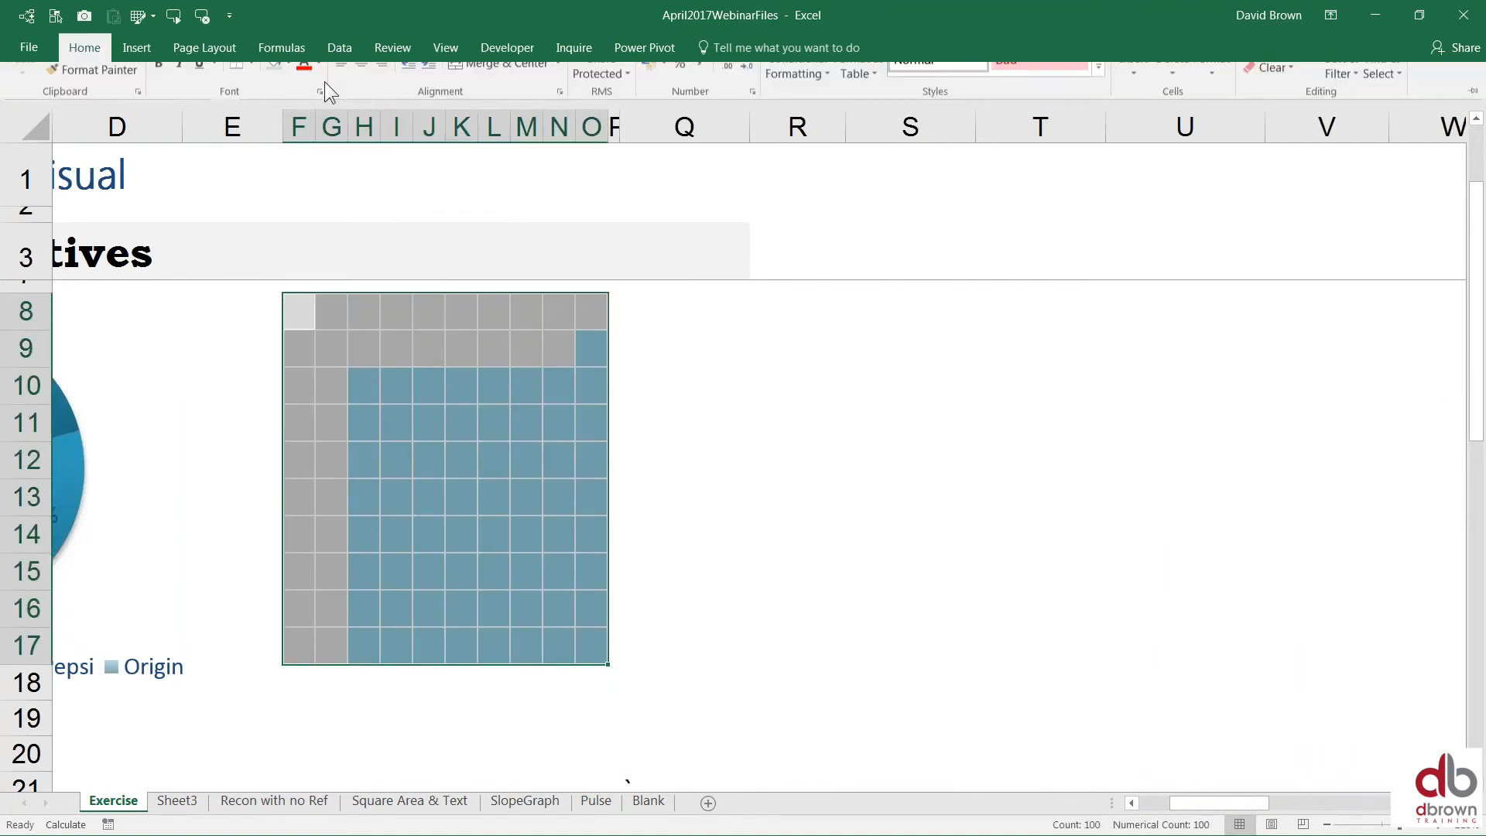
pyautogui.click(796, 98)
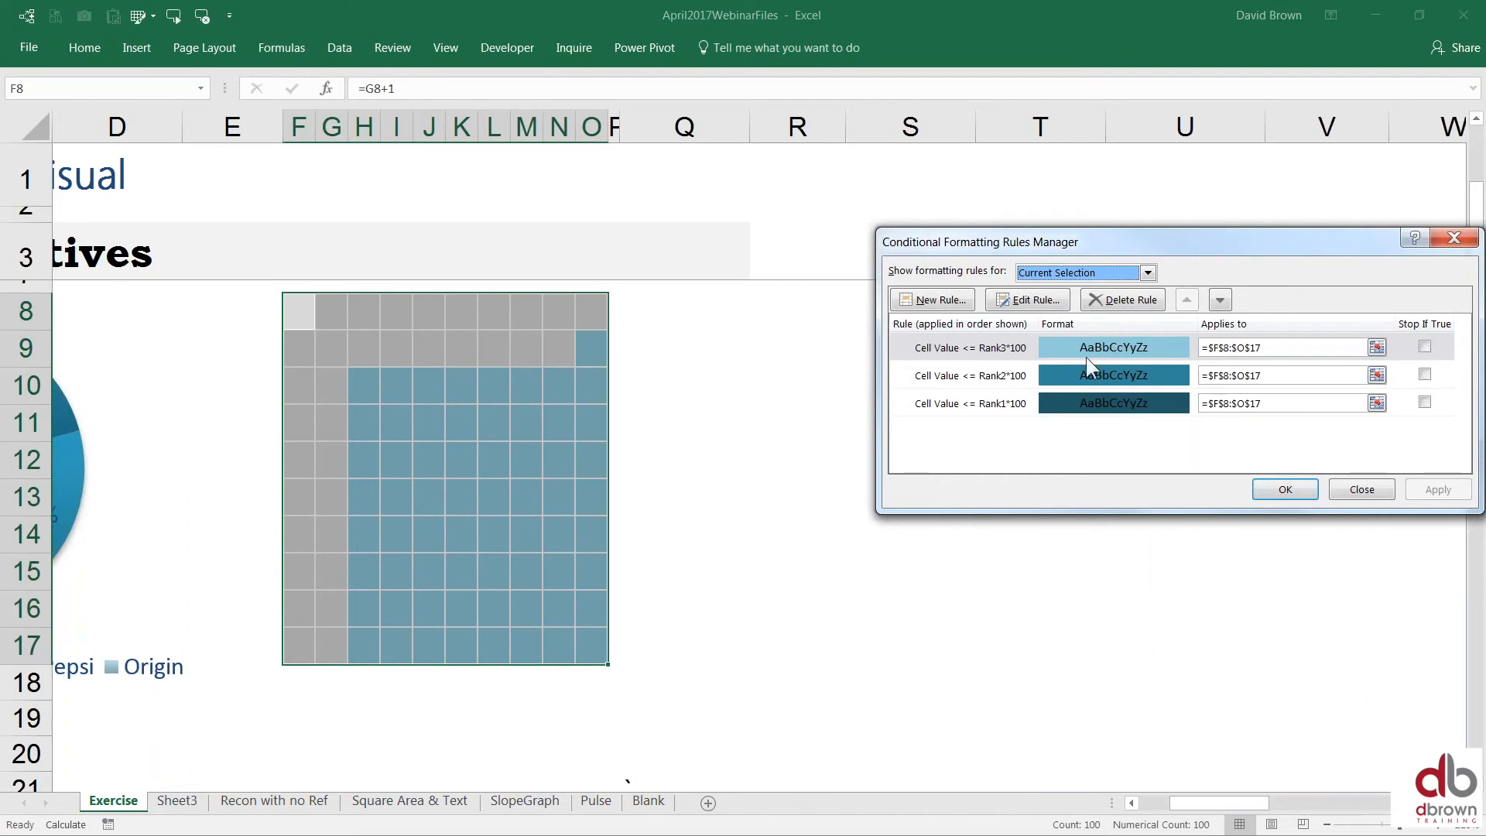
pyautogui.moveTo(1008, 415)
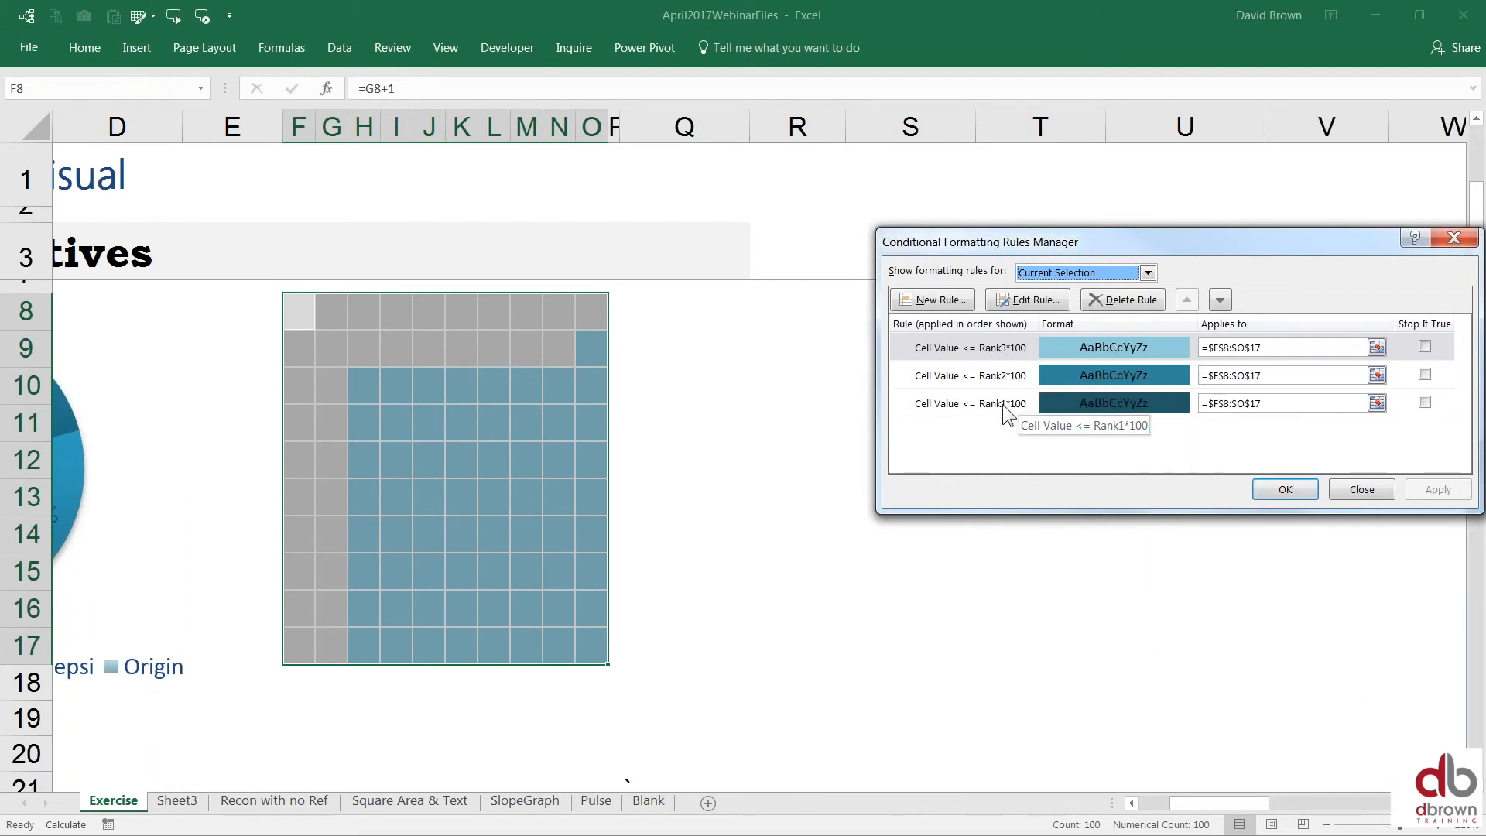
pyautogui.moveTo(1048, 415)
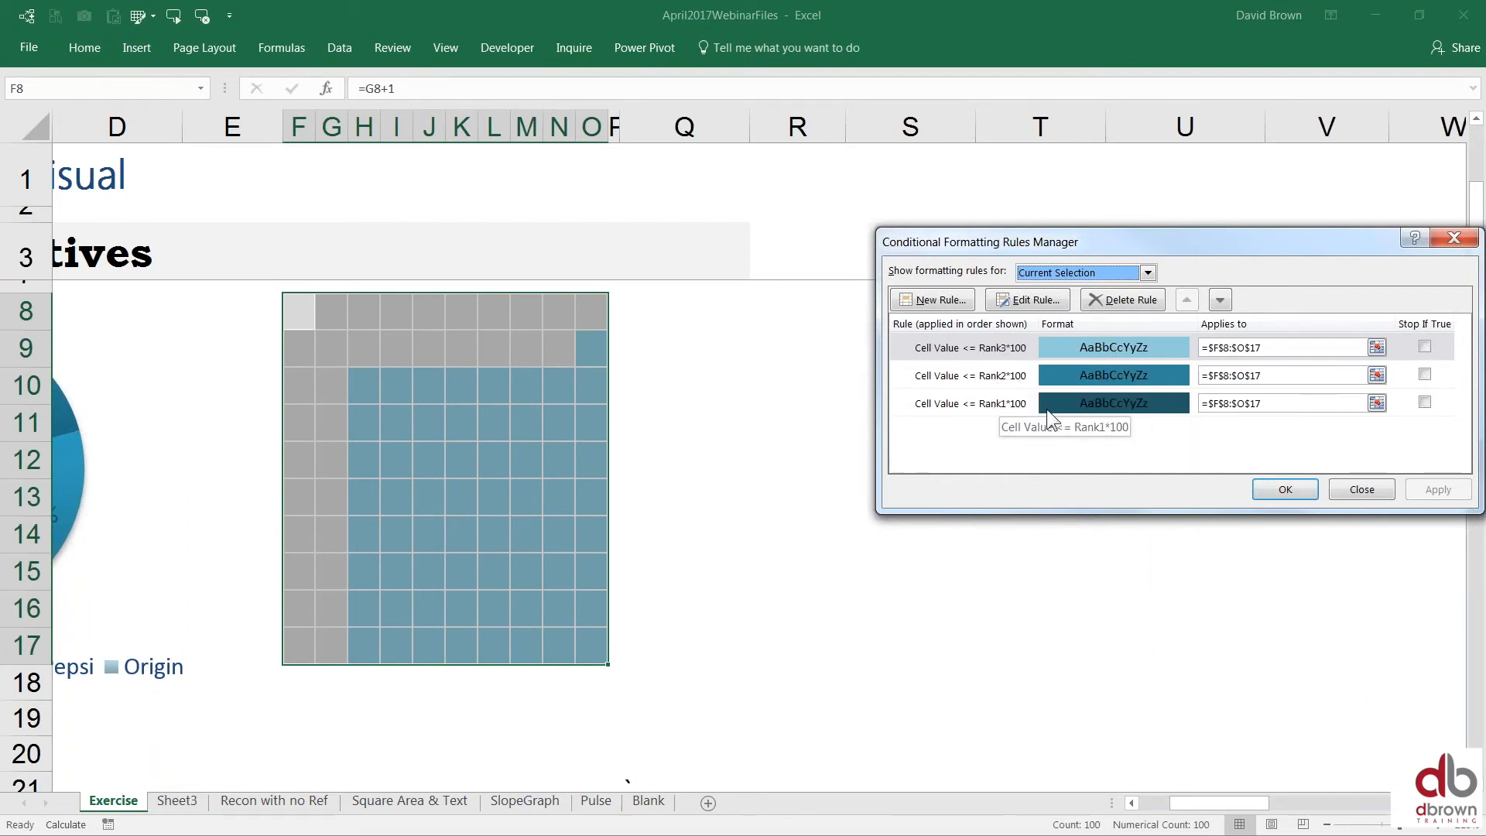
pyautogui.click(966, 346)
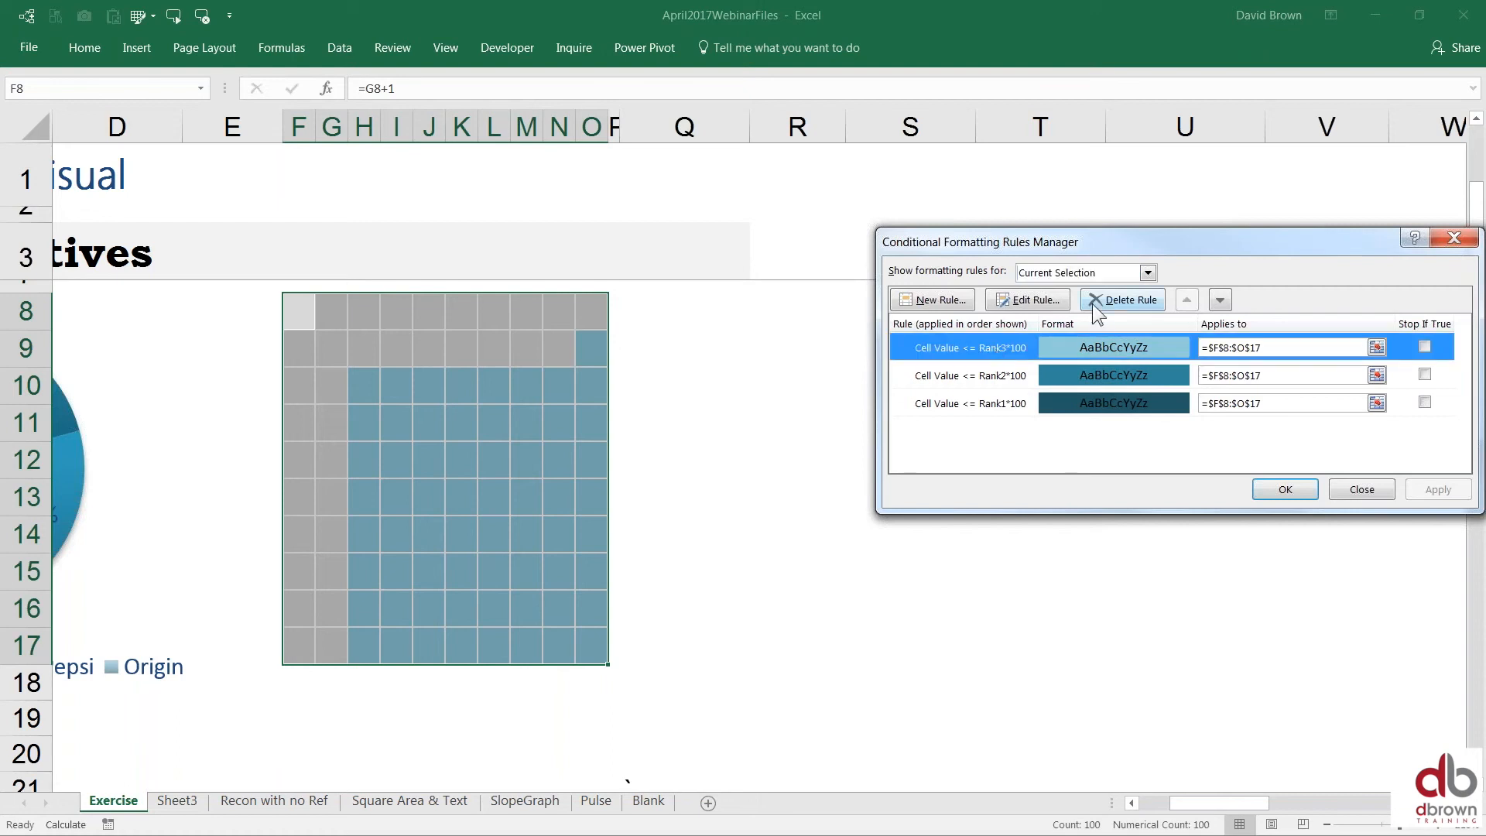
# Step: Move Rank3 to the bottom and Rank1 to the top, then apply the reordered rules
pyautogui.click(1219, 298)
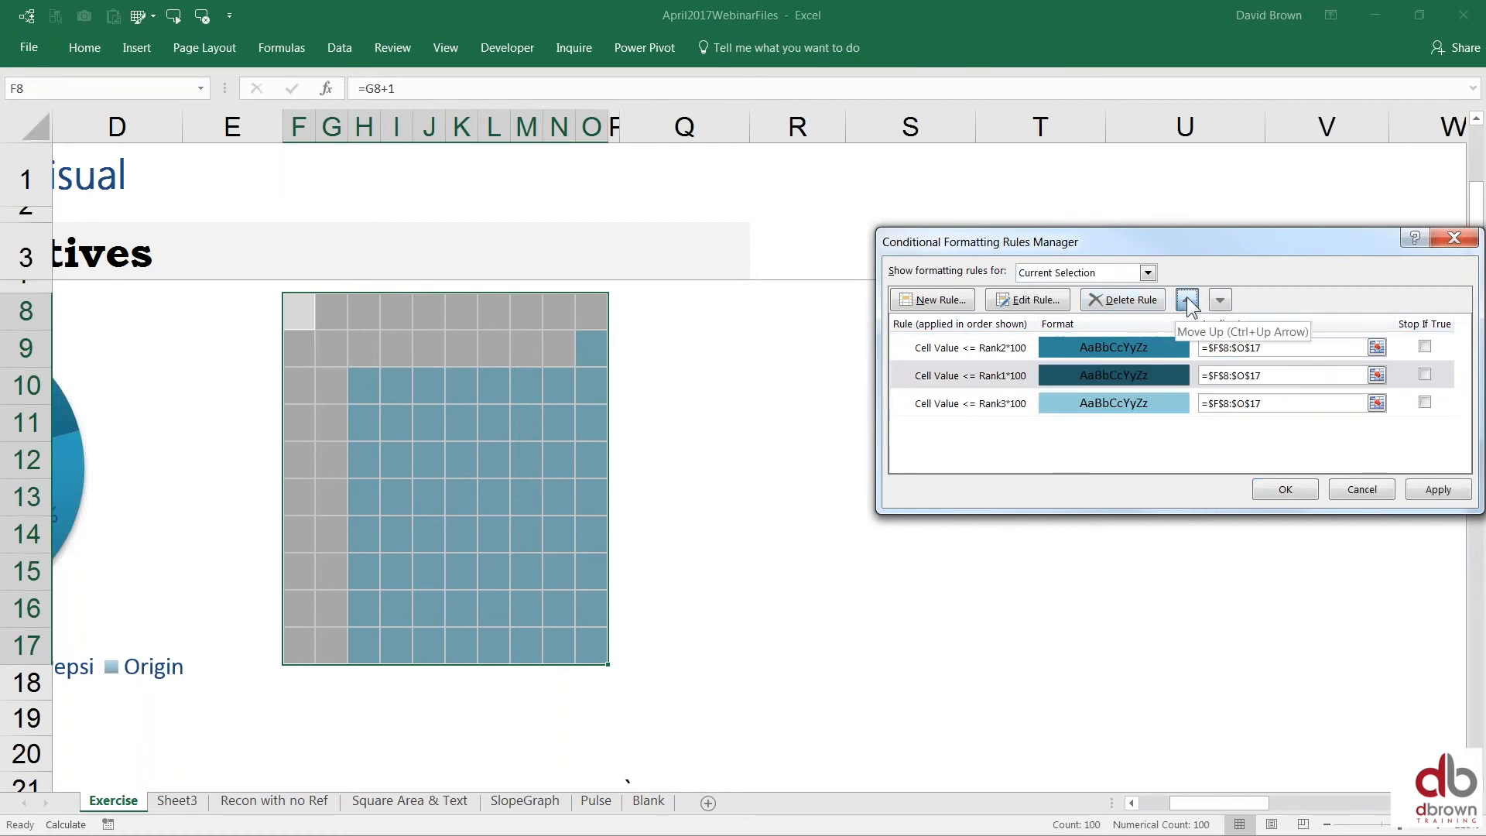
pyautogui.click(1186, 298)
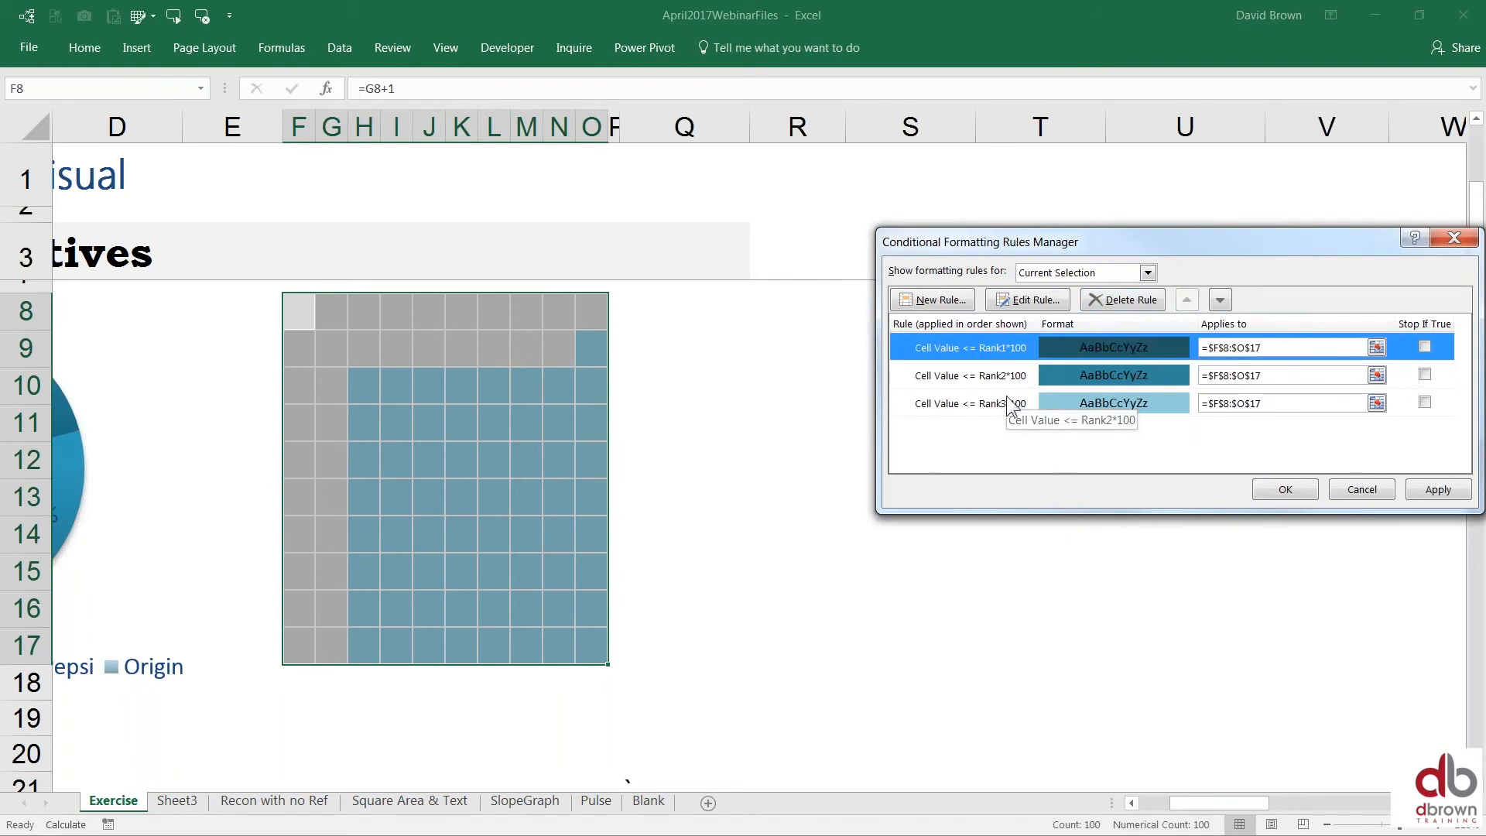
pyautogui.click(1436, 489)
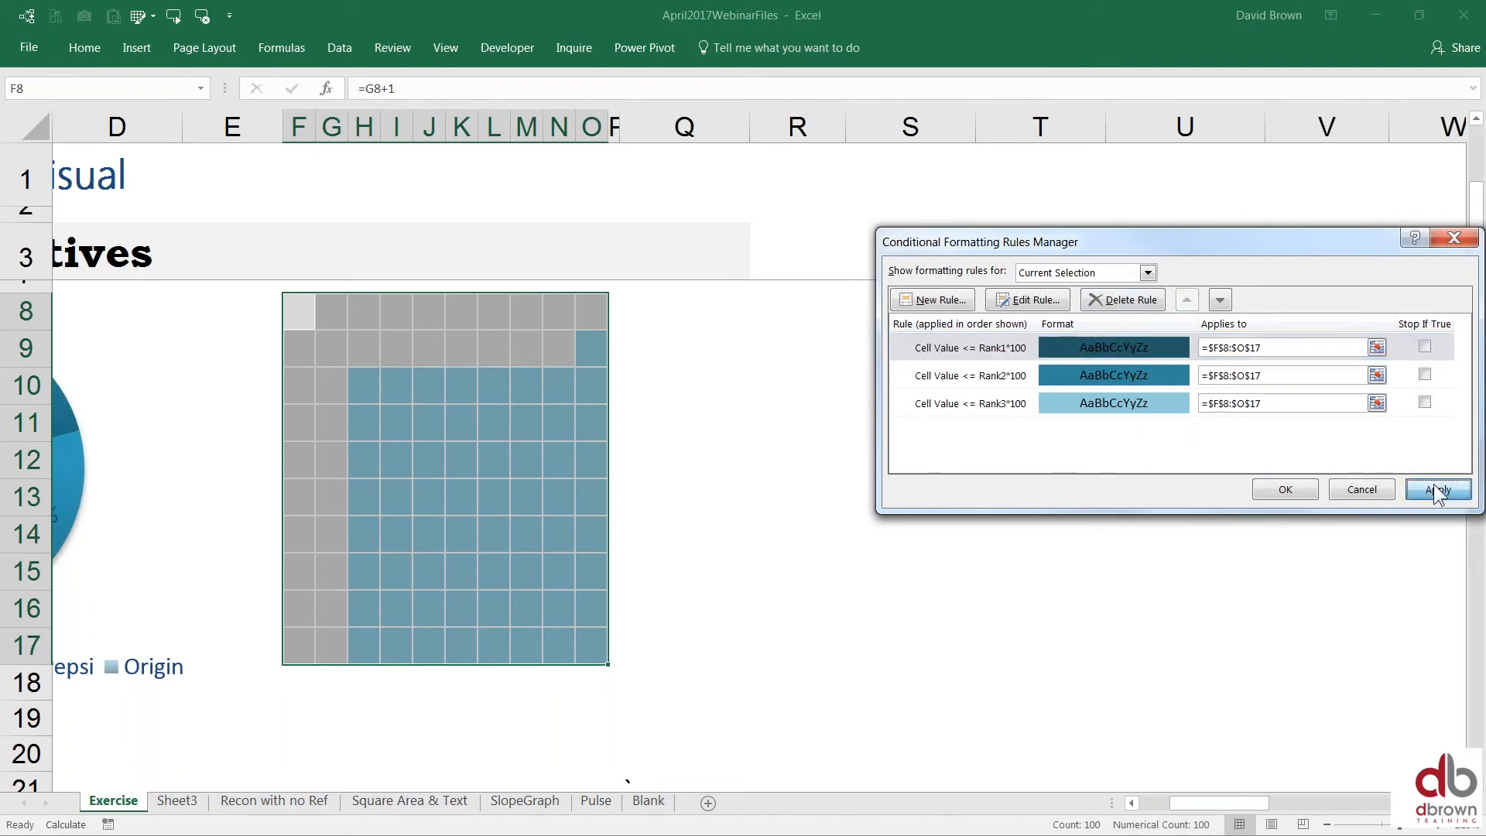
pyautogui.click(1437, 489)
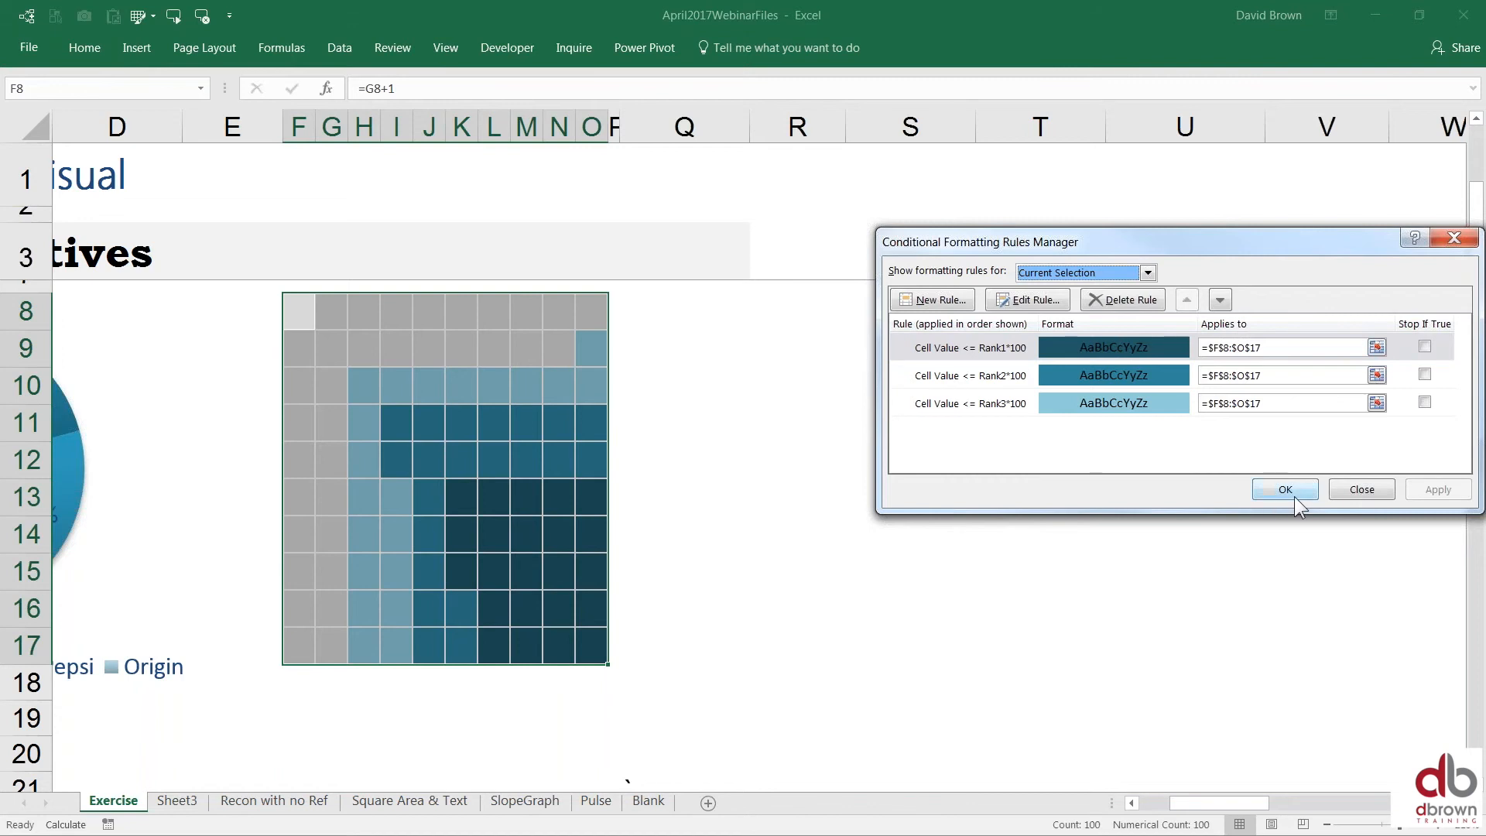
# Step: Close the Rules Manager, deselect the grid and bring the pie chart into view beside it
pyautogui.click(1284, 489)
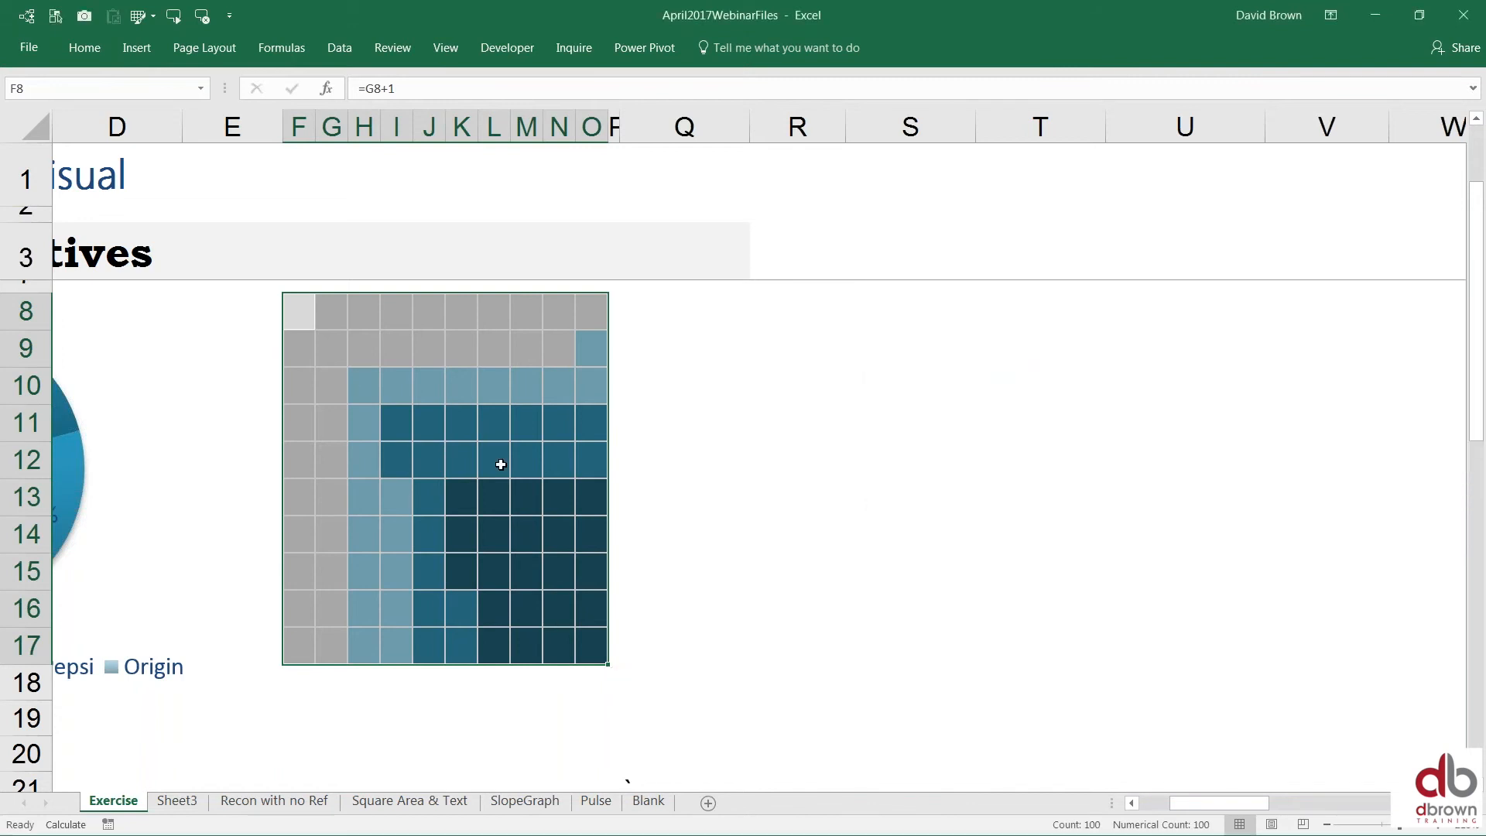
pyautogui.moveTo(351, 367)
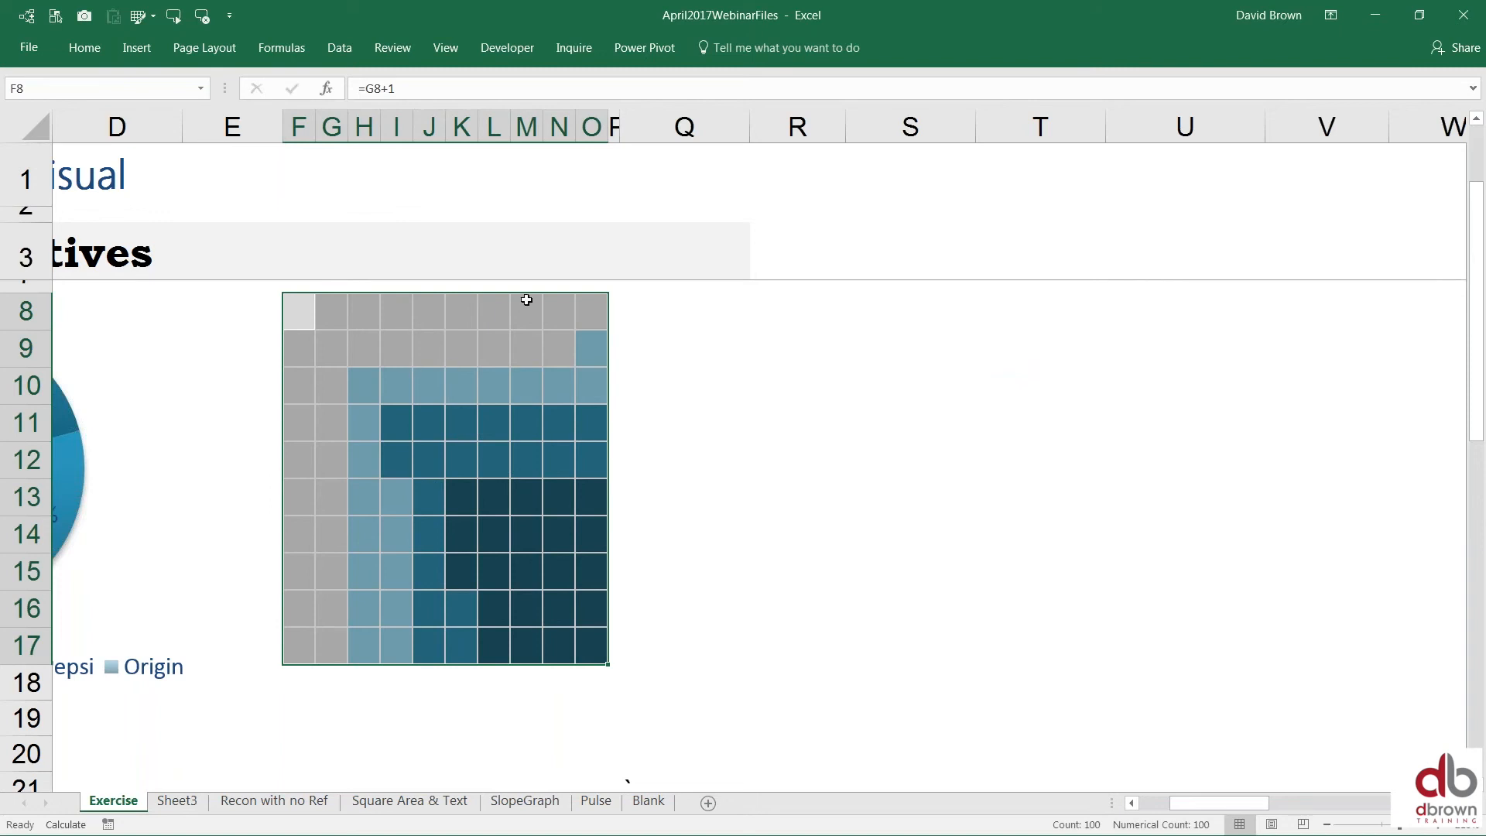
pyautogui.click(331, 460)
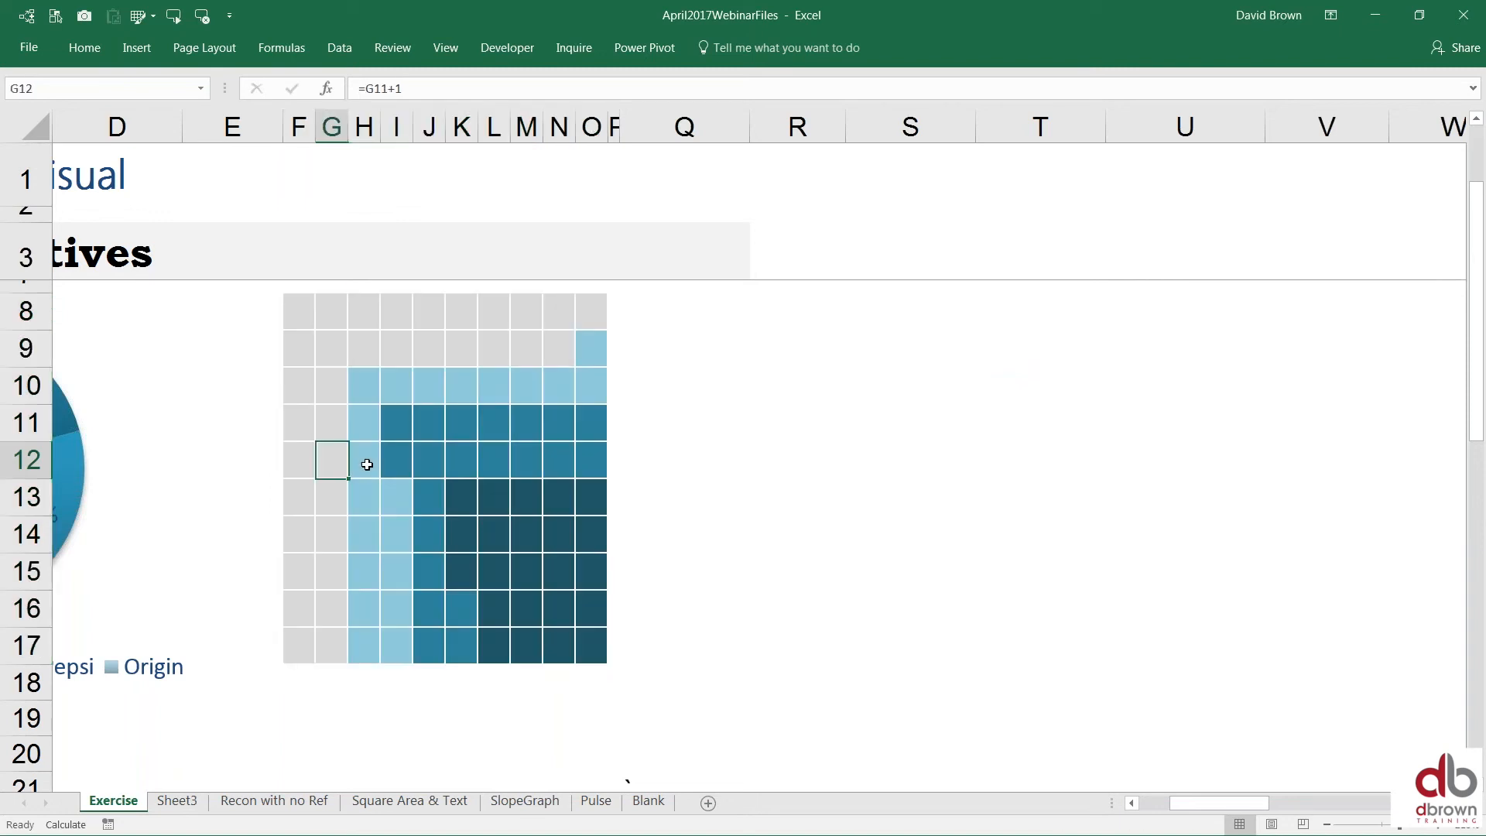
pyautogui.hscroll(-3)
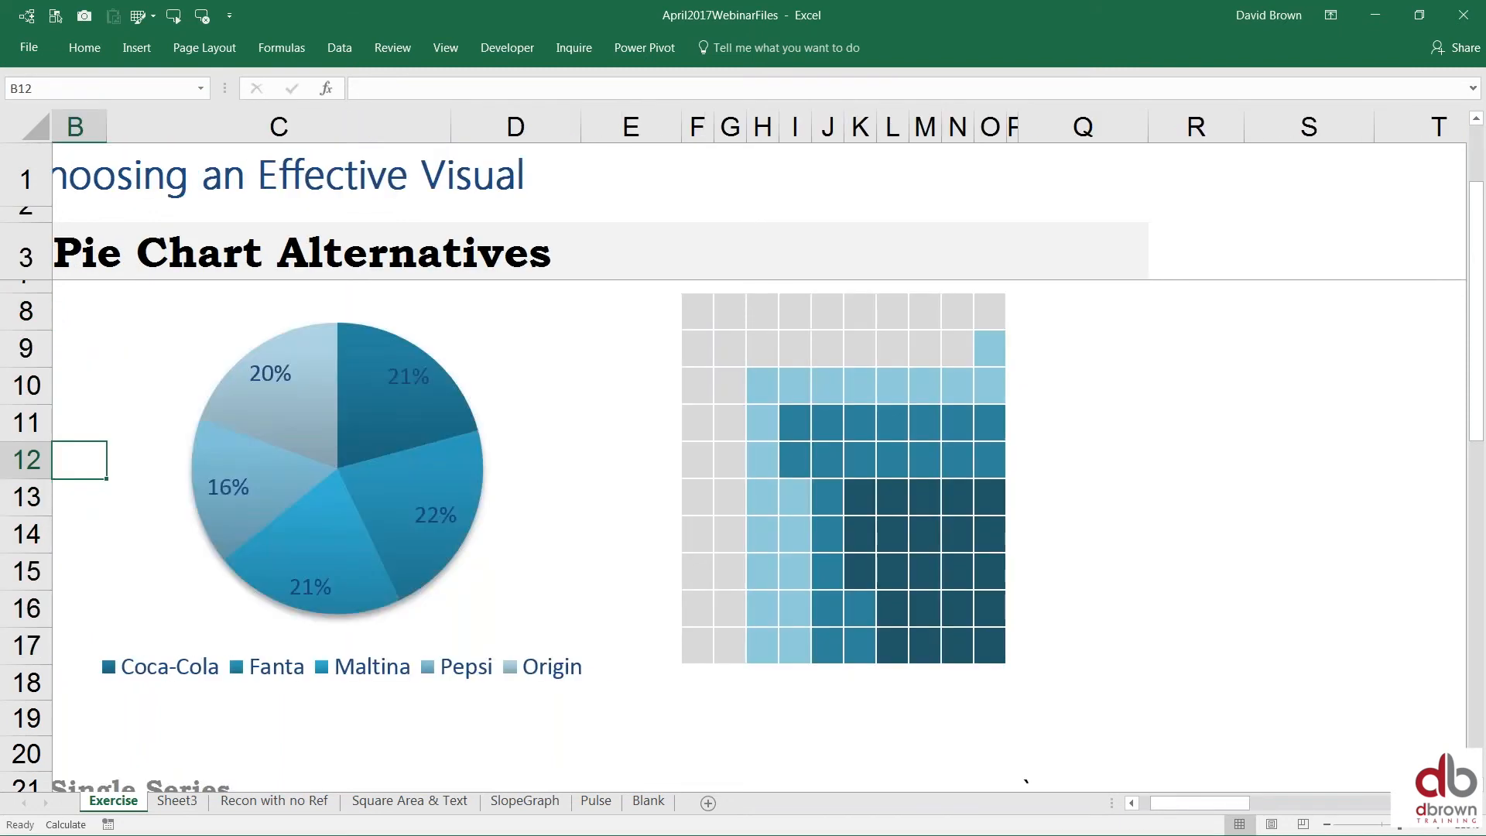